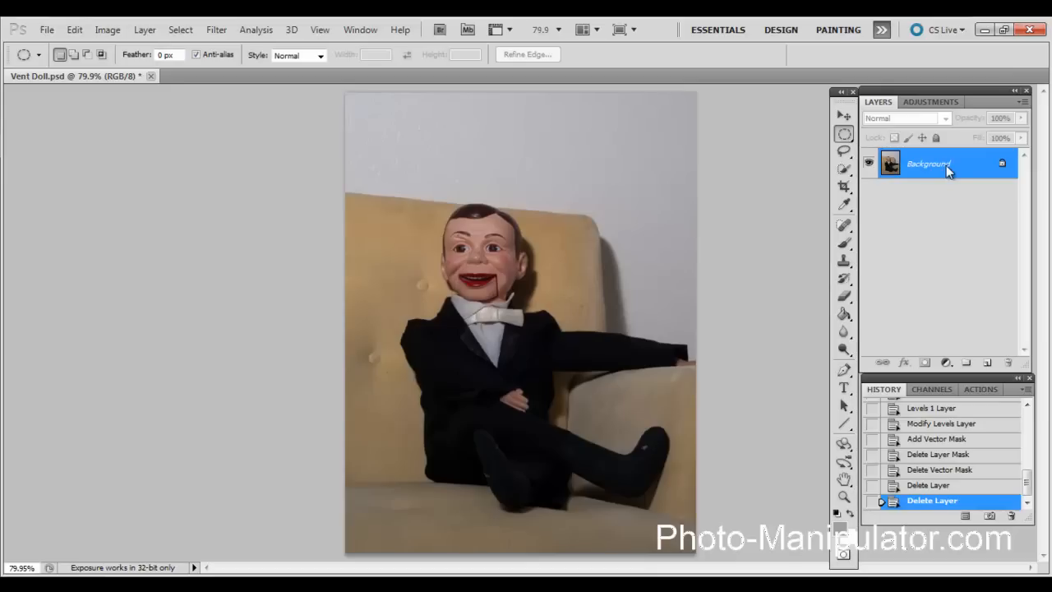
Duplicate the doll photo's Background layer into a new Layer 1 with Ctrl+J
{"action": "key", "text": "Ctrl+j"}
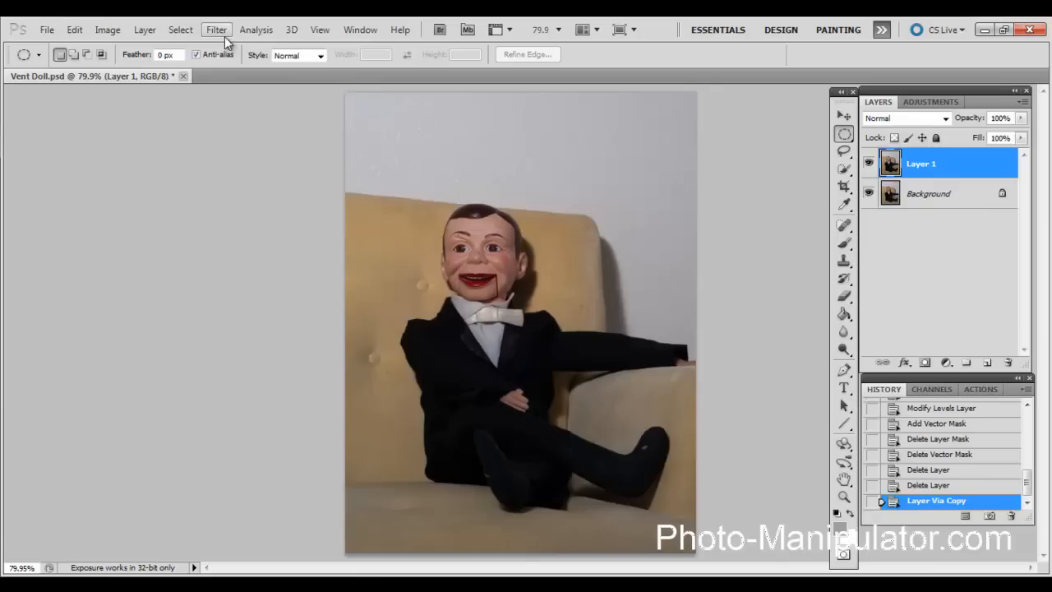
{"action": "mouse_move", "coordinate": [845, 133]}
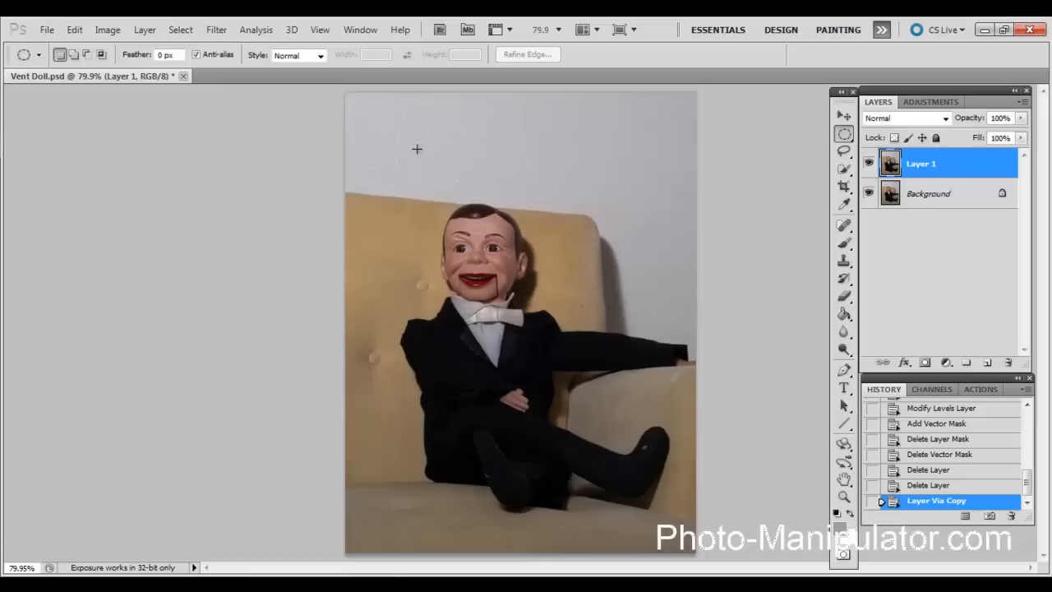
Draw a large elliptical marquee around the doll and invert the selection to the outer area
{"action": "left_click_drag", "start_coordinate": [414, 148], "coordinate": [654, 496]}
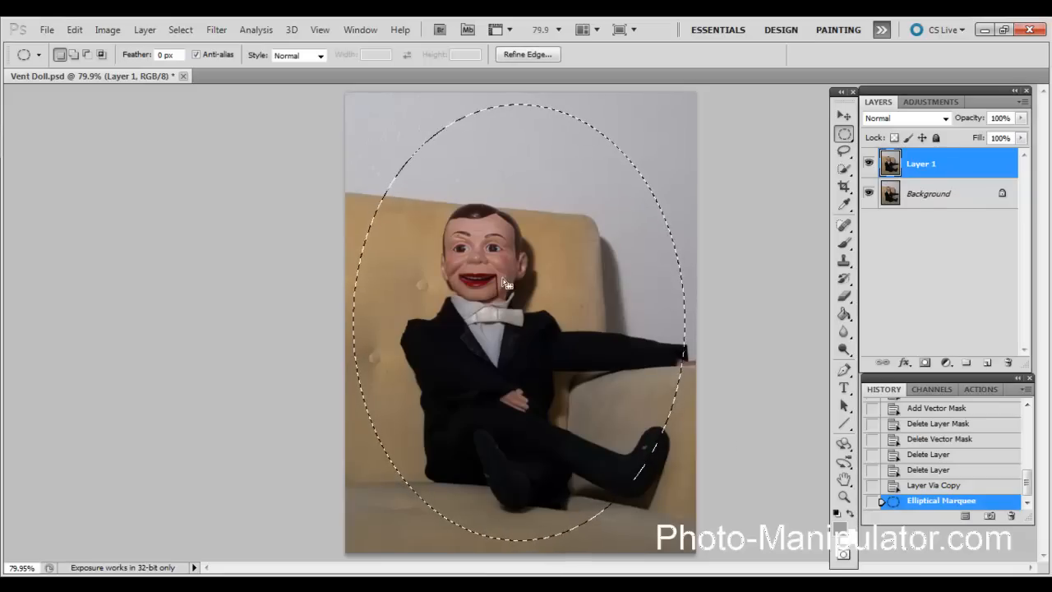
{"action": "left_click", "coordinate": [181, 29]}
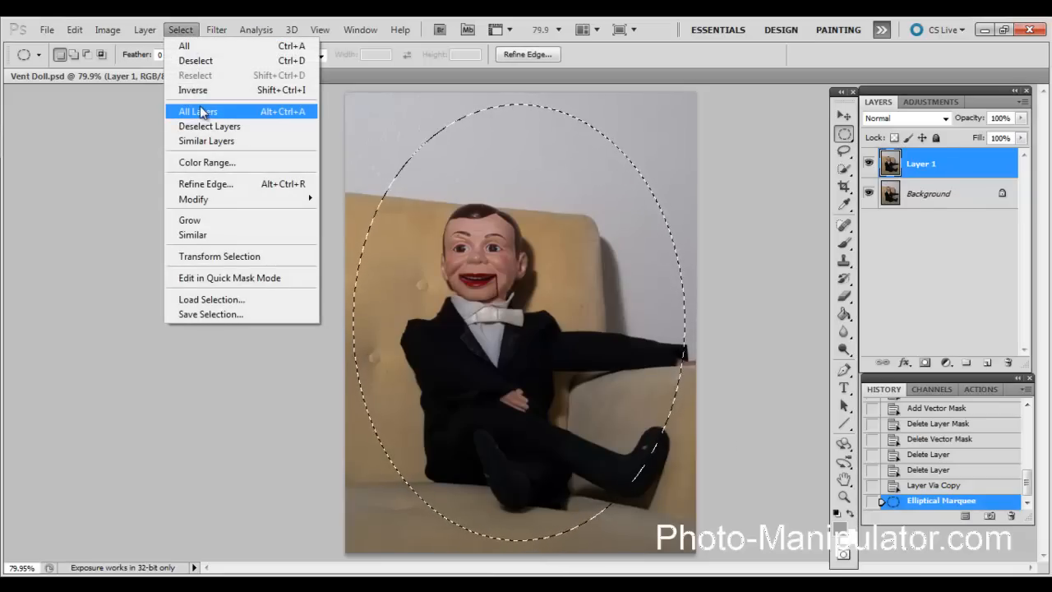
{"action": "left_click", "coordinate": [192, 91]}
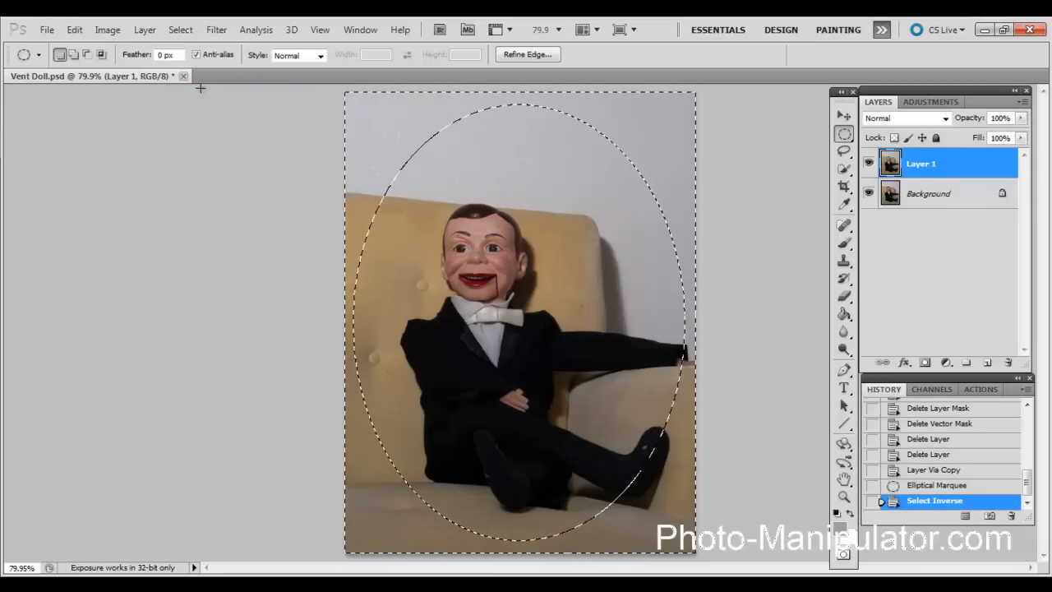
Feather the inverted selection so its edge fades softly
{"action": "left_click", "coordinate": [181, 29]}
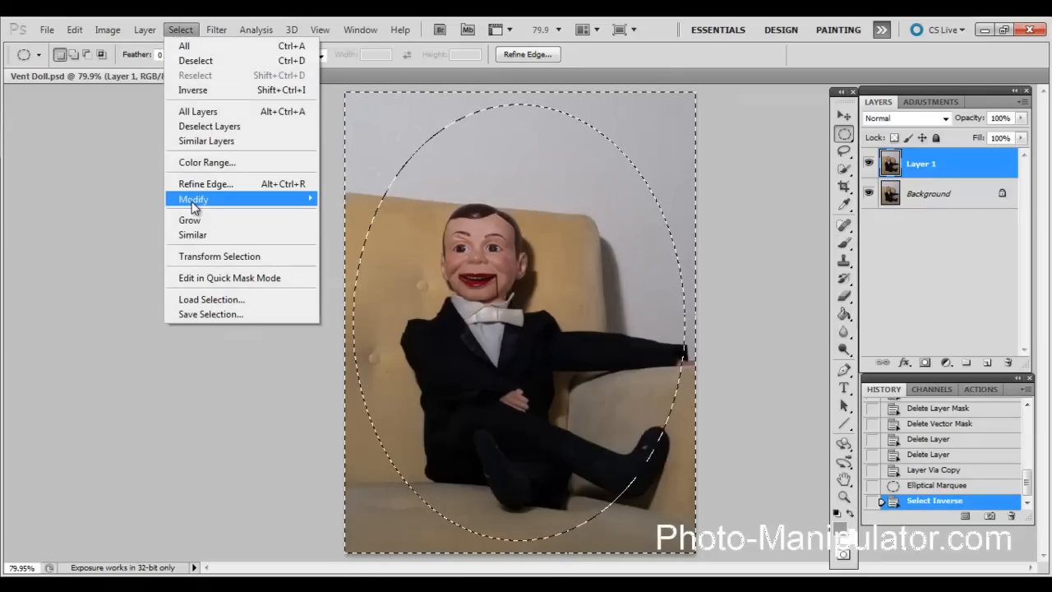
{"action": "mouse_move", "coordinate": [193, 202]}
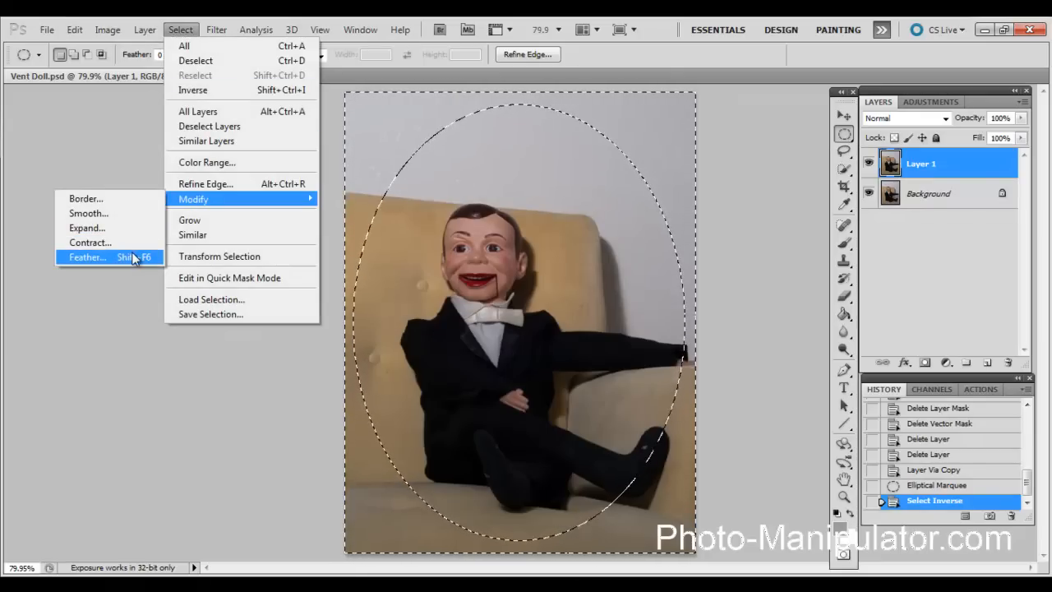
{"action": "left_click", "coordinate": [85, 257]}
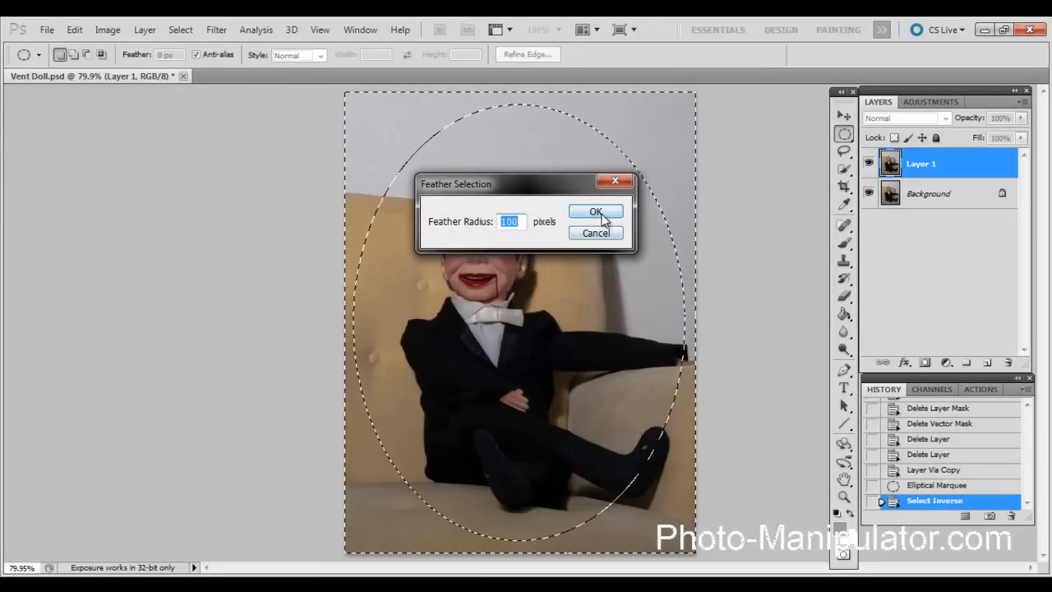
{"action": "left_click", "coordinate": [595, 212]}
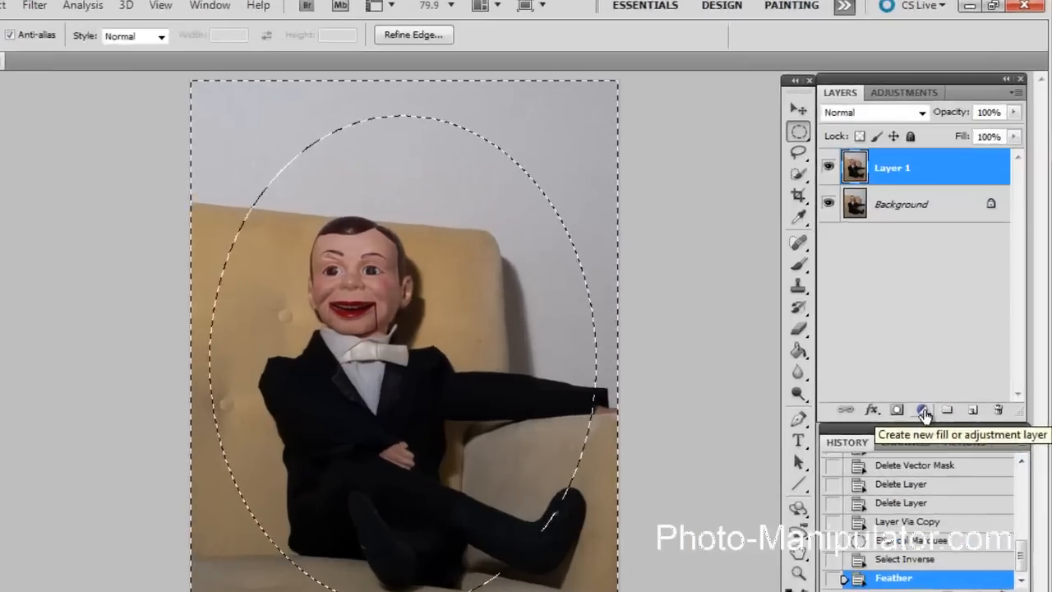
Add a Levels adjustment on the feathered edges and push shadows and midtones right for a dark vignette
{"action": "left_click", "coordinate": [923, 409]}
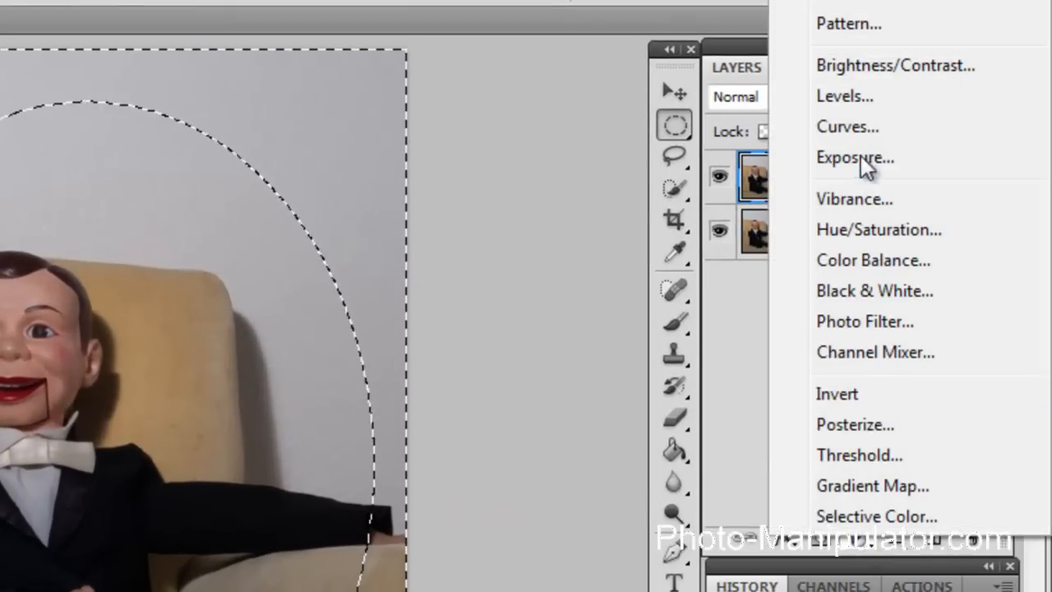
{"action": "left_click", "coordinate": [845, 95]}
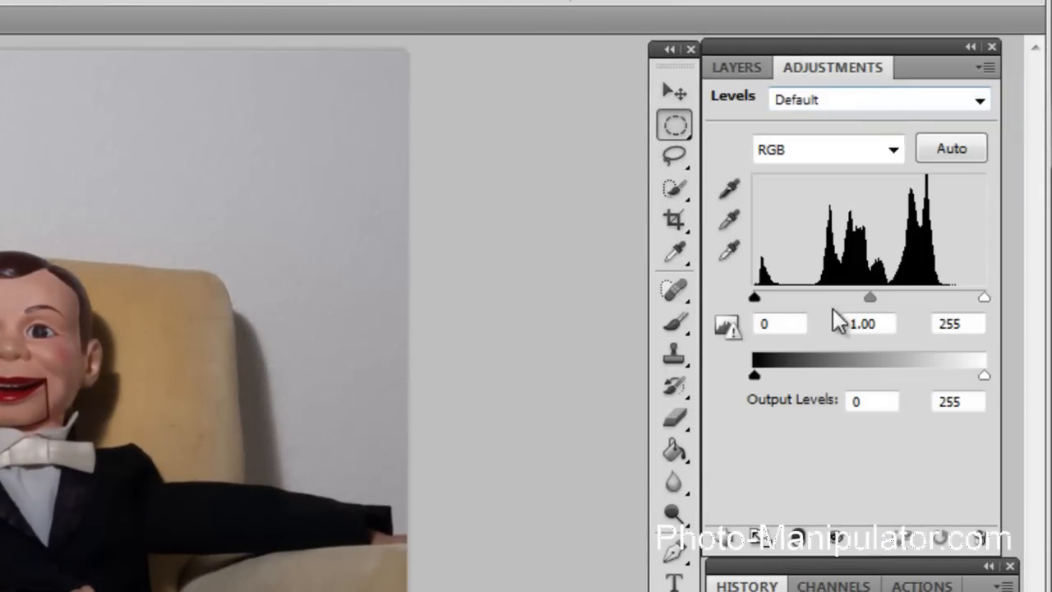
{"action": "left_click_drag", "start_coordinate": [755, 298], "coordinate": [770, 298]}
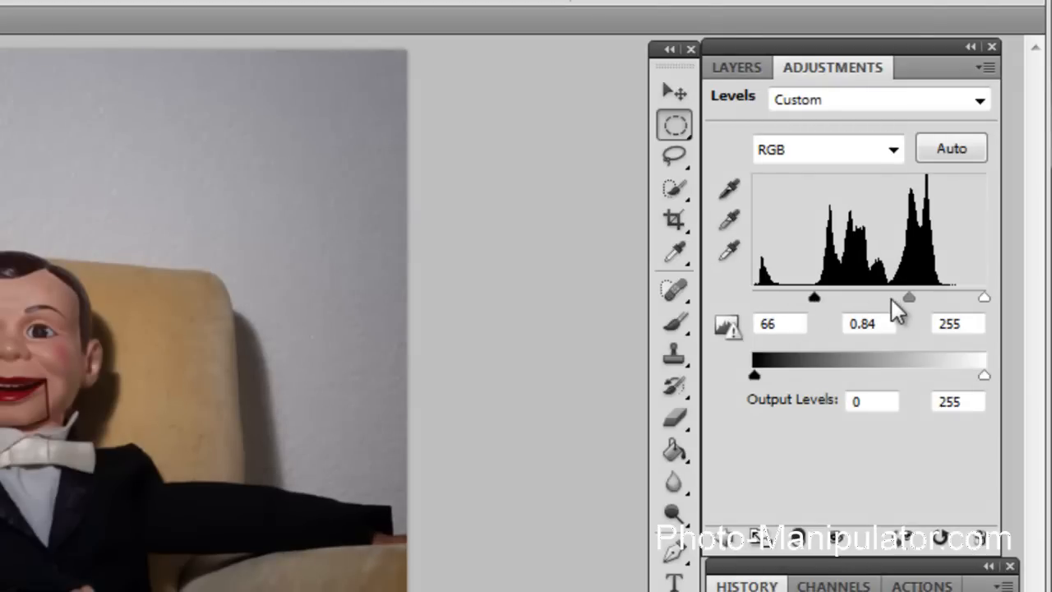
{"action": "left_click_drag", "start_coordinate": [907, 296], "coordinate": [917, 299]}
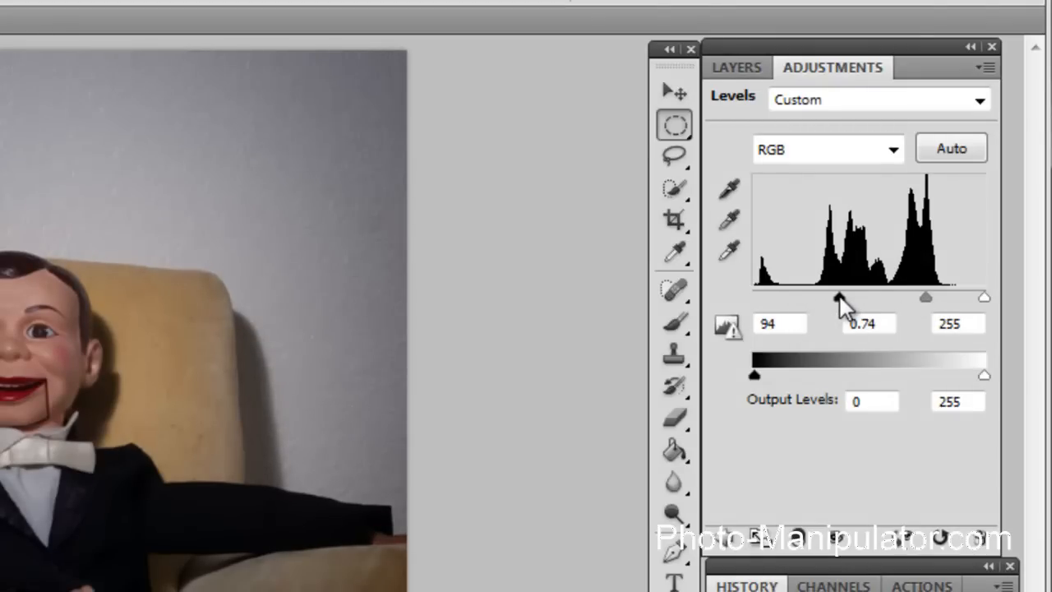
{"action": "left_click_drag", "start_coordinate": [838, 297], "coordinate": [851, 297]}
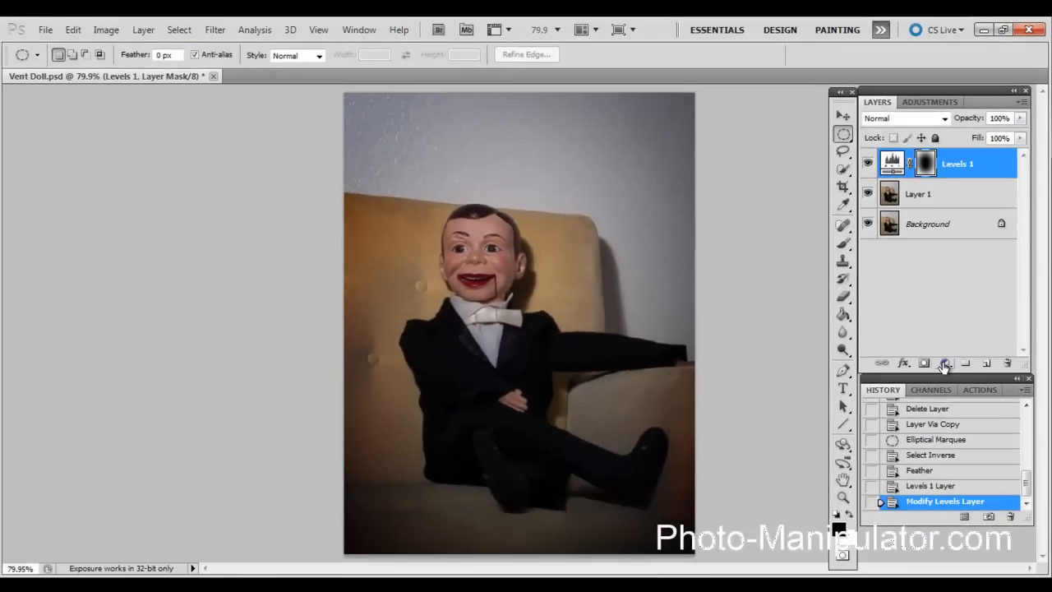
Add a Curves layer, pulling the white point in to brighten and nudging the black point in to deepen shadows
{"action": "left_click", "coordinate": [946, 362]}
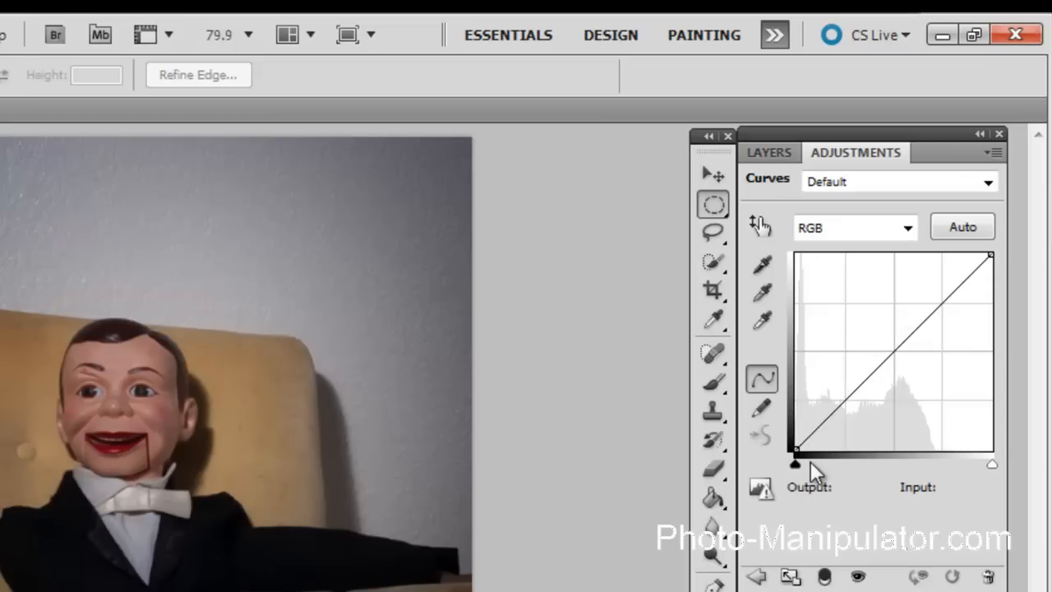
{"action": "left_click_drag", "start_coordinate": [796, 452], "coordinate": [809, 452]}
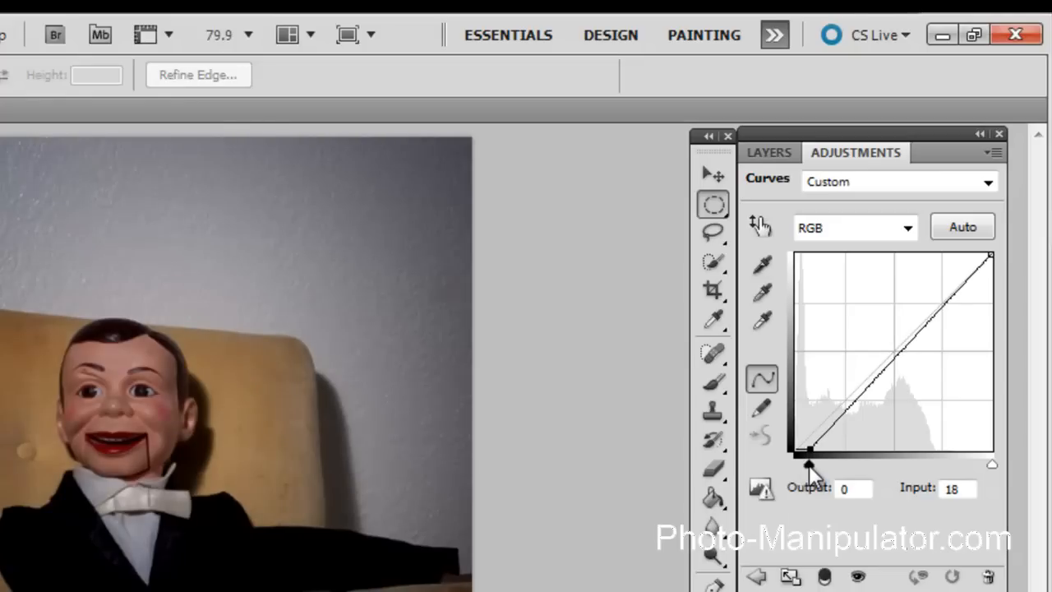
{"action": "left_click_drag", "start_coordinate": [809, 452], "coordinate": [792, 452]}
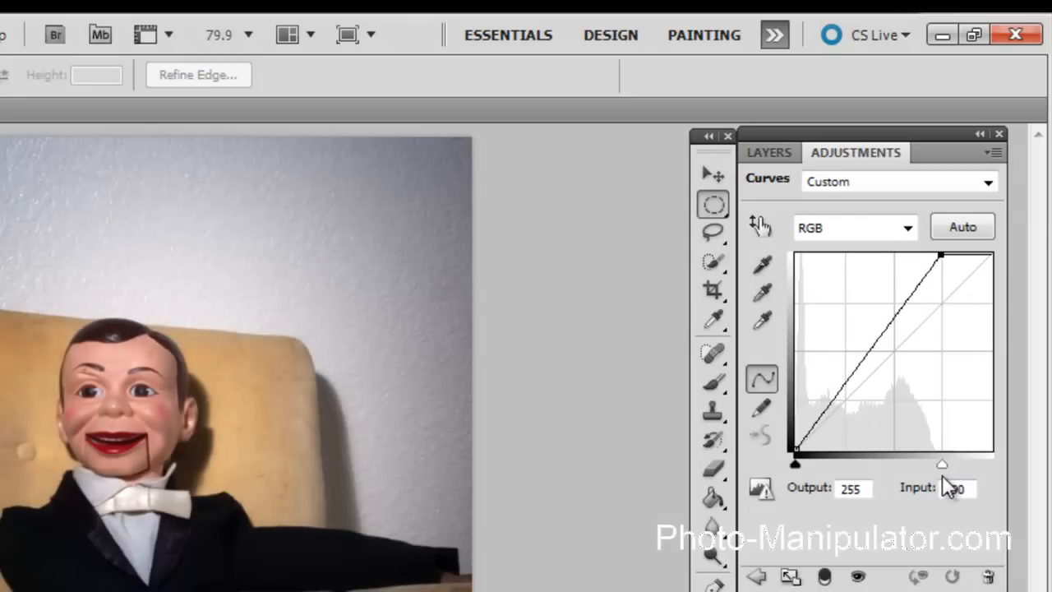
{"action": "left_click_drag", "start_coordinate": [940, 464], "coordinate": [809, 452]}
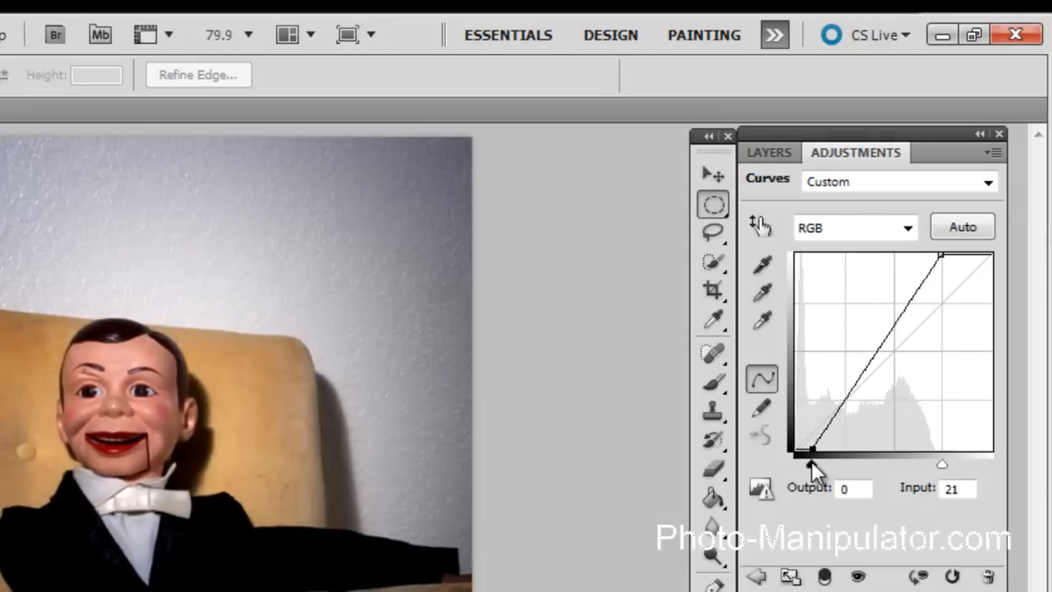
{"action": "left_click_drag", "start_coordinate": [816, 450], "coordinate": [803, 451]}
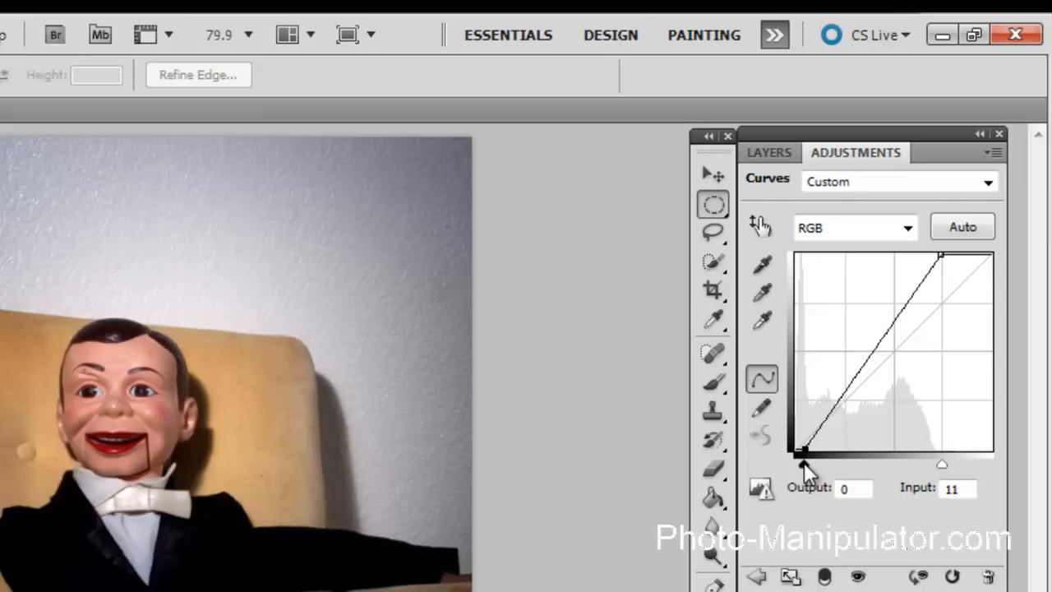
{"action": "left_click_drag", "start_coordinate": [807, 450], "coordinate": [799, 450]}
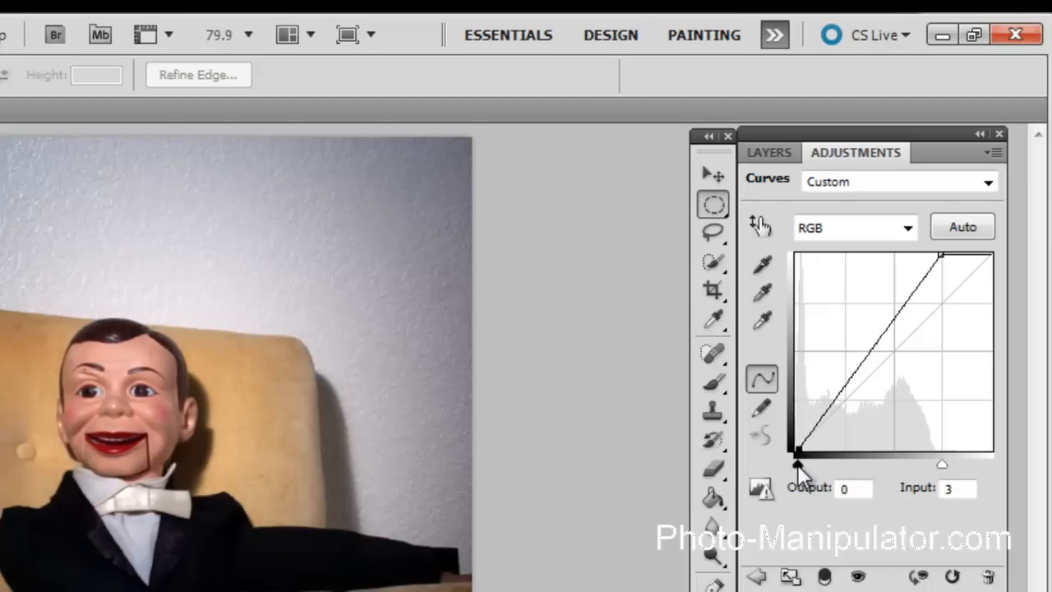
{"action": "left_click_drag", "start_coordinate": [799, 452], "coordinate": [802, 452]}
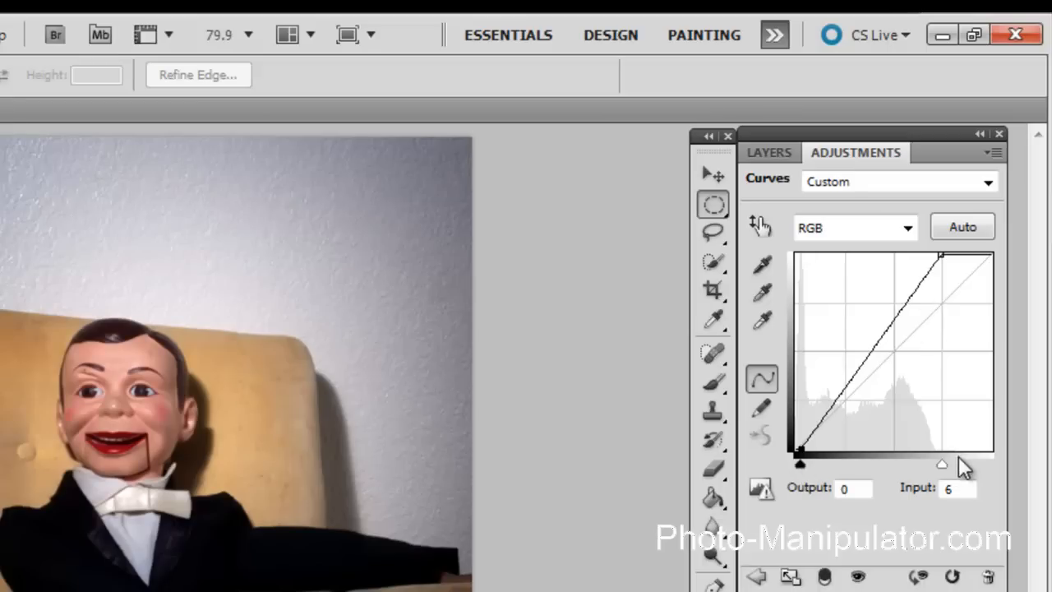
{"action": "left_click_drag", "start_coordinate": [966, 467], "coordinate": [953, 467]}
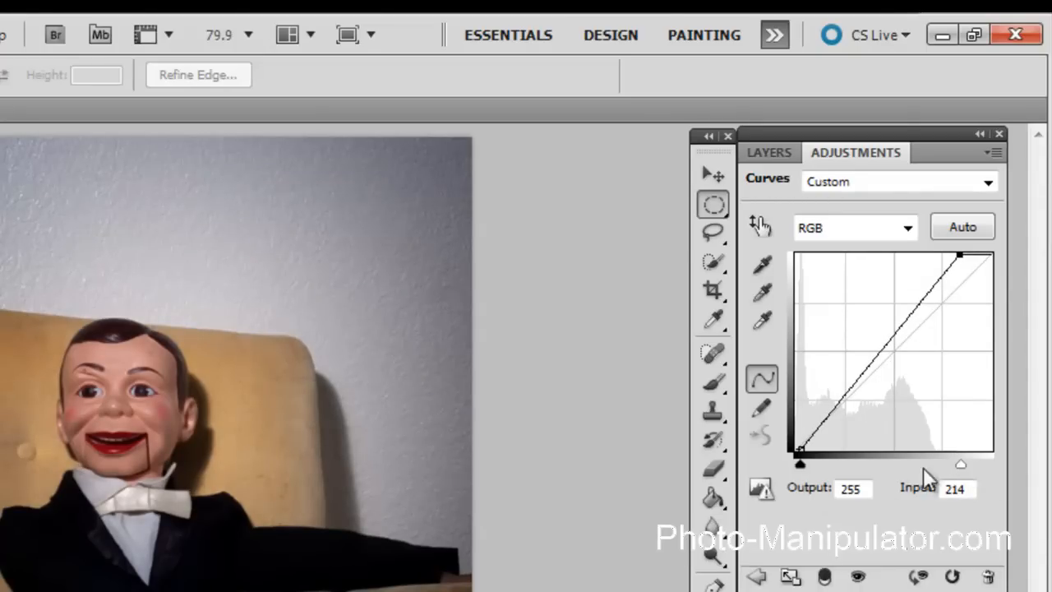
{"action": "mouse_move", "coordinate": [989, 496]}
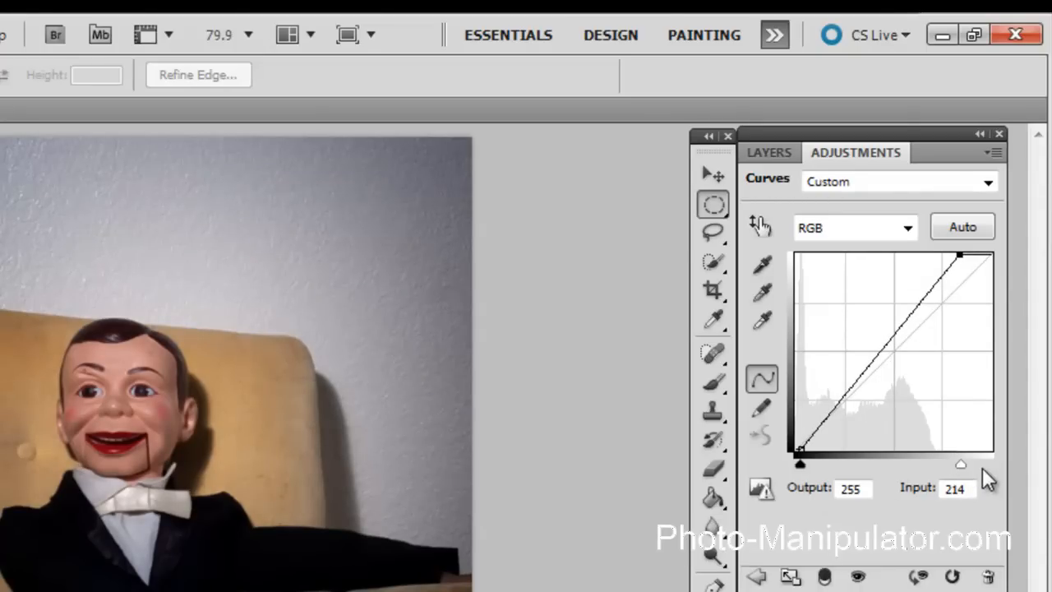
{"action": "left_click", "coordinate": [769, 151]}
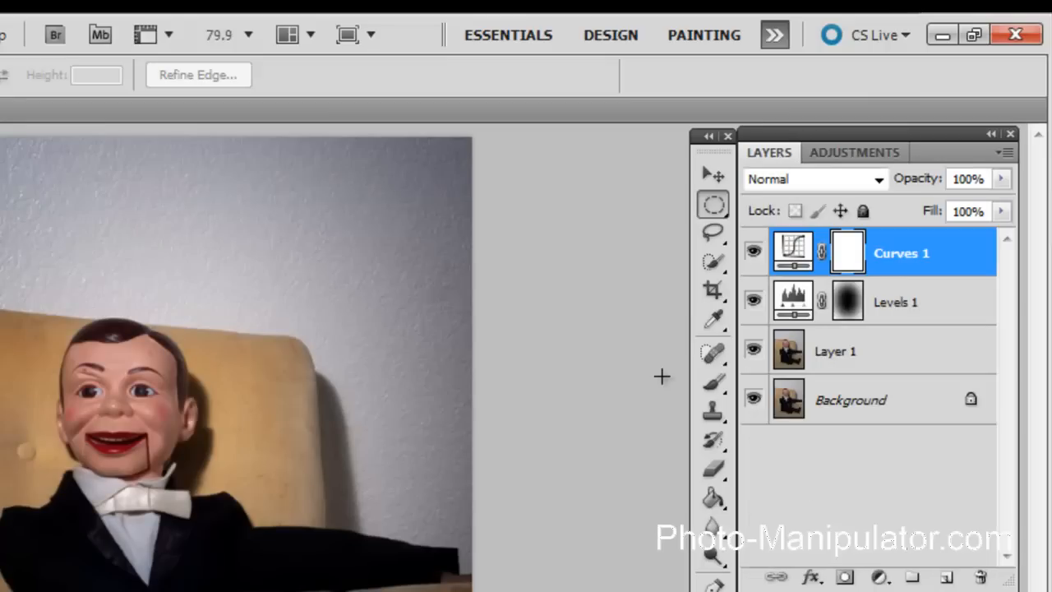
{"action": "mouse_move", "coordinate": [819, 516]}
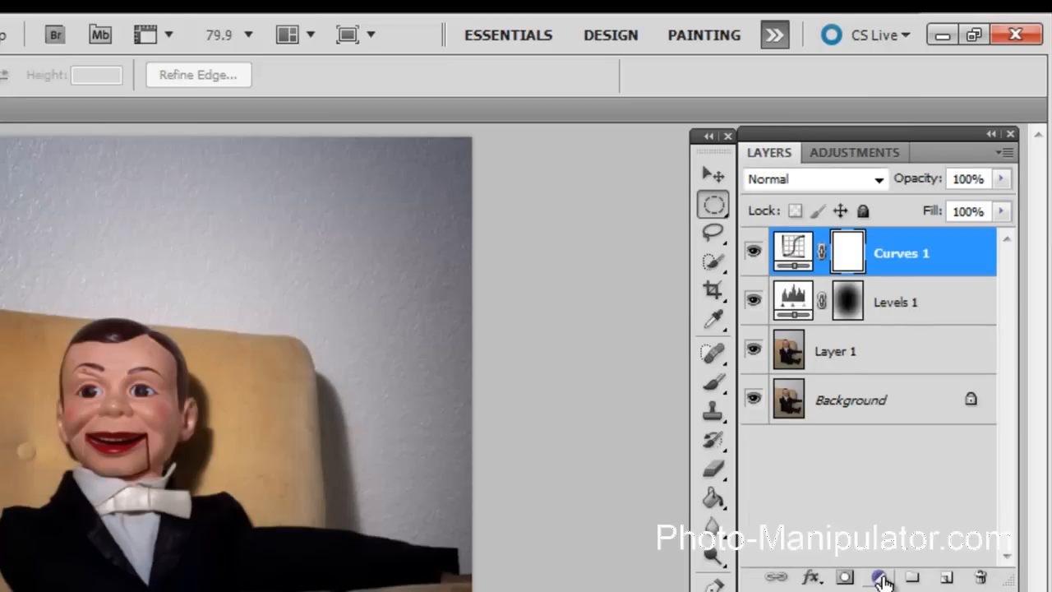
Add a second Curves layer and give its Red channel an S-curve, raising highlights and lowering shadows
{"action": "left_click", "coordinate": [875, 572]}
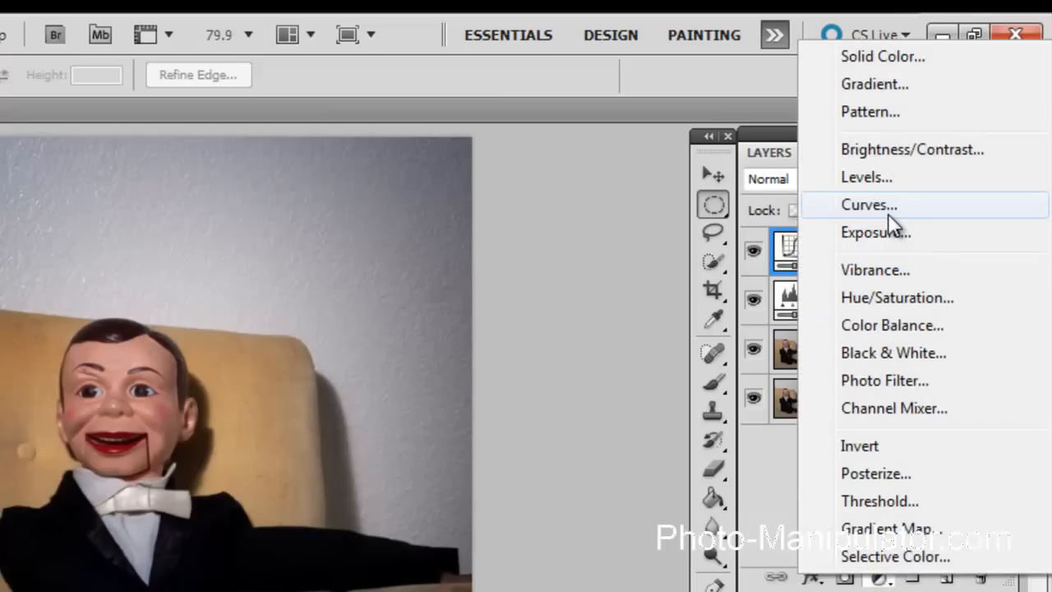
{"action": "left_click", "coordinate": [868, 204]}
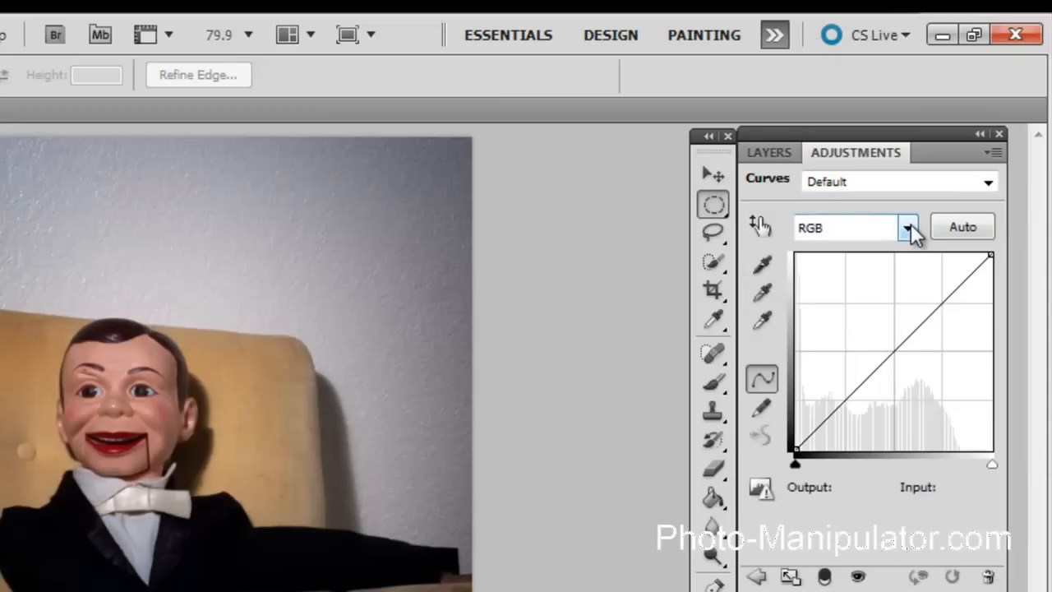
{"action": "left_click", "coordinate": [907, 227]}
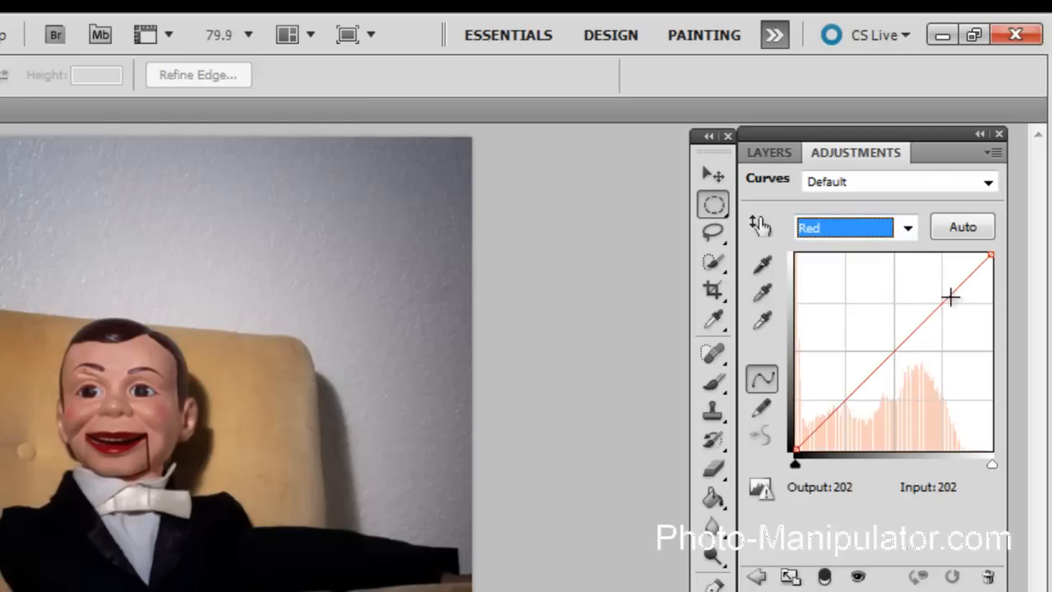
{"action": "left_click_drag", "start_coordinate": [950, 296], "coordinate": [945, 292]}
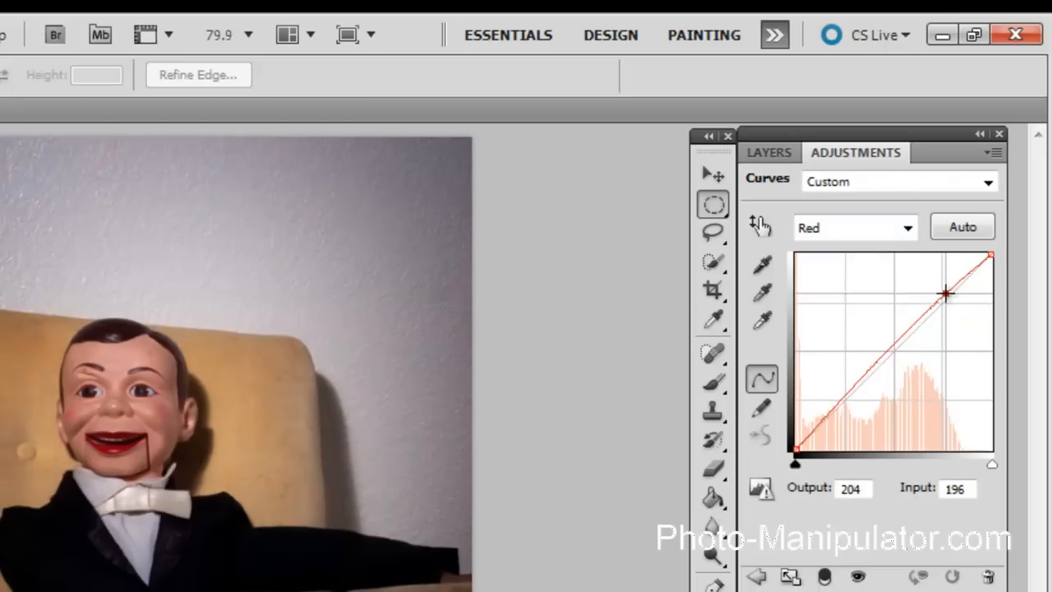
{"action": "left_click_drag", "start_coordinate": [945, 293], "coordinate": [936, 286]}
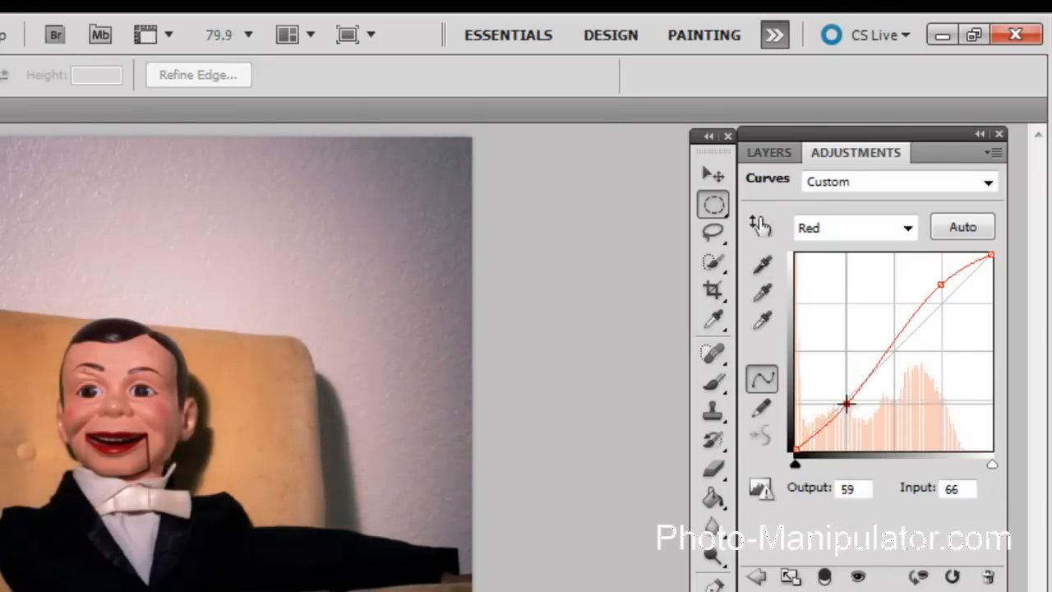
{"action": "left_click_drag", "start_coordinate": [844, 403], "coordinate": [845, 412]}
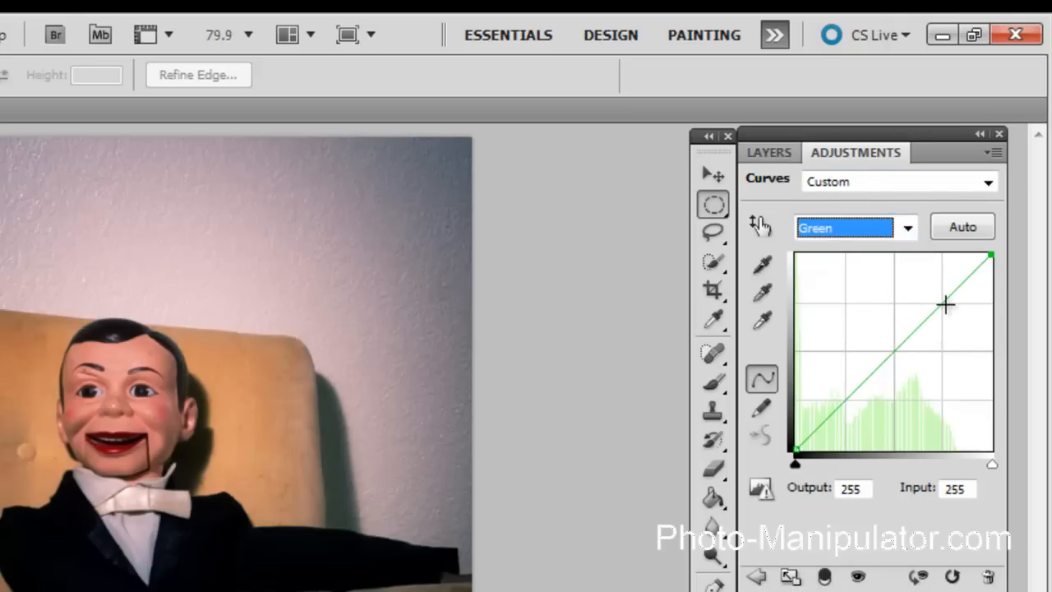
Bow the Green channel curve upward, lifting the highlight point to about 224 and raising a shadow point slightly
{"action": "left_click_drag", "start_coordinate": [945, 304], "coordinate": [940, 283]}
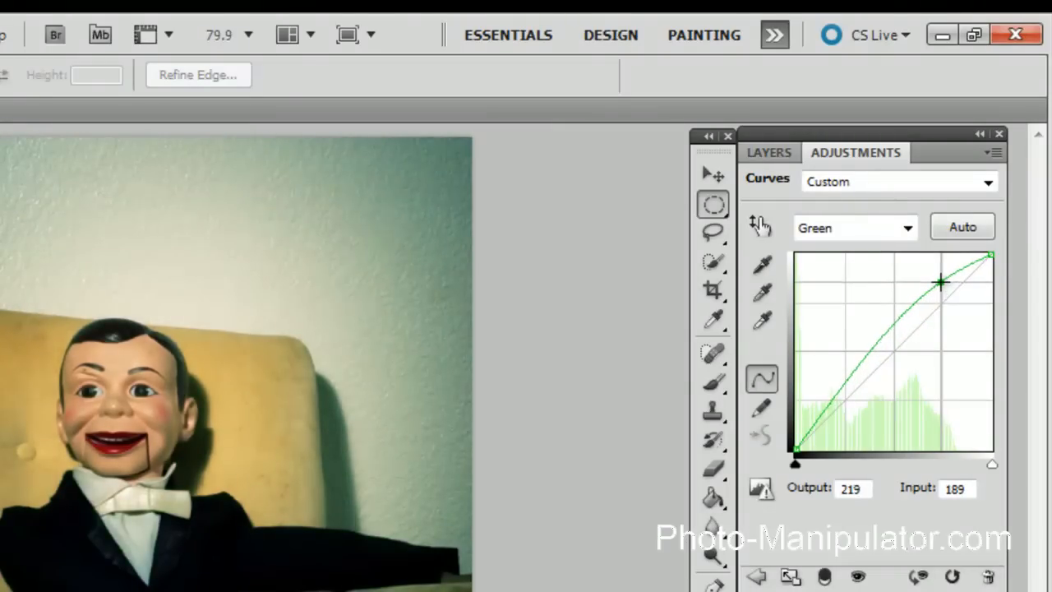
{"action": "left_click_drag", "start_coordinate": [940, 283], "coordinate": [943, 278]}
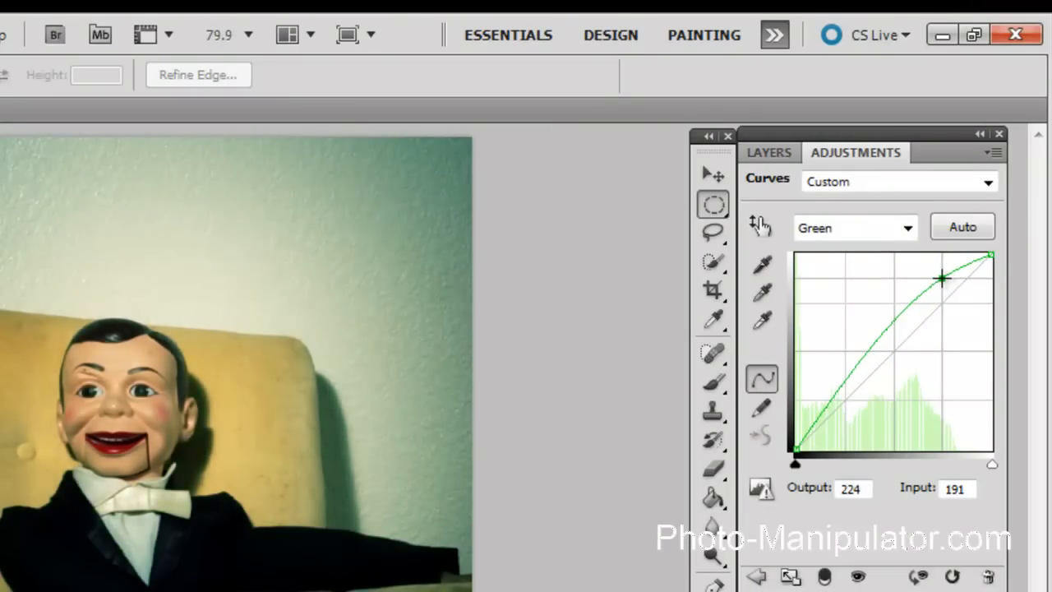
{"action": "left_click_drag", "start_coordinate": [943, 278], "coordinate": [945, 276]}
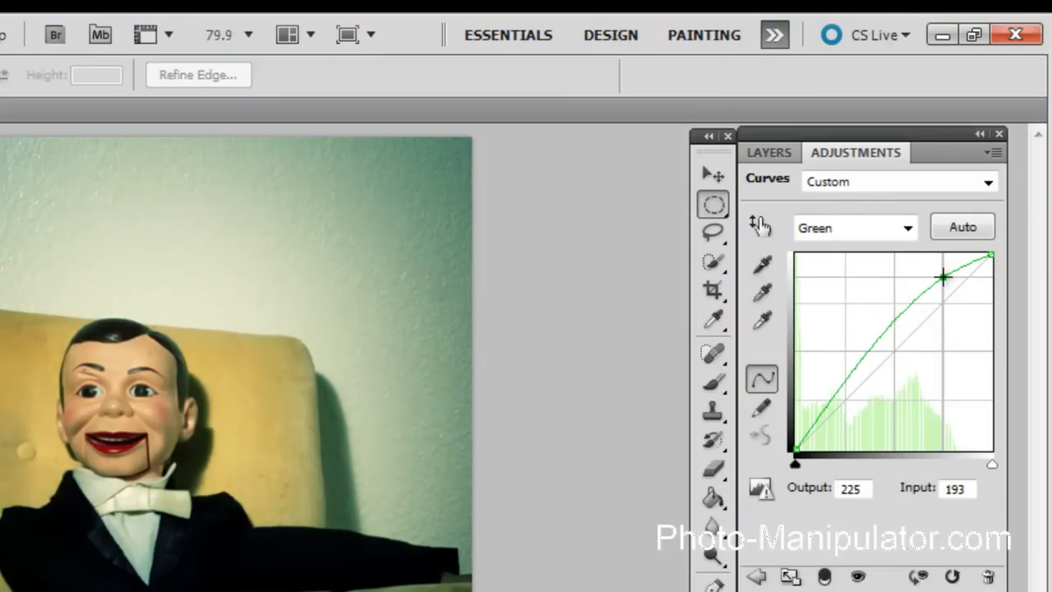
{"action": "left_click_drag", "start_coordinate": [944, 276], "coordinate": [943, 281]}
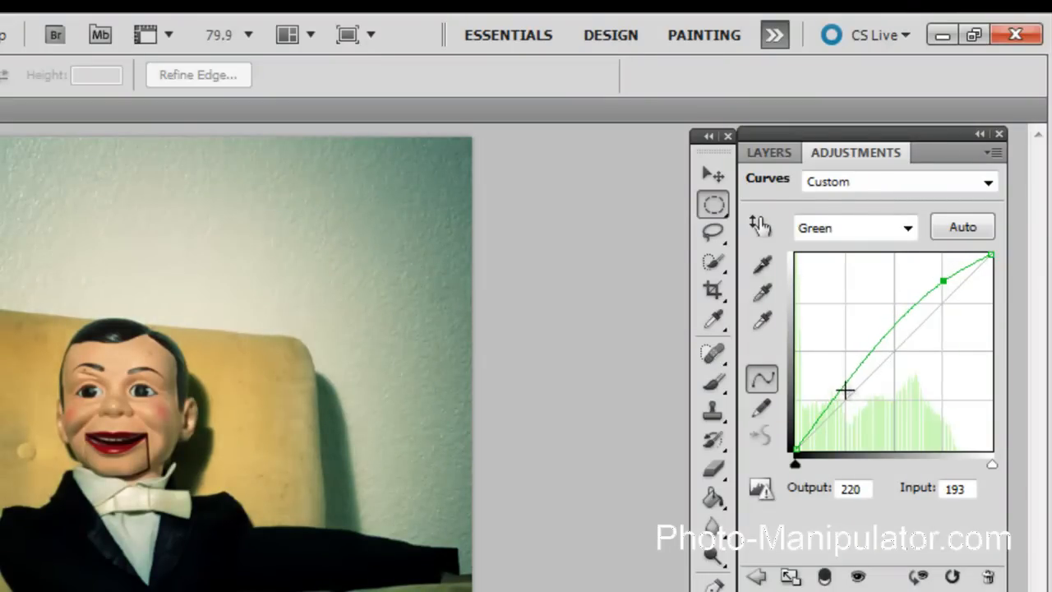
{"action": "left_click_drag", "start_coordinate": [845, 391], "coordinate": [844, 401]}
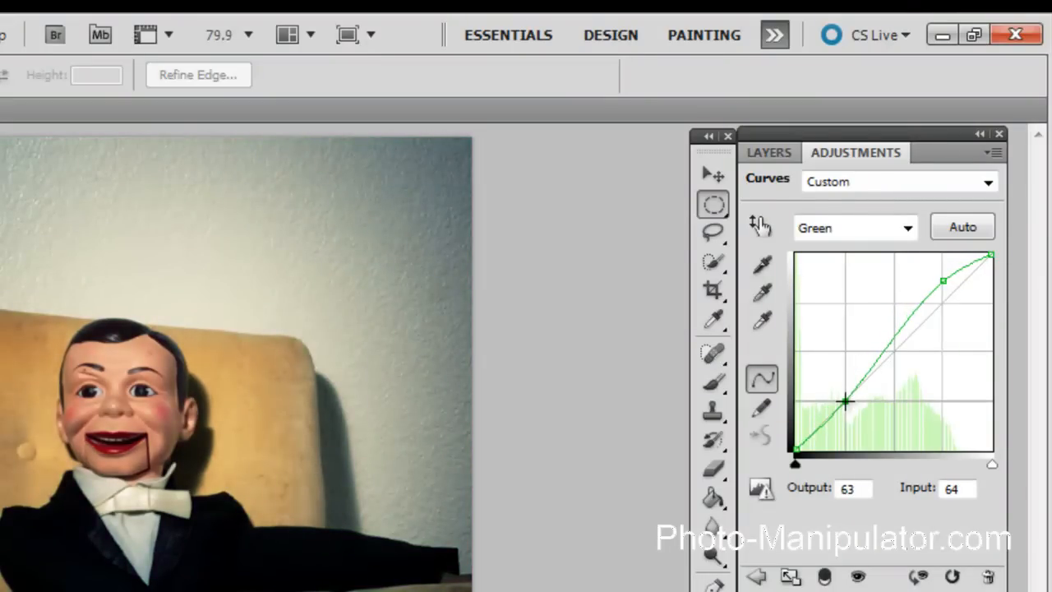
{"action": "left_click_drag", "start_coordinate": [845, 401], "coordinate": [843, 394]}
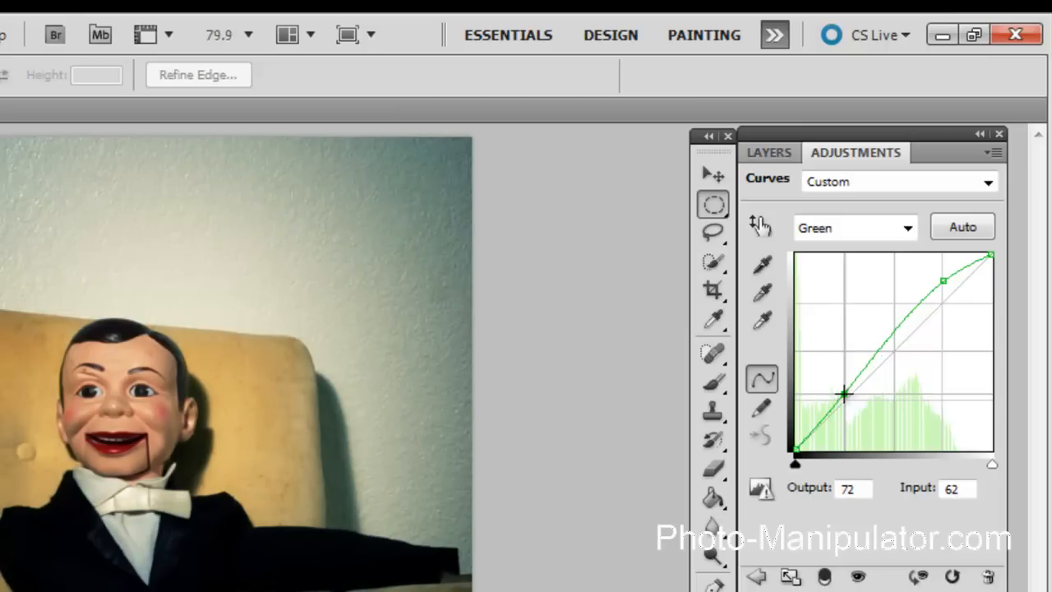
{"action": "mouse_move", "coordinate": [894, 431]}
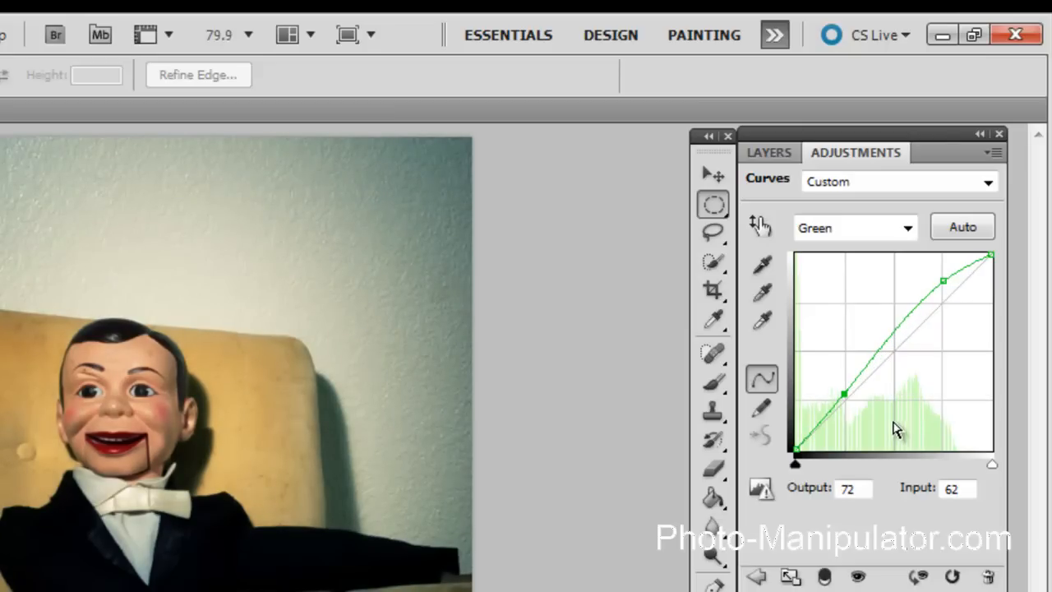
{"action": "mouse_move", "coordinate": [901, 319]}
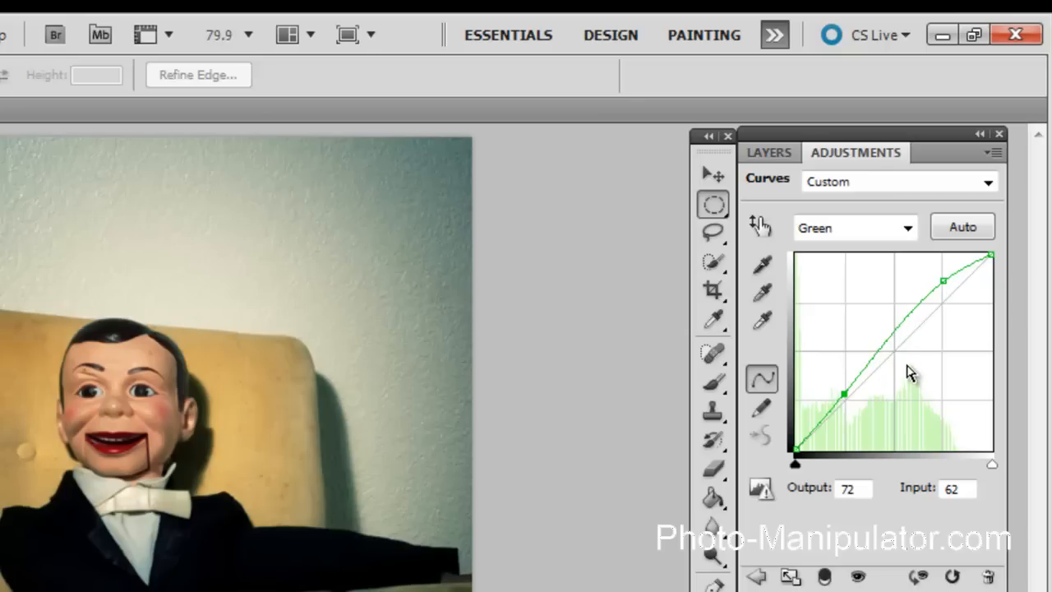
{"action": "left_click", "coordinate": [769, 152]}
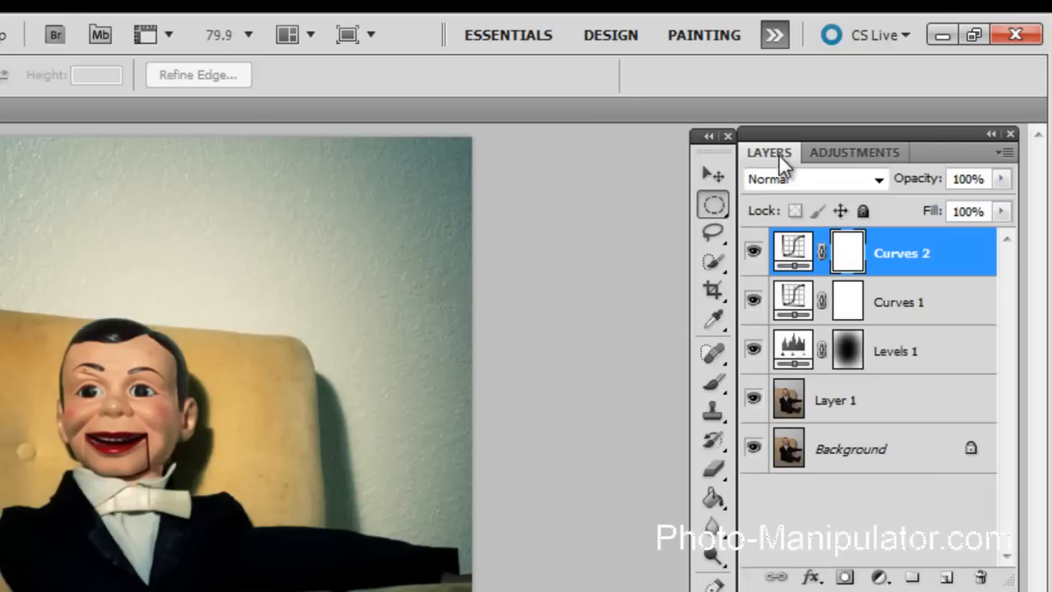
{"action": "left_click", "coordinate": [854, 152]}
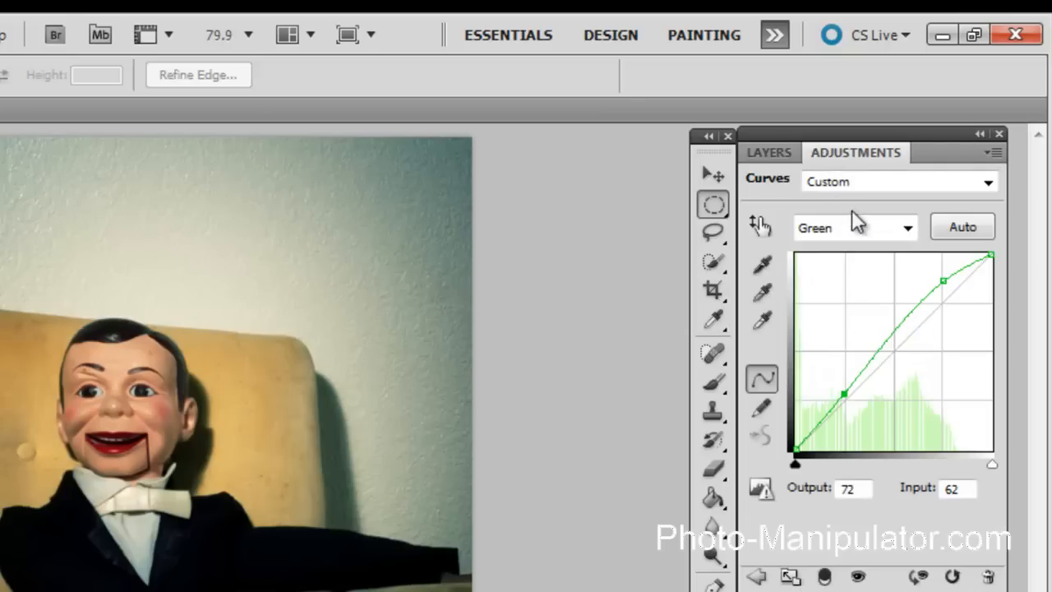
Shape the Blue channel curve to raise blue in the shadows and reduce it in the highlights
{"action": "left_click", "coordinate": [854, 227]}
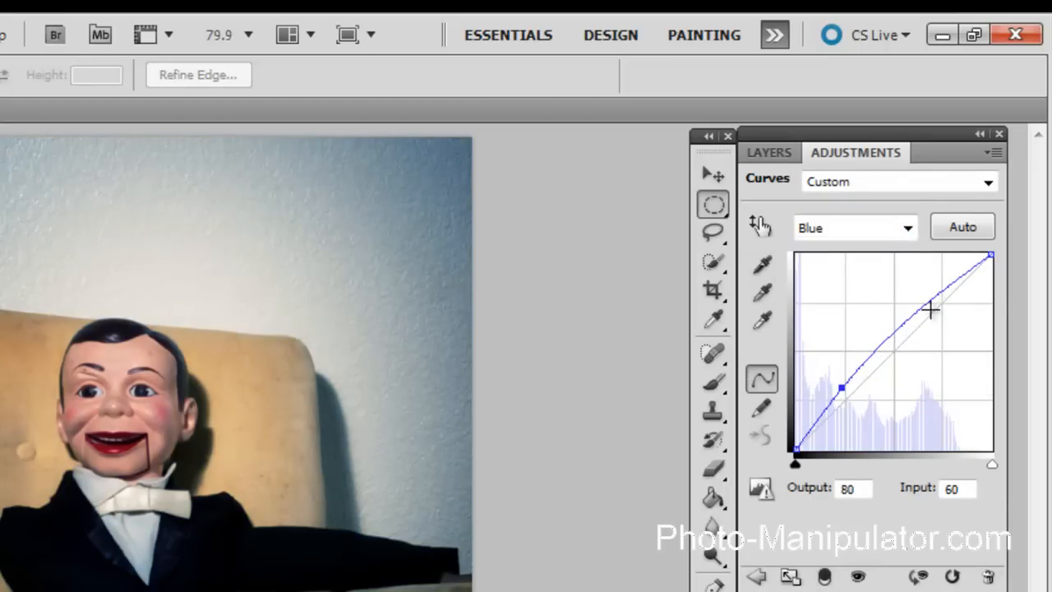
{"action": "left_click_drag", "start_coordinate": [930, 309], "coordinate": [945, 316]}
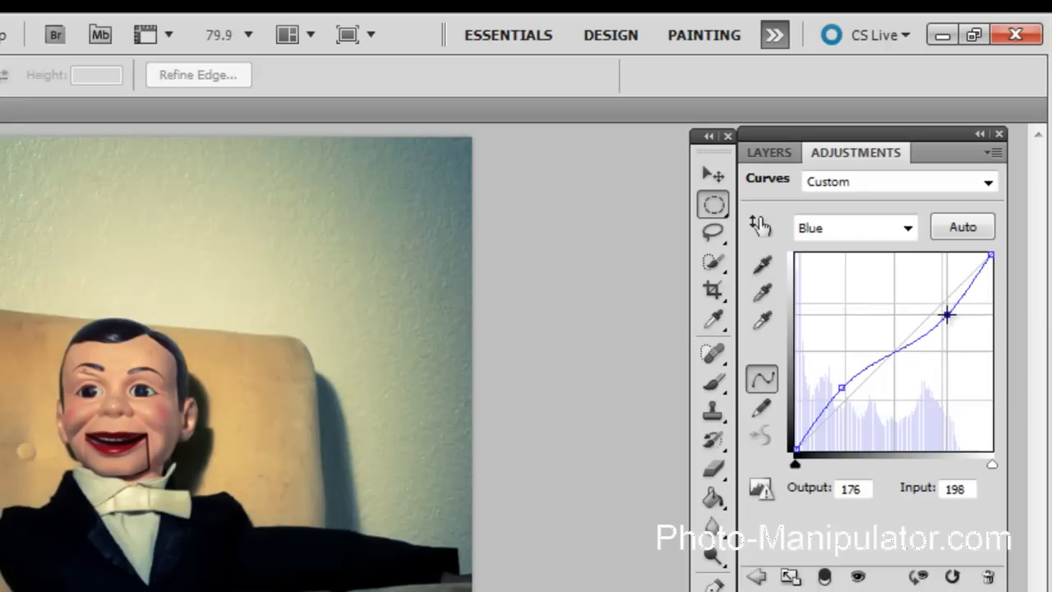
{"action": "left_click_drag", "start_coordinate": [947, 314], "coordinate": [947, 317]}
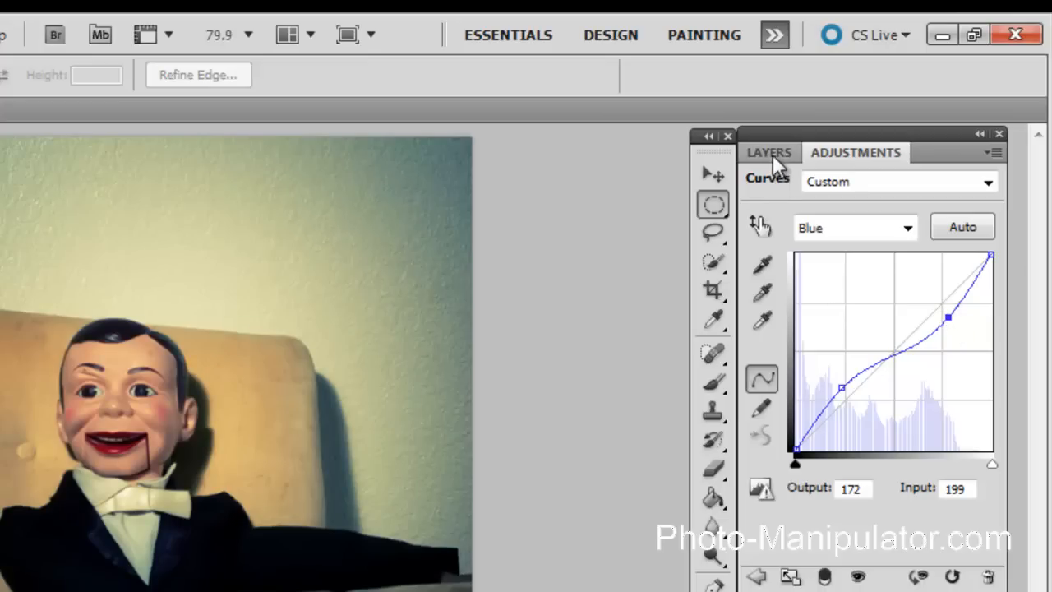
{"action": "left_click", "coordinate": [768, 151]}
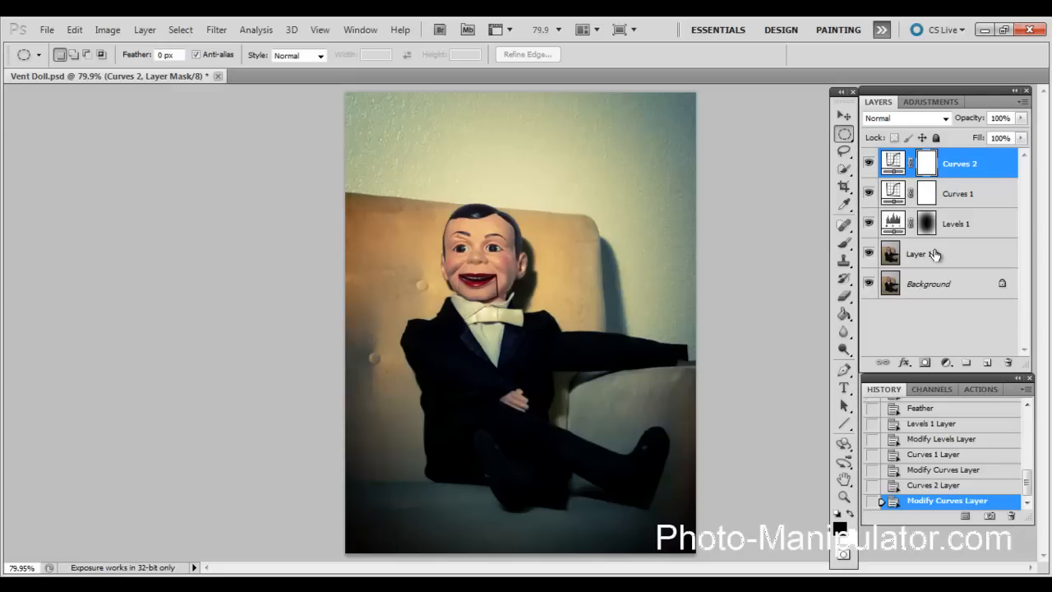
{"action": "mouse_move", "coordinate": [986, 362]}
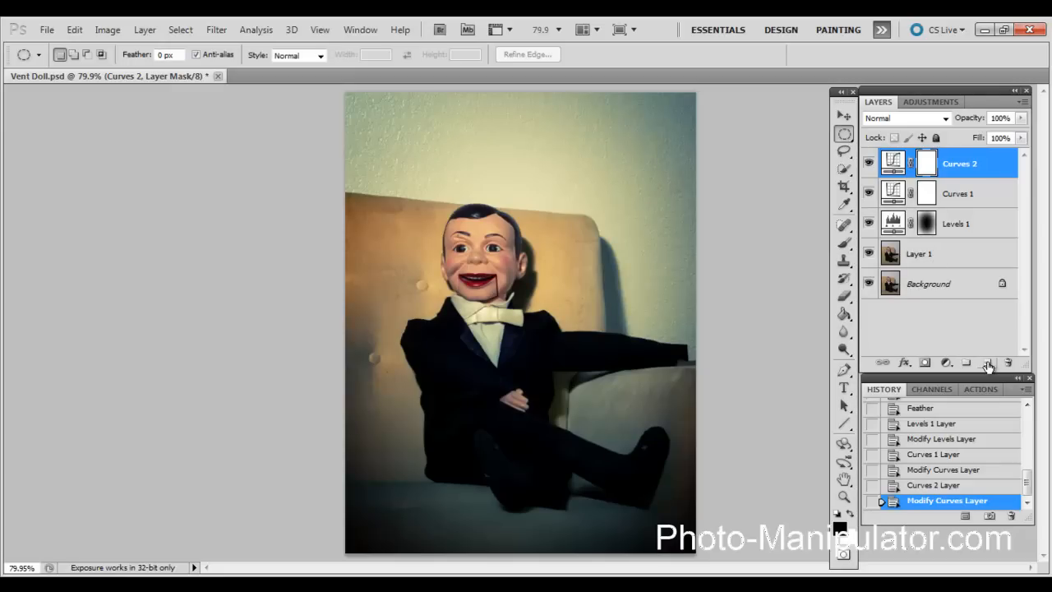
Create a new black-filled layer on top and set its blend mode to Hue at 22% opacity
{"action": "left_click", "coordinate": [990, 365]}
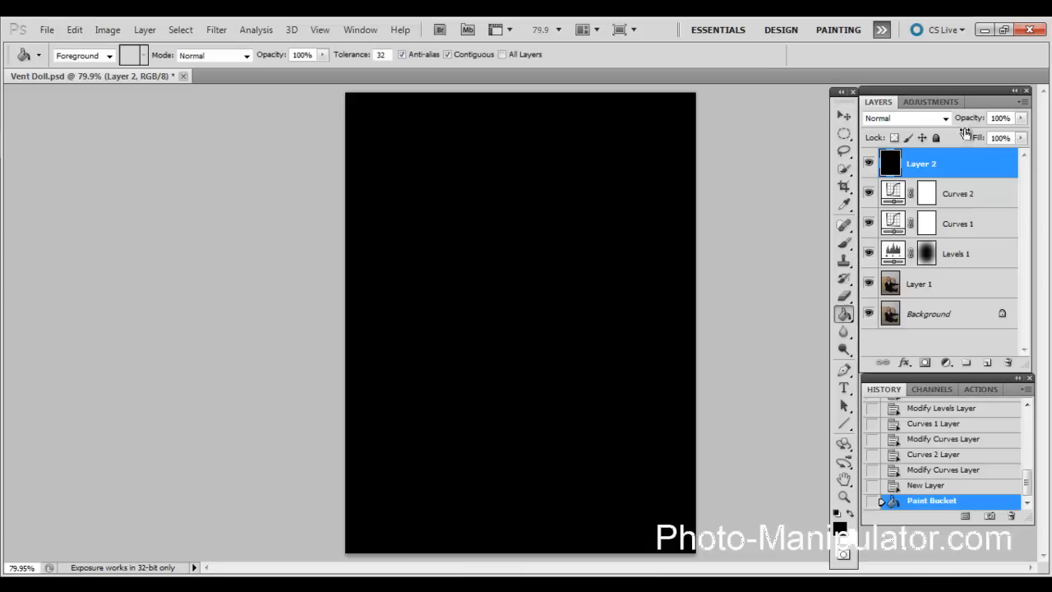
{"action": "left_click", "coordinate": [946, 119]}
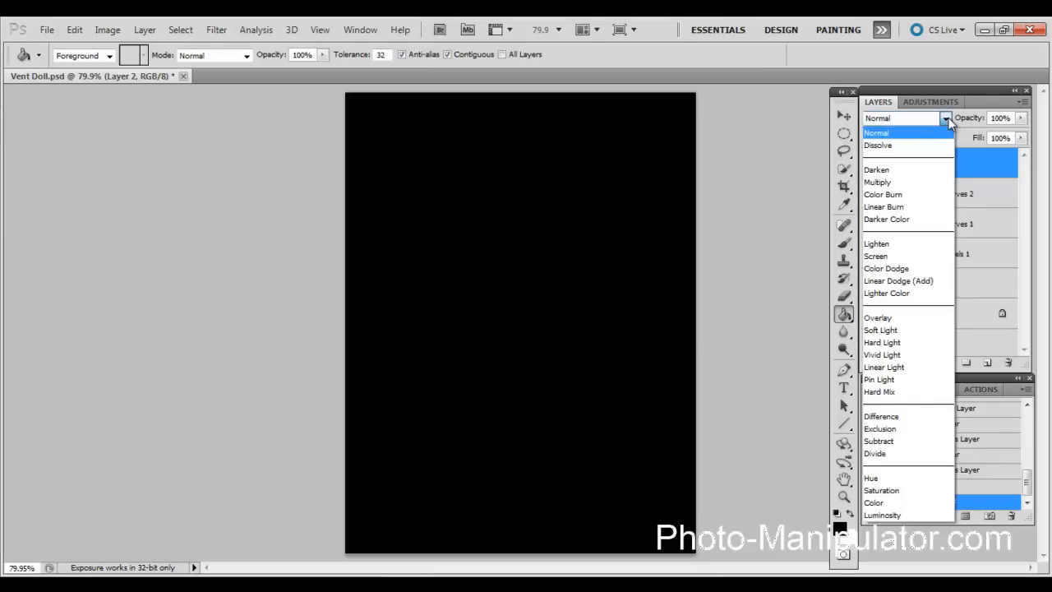
{"action": "mouse_move", "coordinate": [871, 476]}
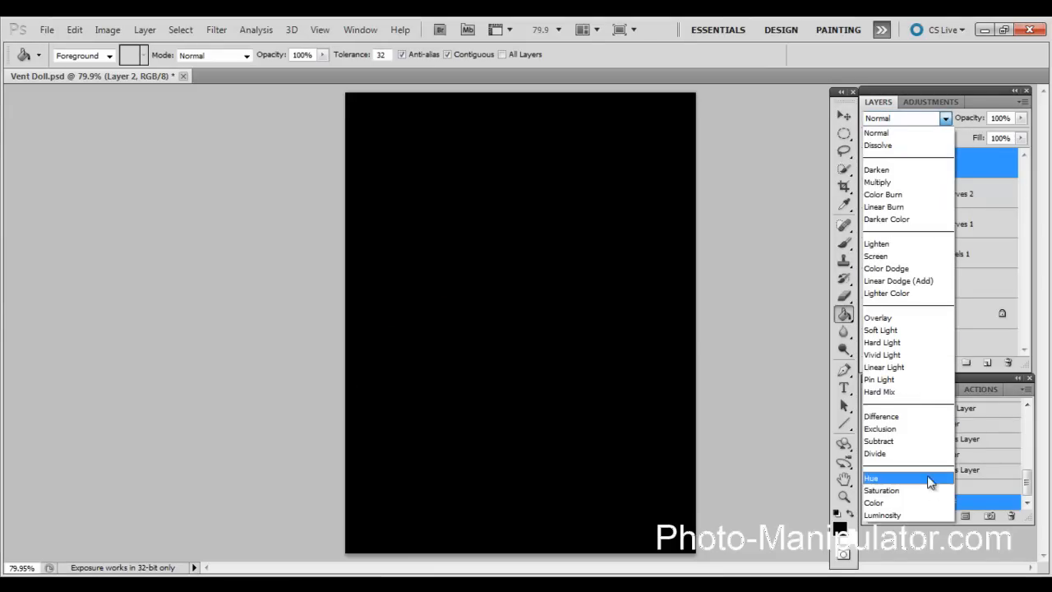
{"action": "left_click", "coordinate": [871, 477]}
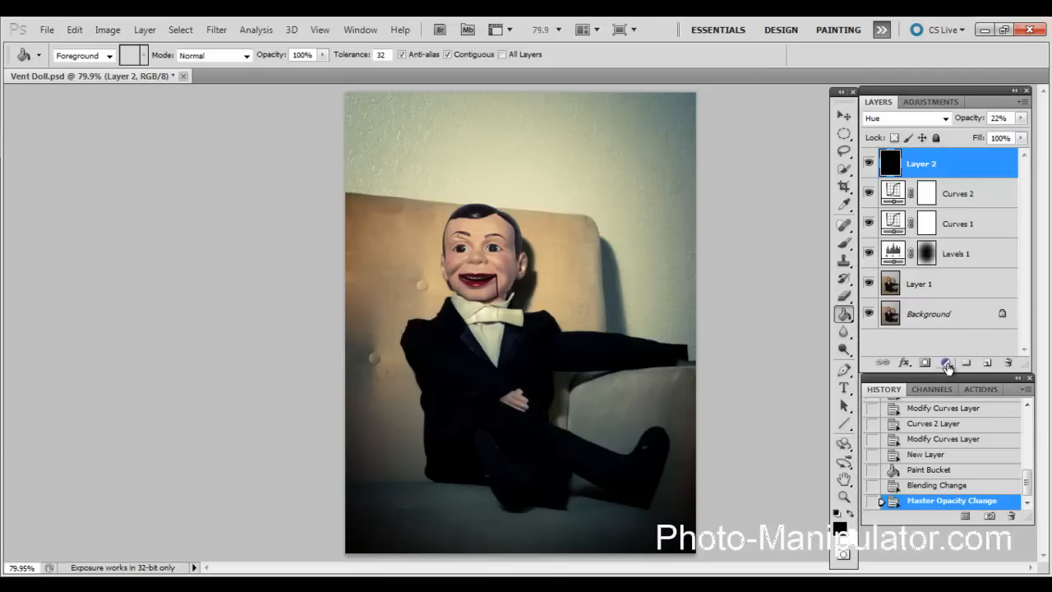
Add a Hue/Saturation layer and raise the Reds saturation to +12
{"action": "left_click", "coordinate": [947, 363]}
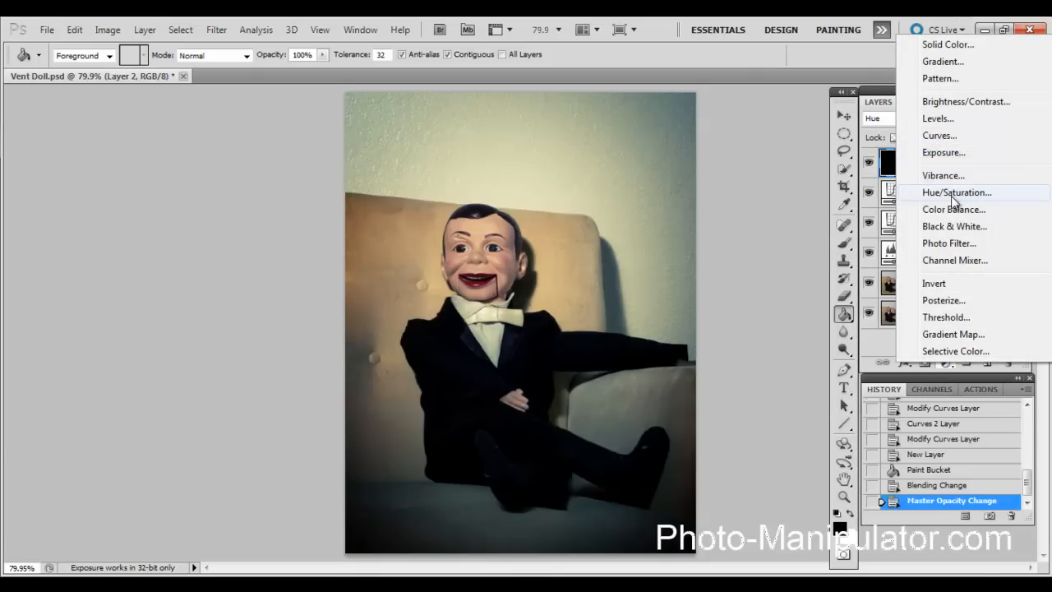
{"action": "left_click", "coordinate": [956, 191]}
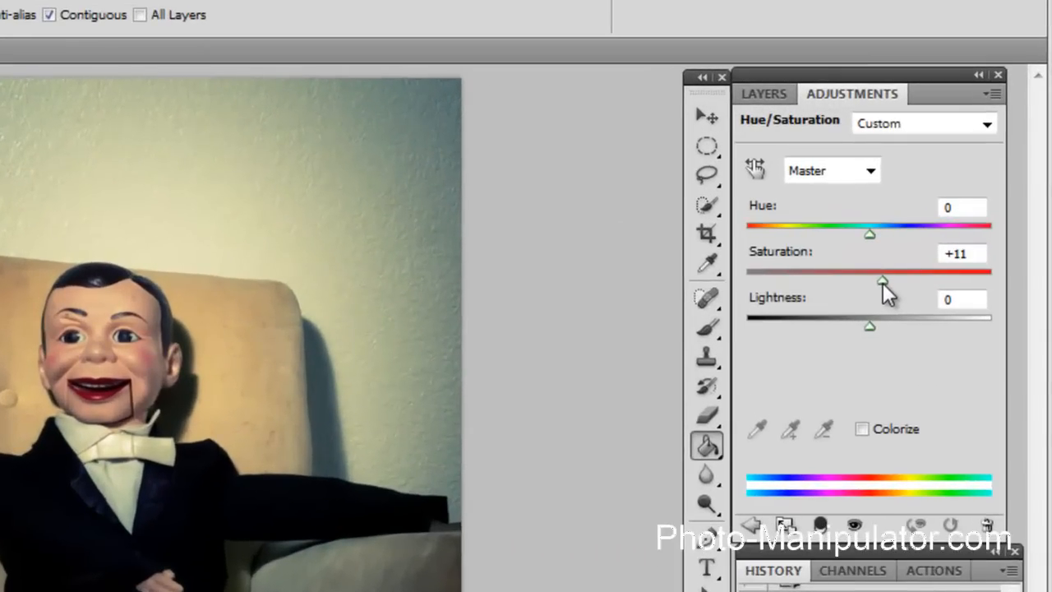
{"action": "left_click_drag", "start_coordinate": [879, 281], "coordinate": [888, 281]}
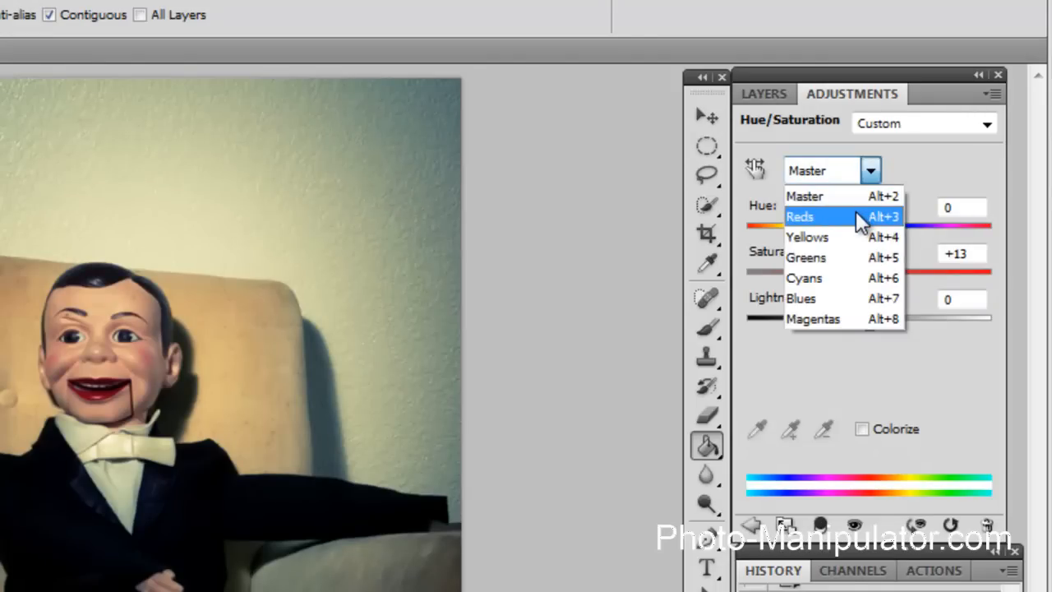
{"action": "left_click", "coordinate": [806, 217]}
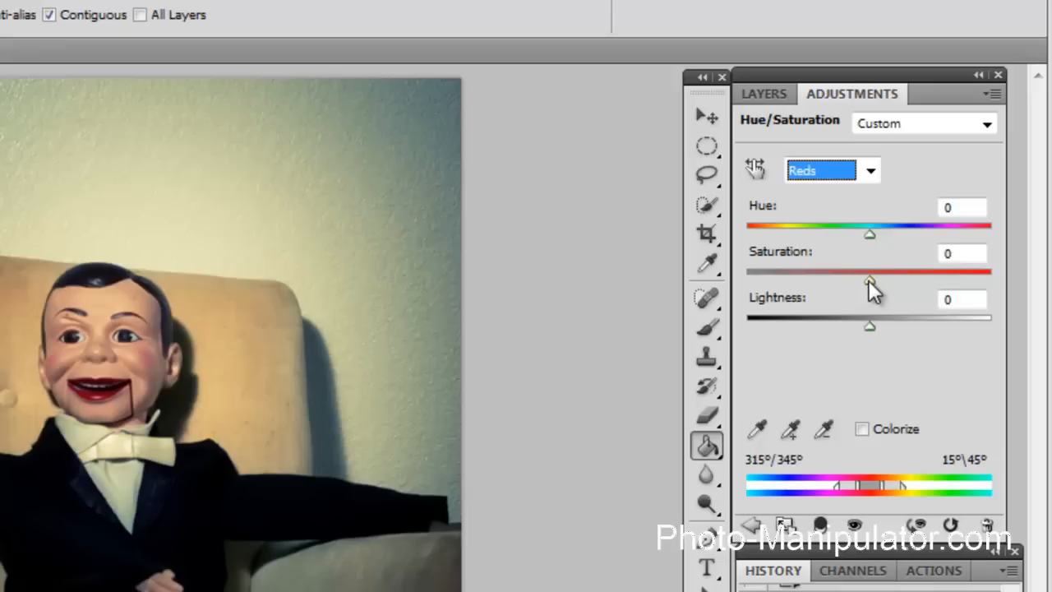
{"action": "left_click_drag", "start_coordinate": [869, 280], "coordinate": [884, 280]}
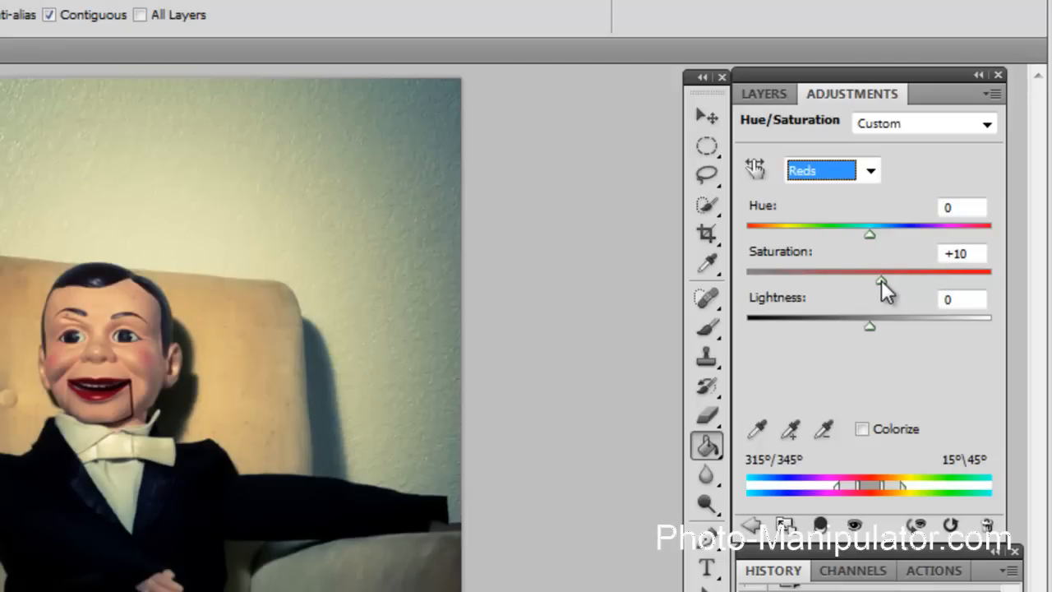
{"action": "left_click_drag", "start_coordinate": [881, 280], "coordinate": [891, 280]}
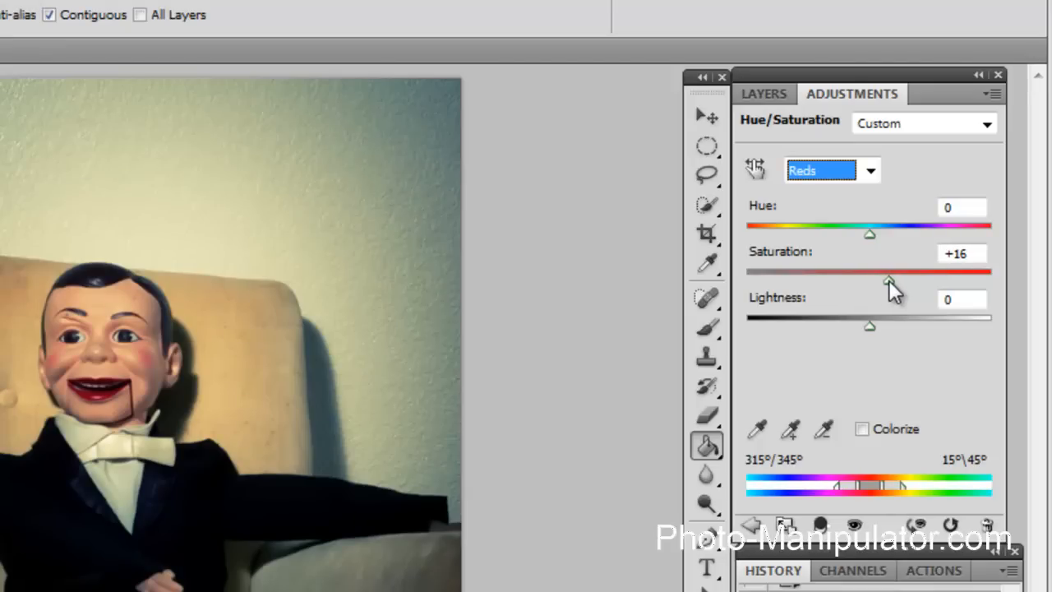
{"action": "left_click_drag", "start_coordinate": [887, 281], "coordinate": [884, 281]}
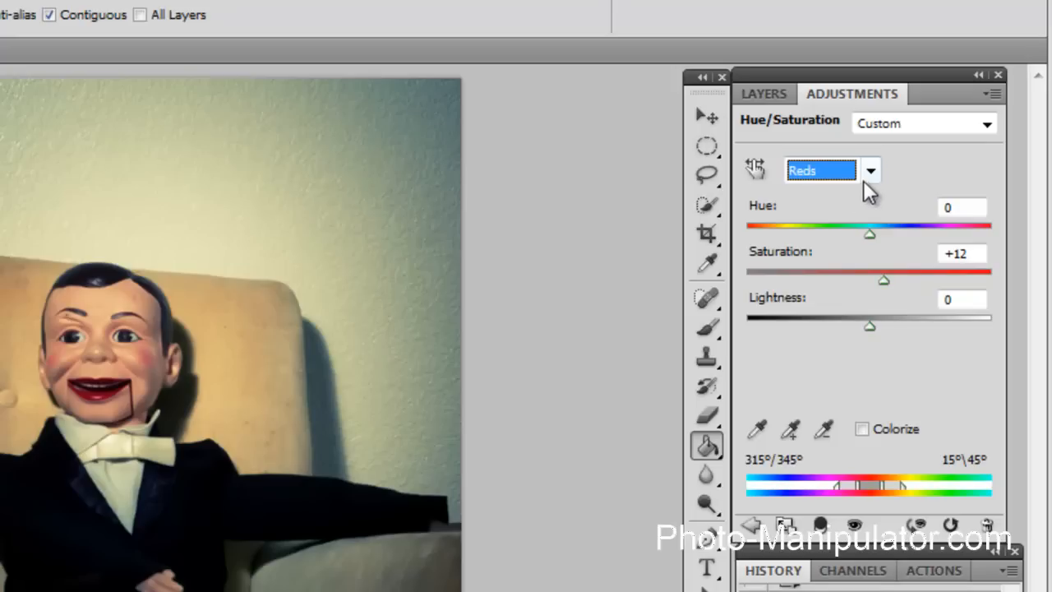
Raise the Yellows saturation to +6, then return to the layer stack and select Layer 1
{"action": "left_click", "coordinate": [871, 169]}
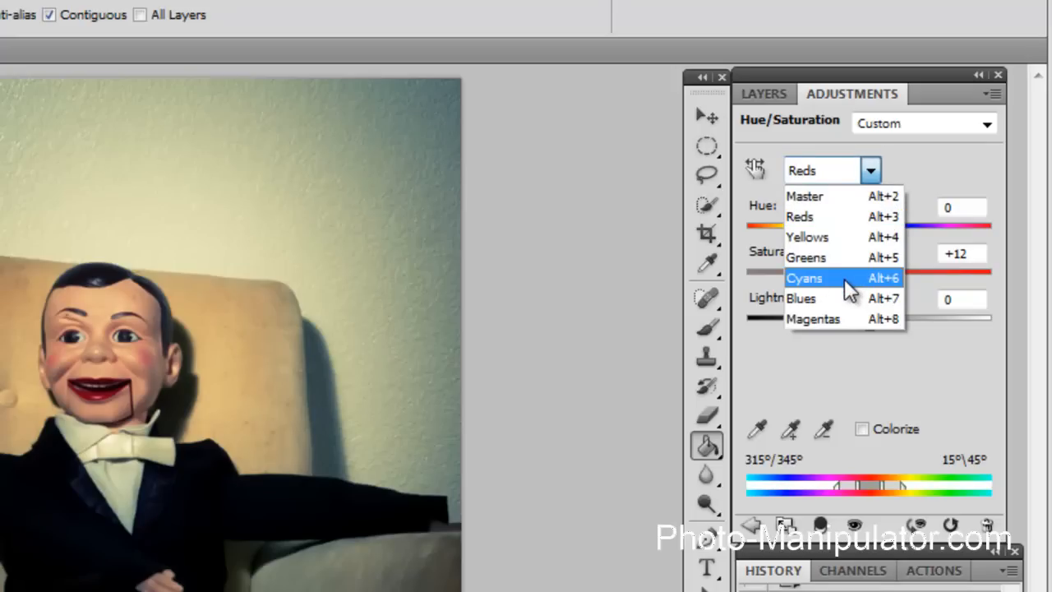
{"action": "left_click", "coordinate": [807, 237]}
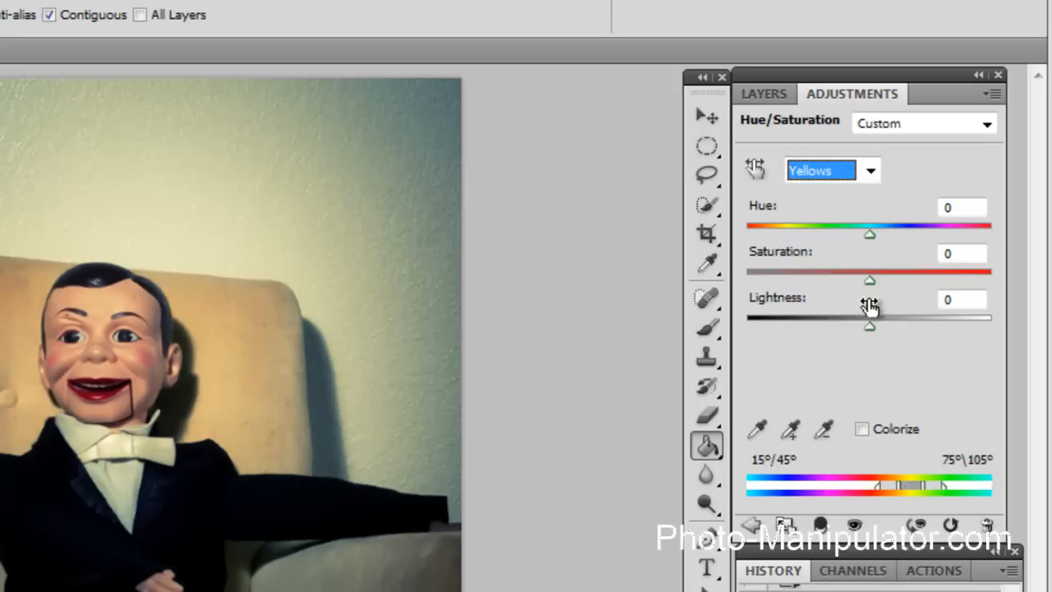
{"action": "left_click_drag", "start_coordinate": [870, 279], "coordinate": [881, 279]}
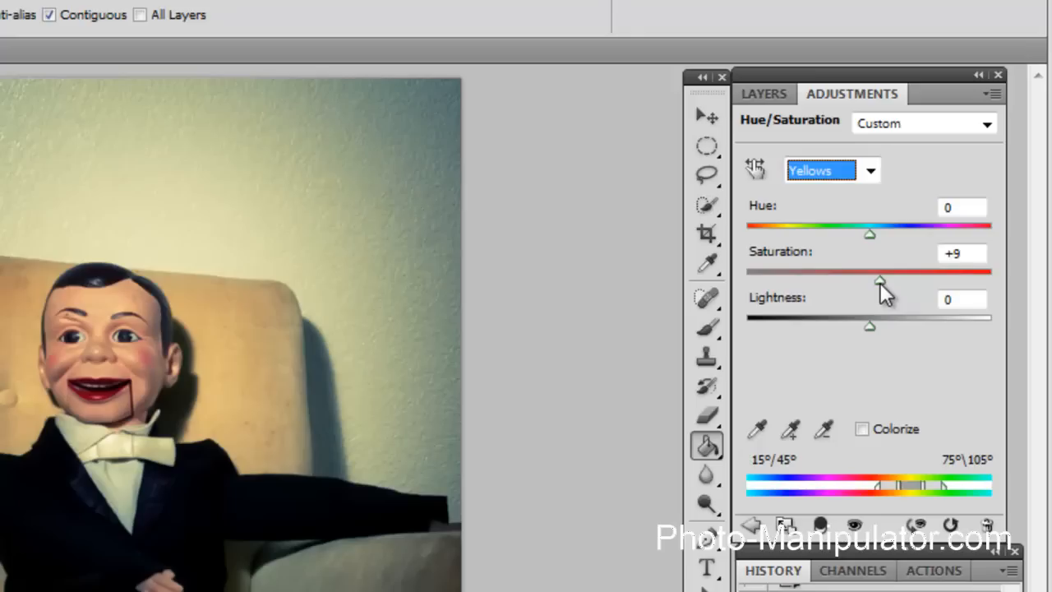
{"action": "left_click_drag", "start_coordinate": [881, 280], "coordinate": [874, 279]}
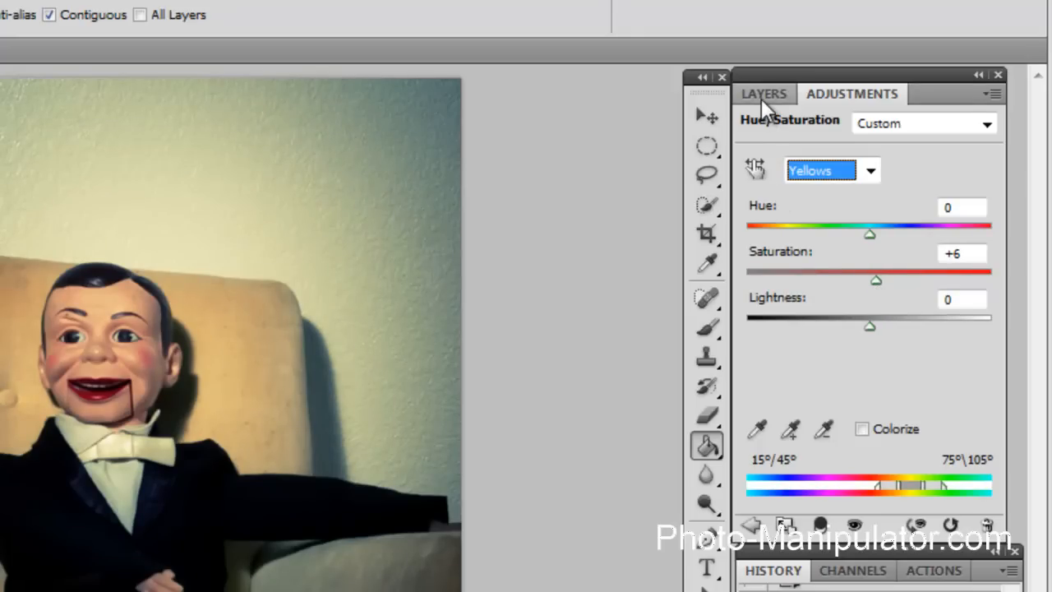
{"action": "left_click", "coordinate": [763, 93]}
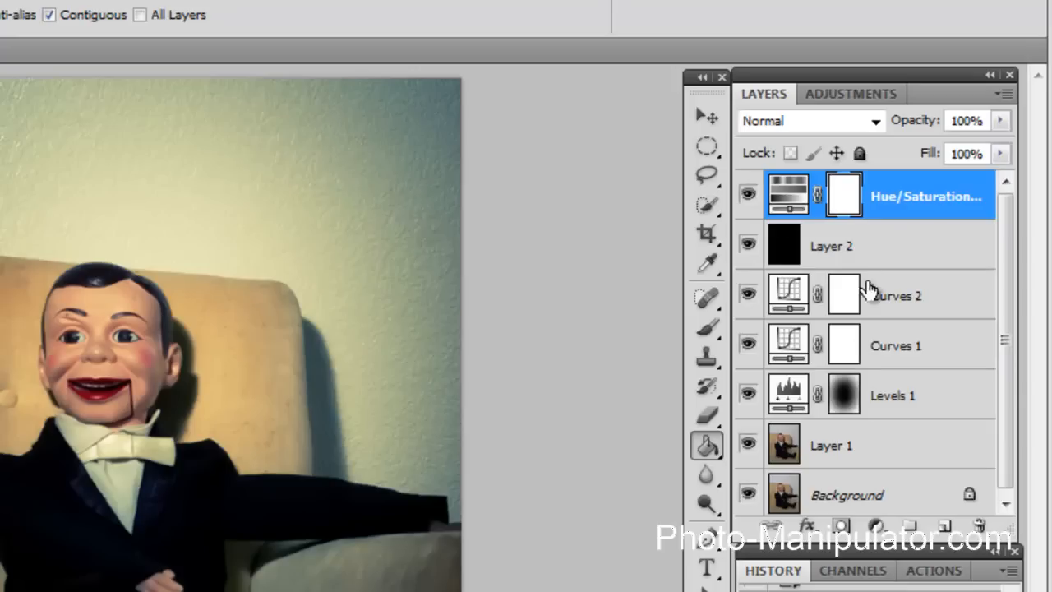
{"action": "left_click", "coordinate": [833, 443]}
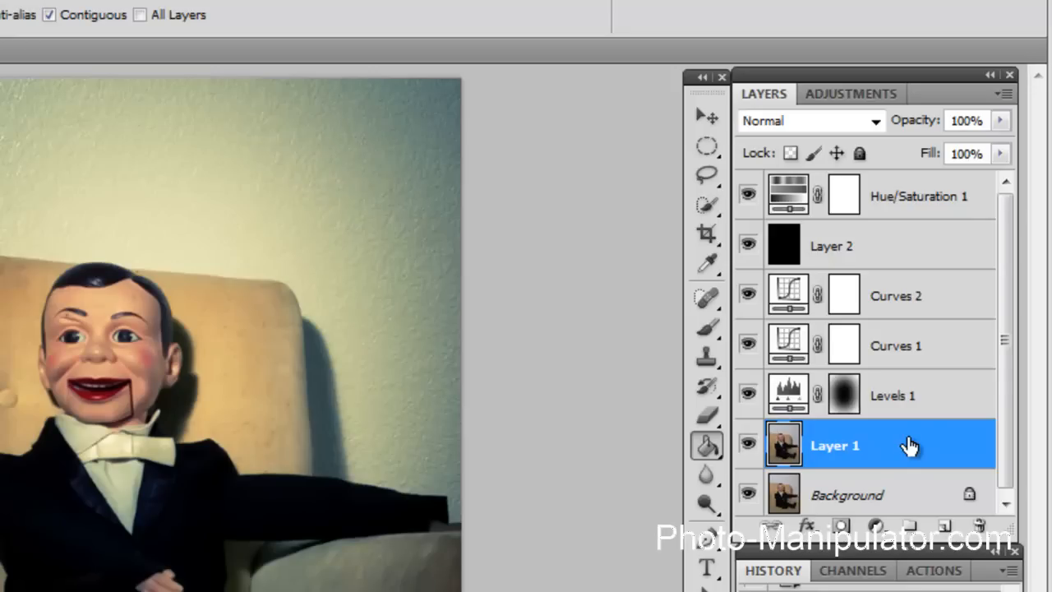
{"action": "mouse_move", "coordinate": [910, 500]}
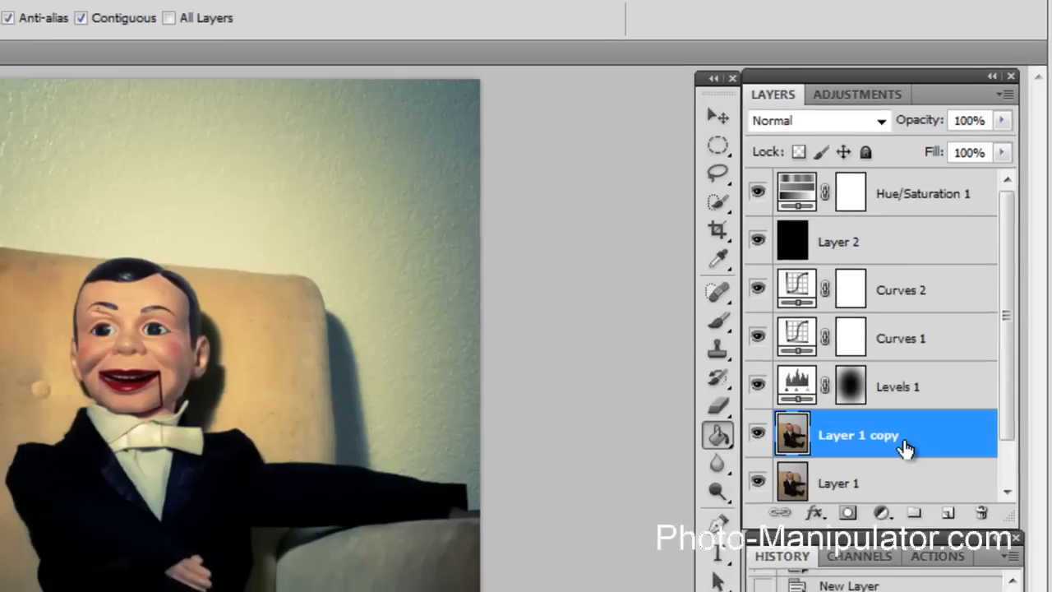
Duplicate Layer 1 and bring up the Lens Blur filter on the copy
{"action": "left_click", "coordinate": [304, 4]}
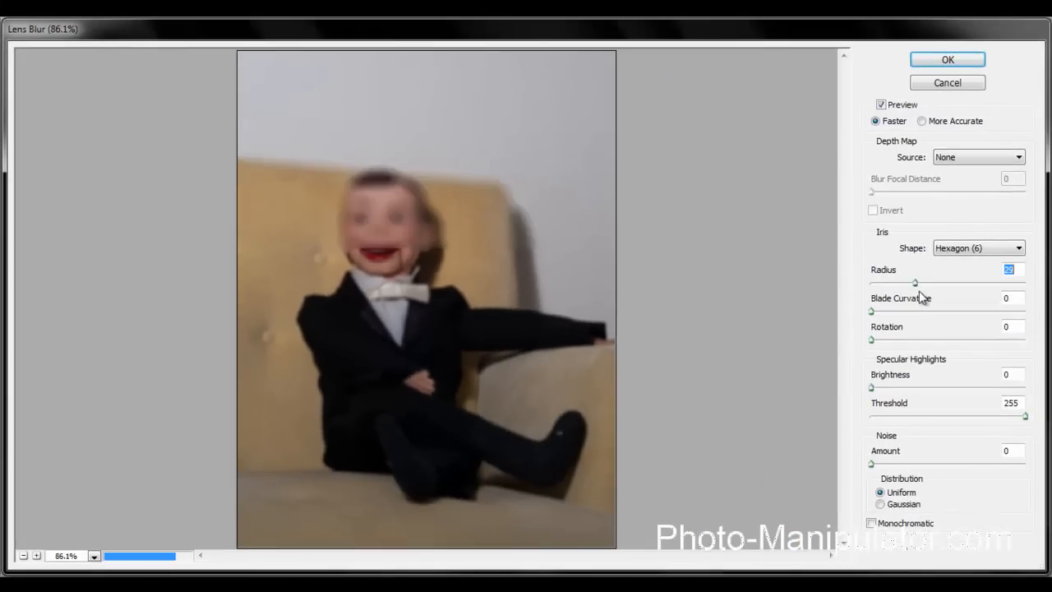
Lower the Lens Blur radius to a small value and apply it to Layer 1 copy
{"action": "left_click_drag", "start_coordinate": [914, 283], "coordinate": [887, 283]}
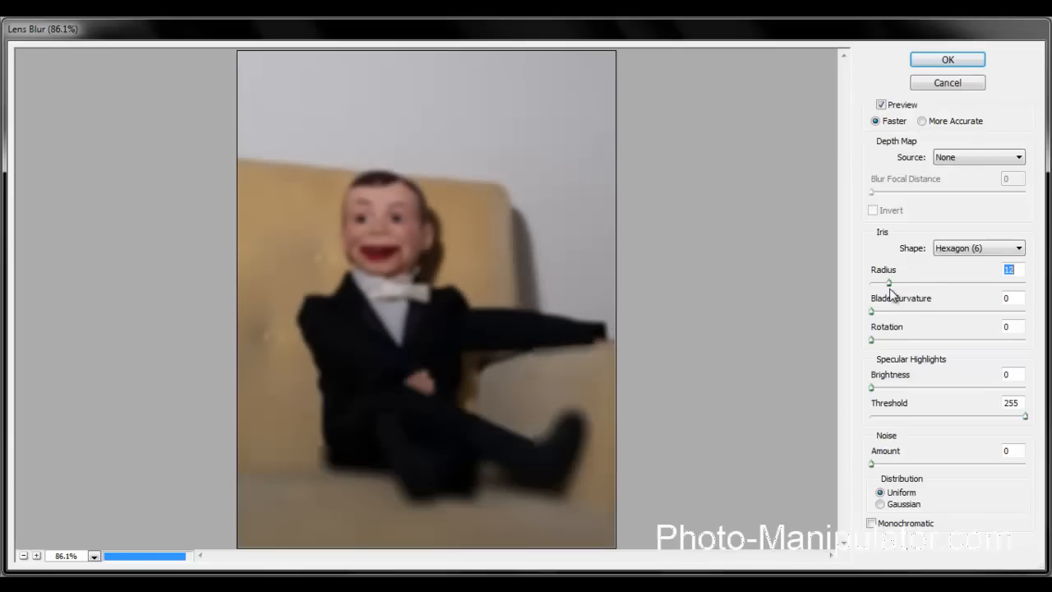
{"action": "left_click_drag", "start_coordinate": [887, 283], "coordinate": [872, 283]}
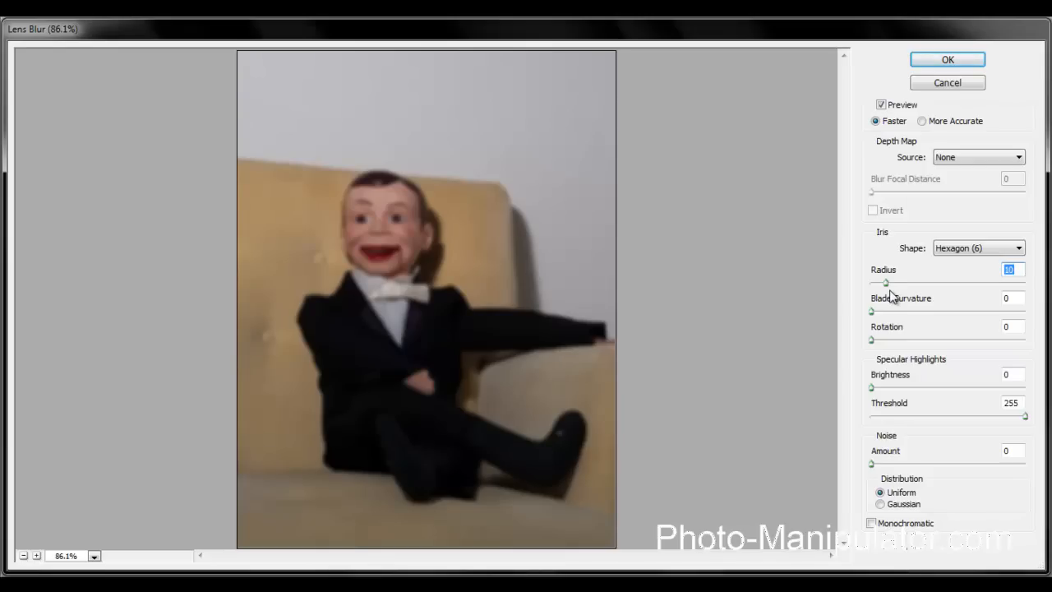
{"action": "mouse_move", "coordinate": [889, 286]}
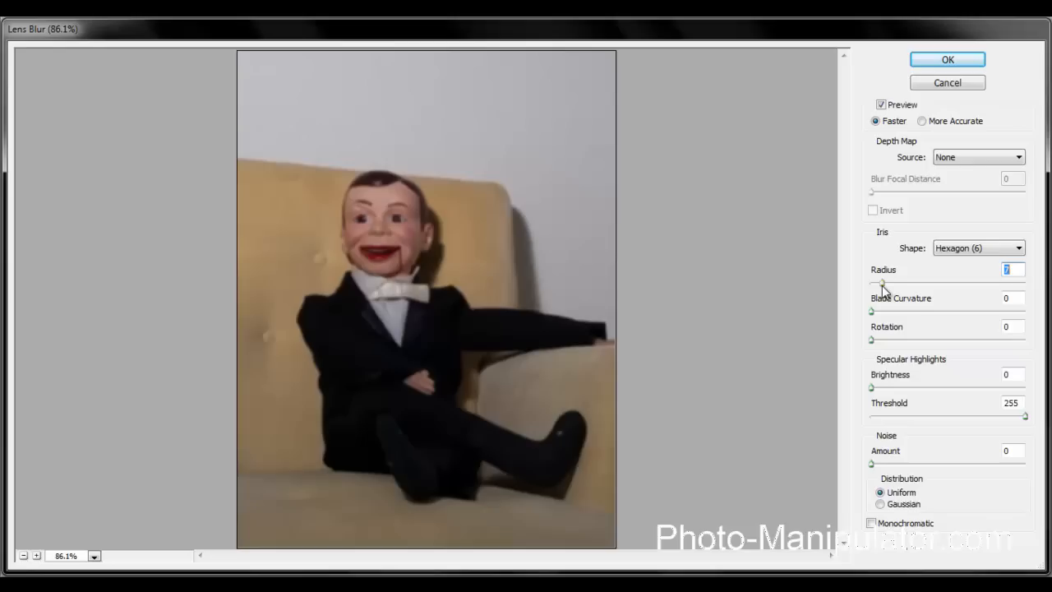
{"action": "mouse_move", "coordinate": [927, 66]}
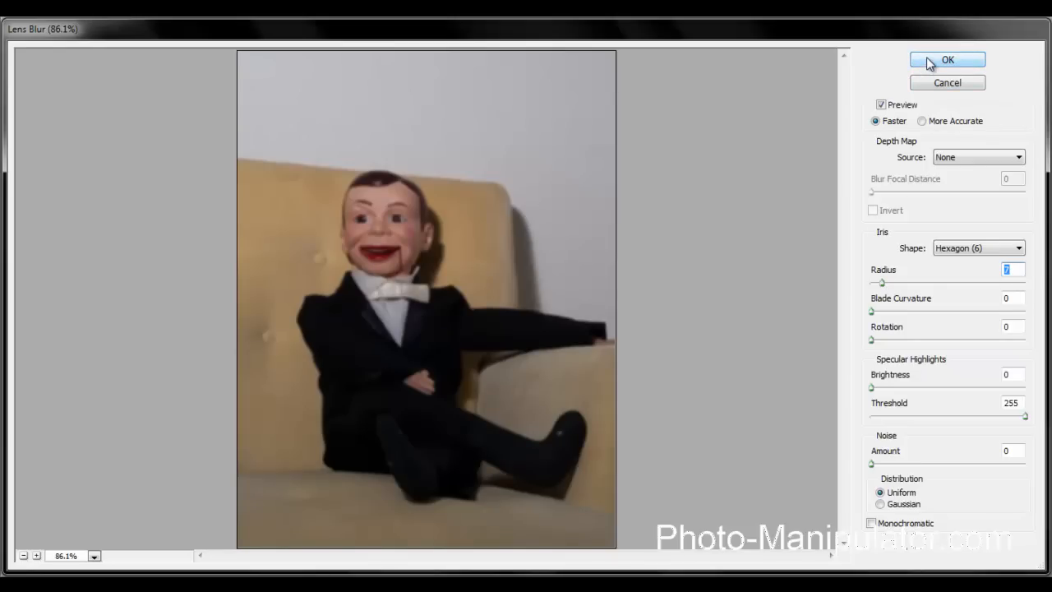
{"action": "left_click", "coordinate": [948, 59]}
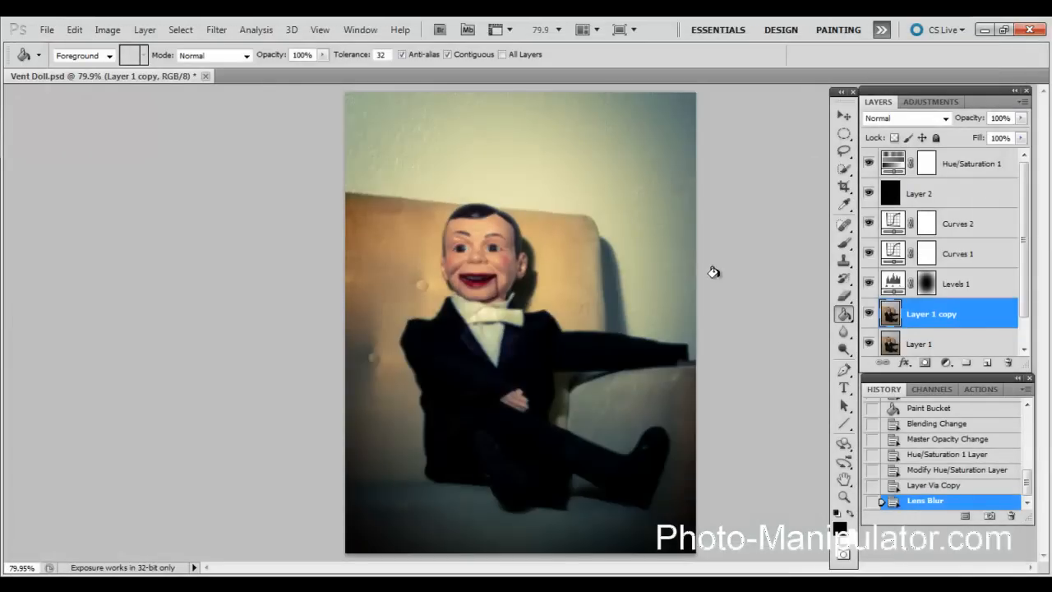
{"action": "mouse_move", "coordinate": [922, 385]}
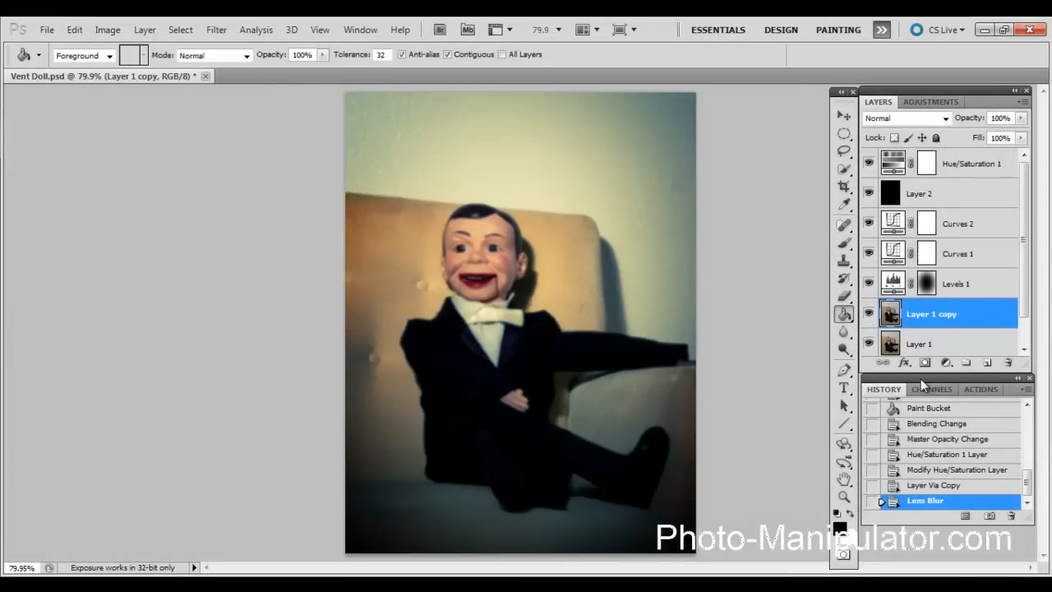
{"action": "mouse_move", "coordinate": [950, 317]}
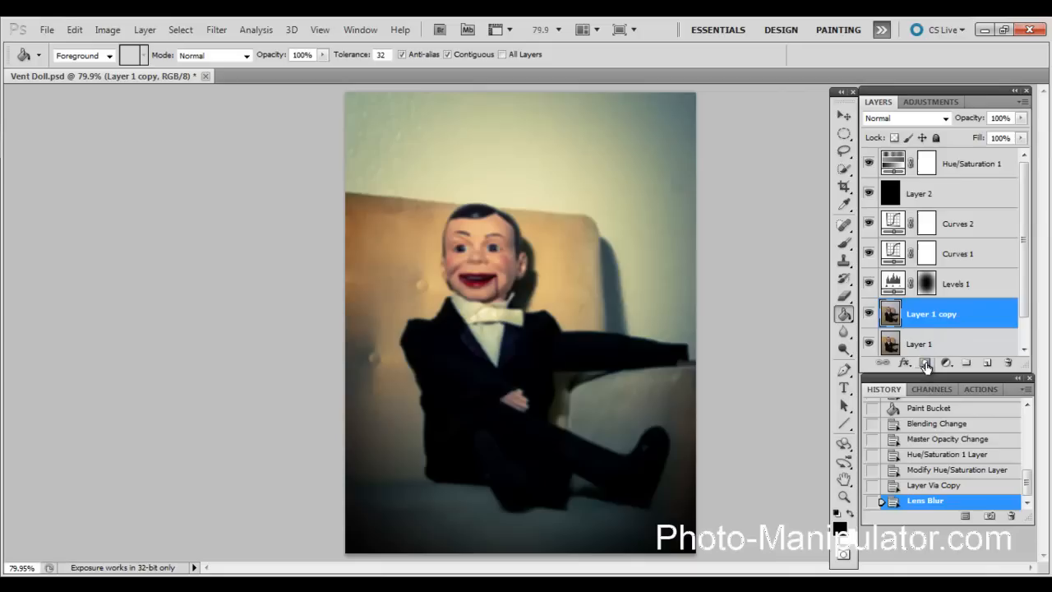
{"action": "mouse_move", "coordinate": [923, 364]}
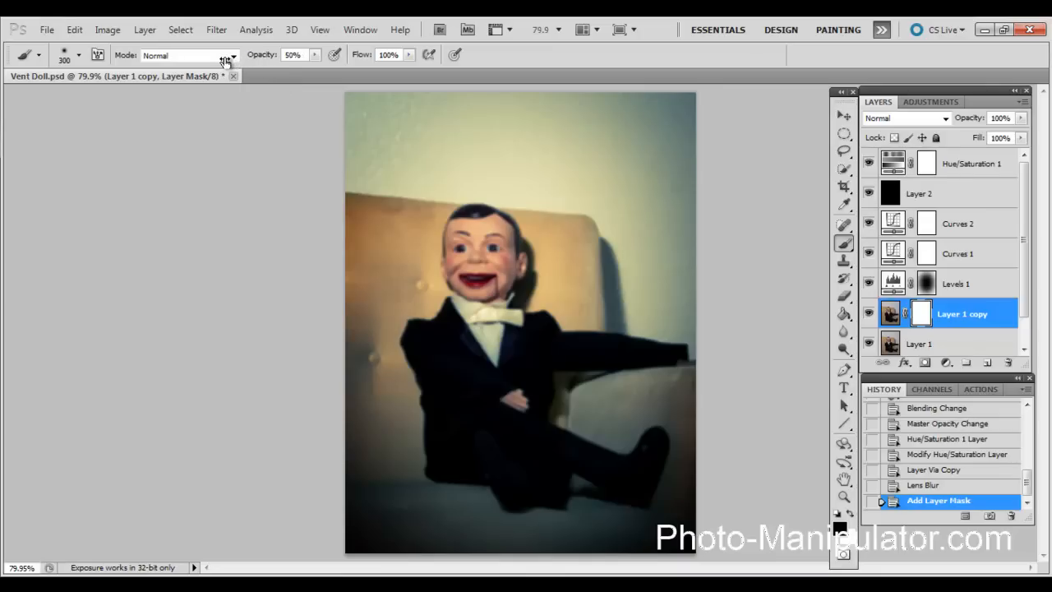
{"action": "mouse_move", "coordinate": [870, 517]}
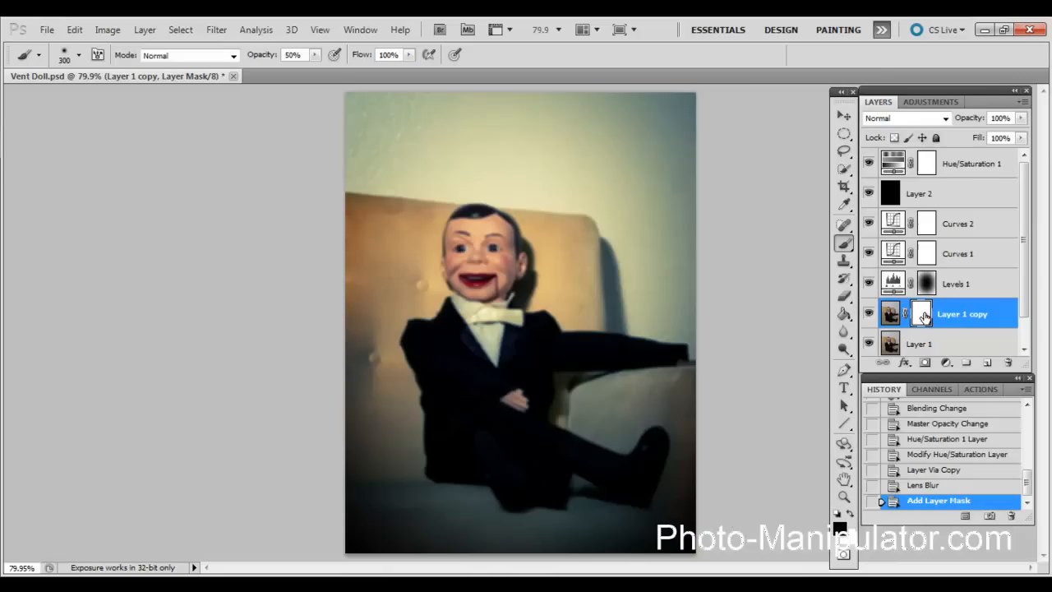
{"action": "mouse_move", "coordinate": [924, 316]}
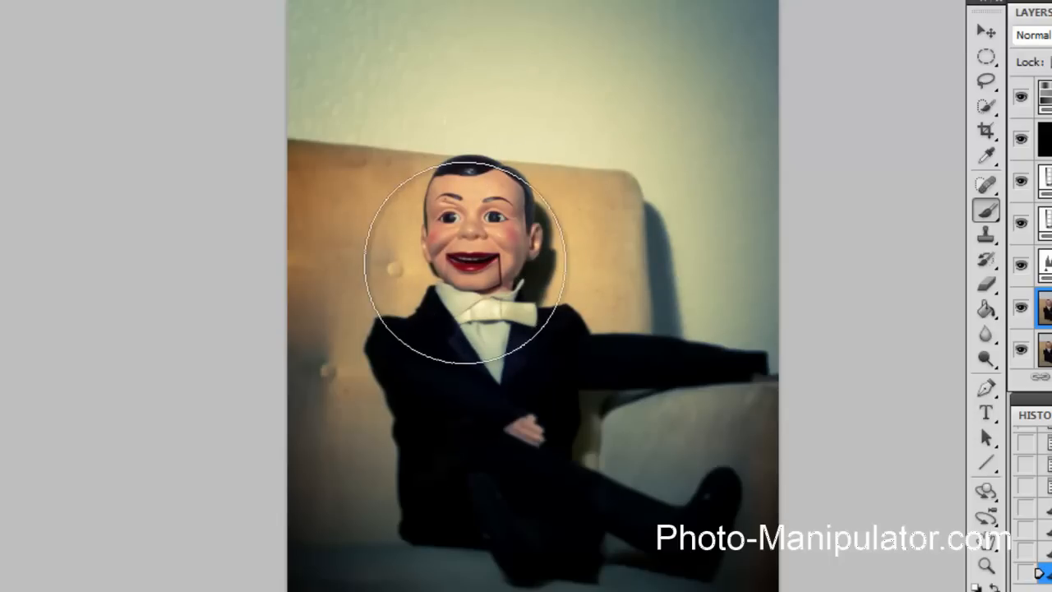
{"action": "mouse_move", "coordinate": [469, 296]}
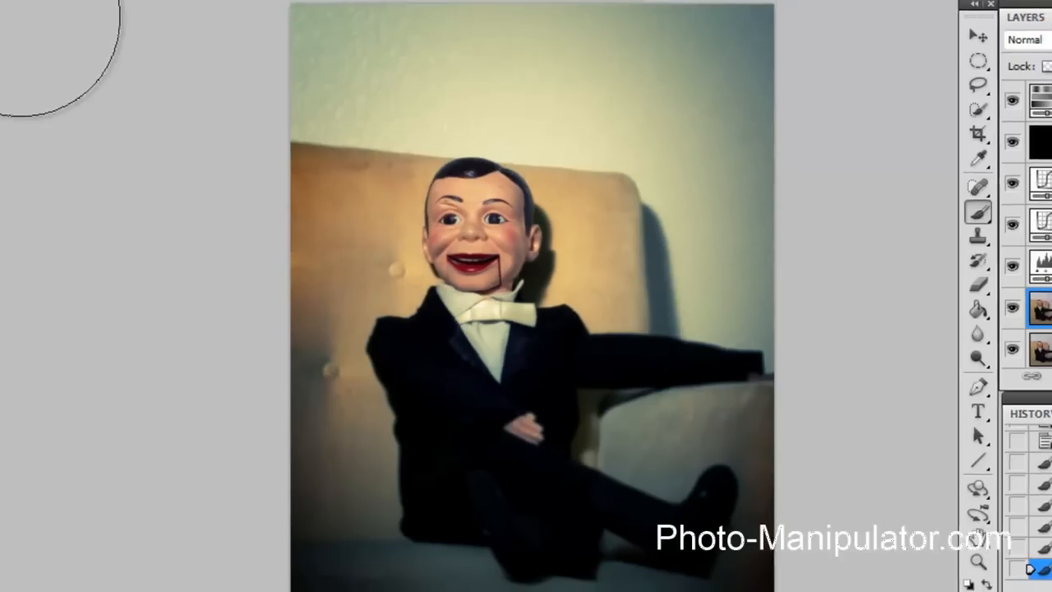
Check the brush size and hardness settings for masking the doll
{"action": "left_click", "coordinate": [83, 55]}
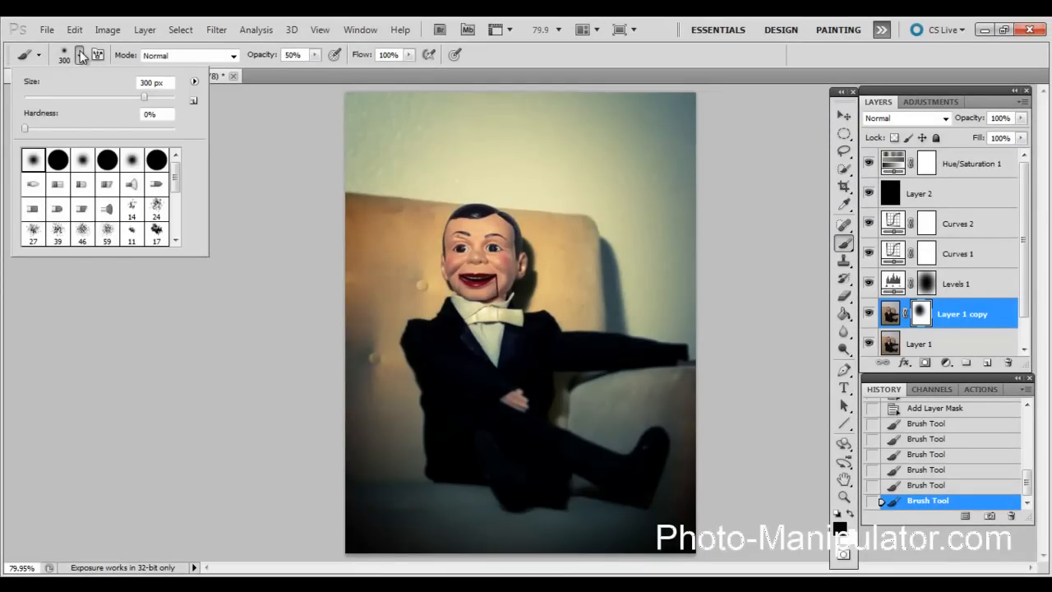
{"action": "left_click", "coordinate": [82, 56]}
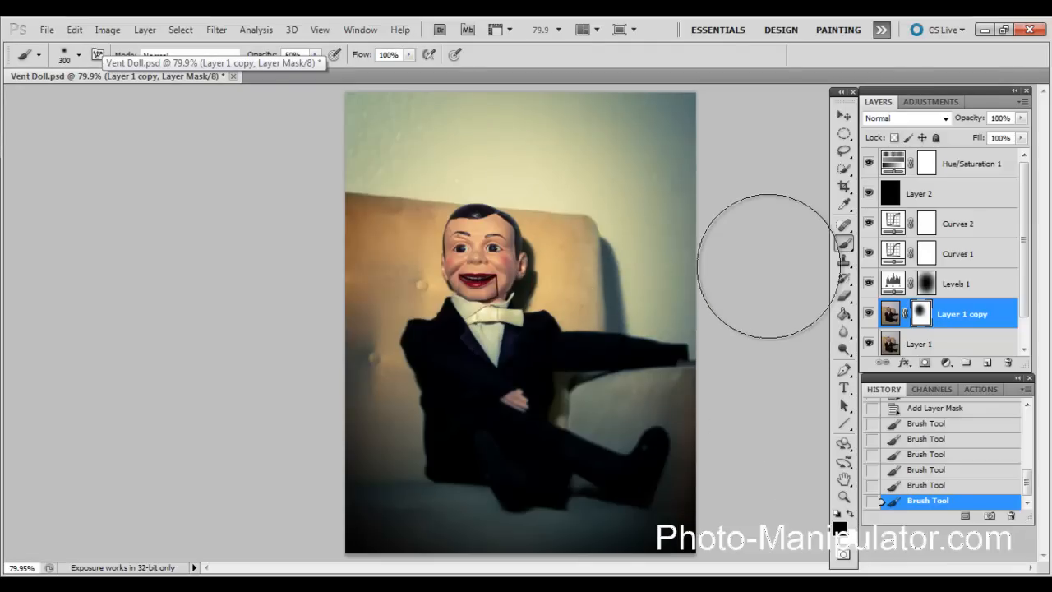
{"action": "mouse_move", "coordinate": [480, 296]}
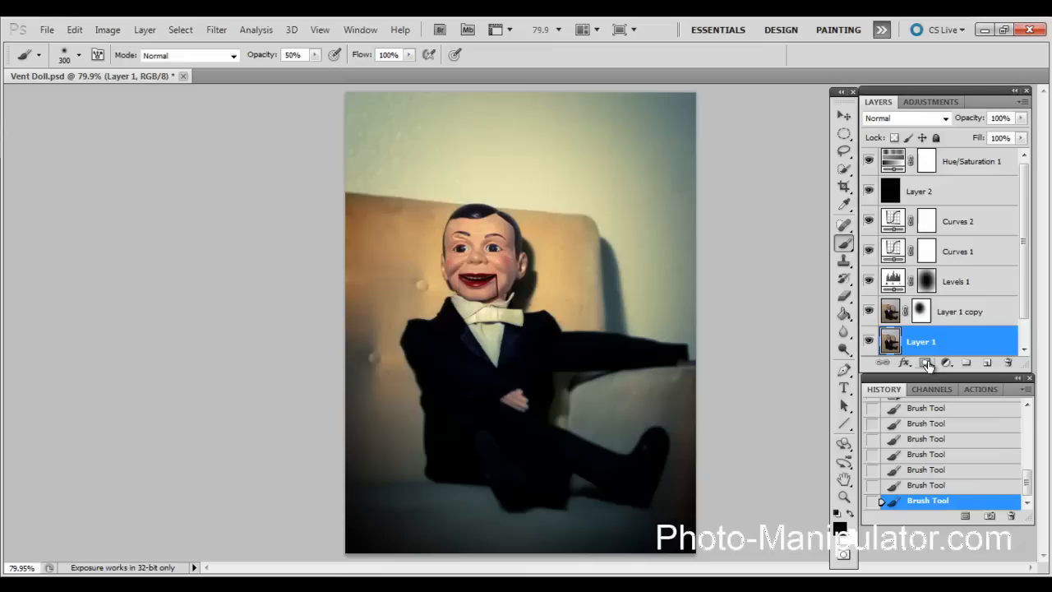
{"action": "mouse_move", "coordinate": [923, 363]}
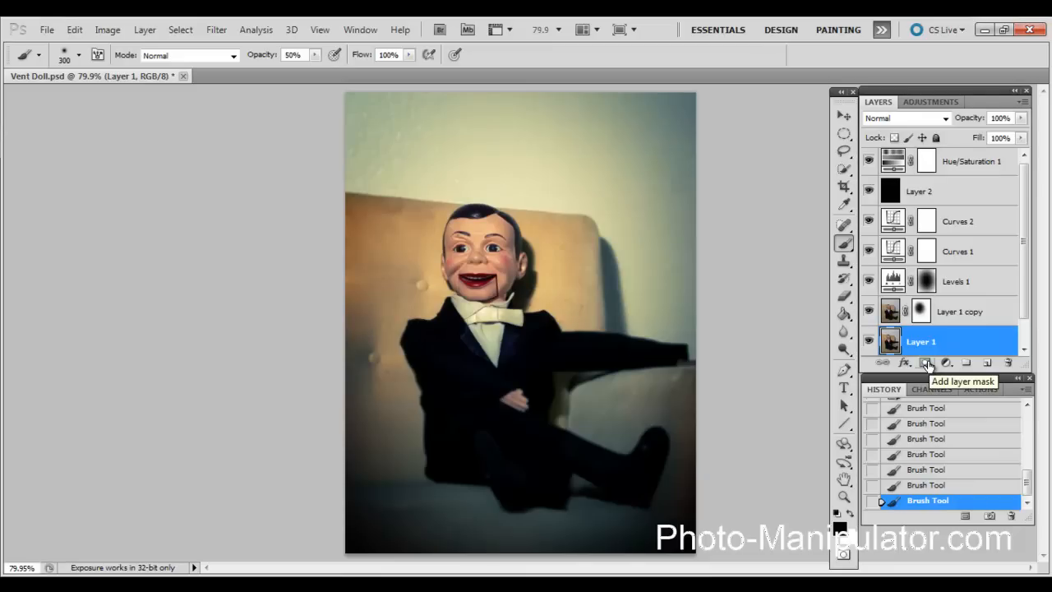
Duplicate Layer 1 (Ctrl+J) and apply the High Pass filter to the copy
{"action": "key", "text": "Ctrl+J"}
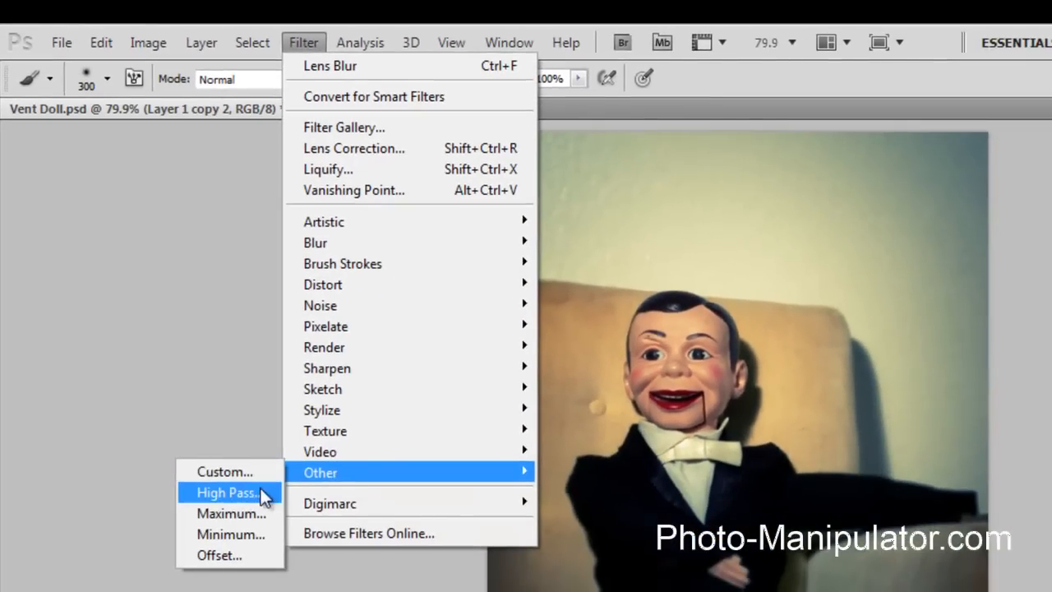
{"action": "left_click", "coordinate": [227, 493]}
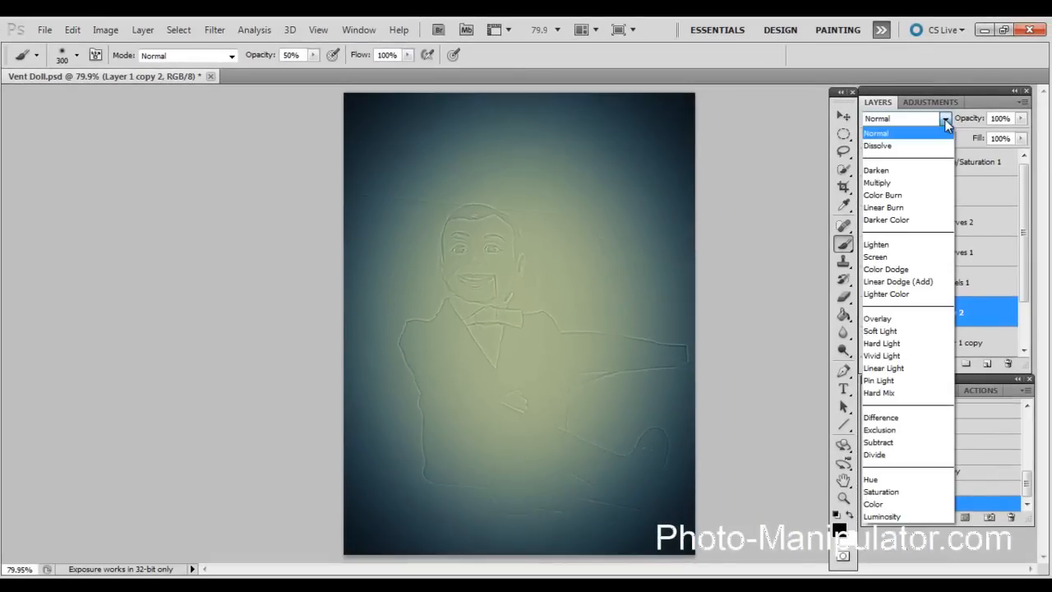
{"action": "mouse_move", "coordinate": [917, 328]}
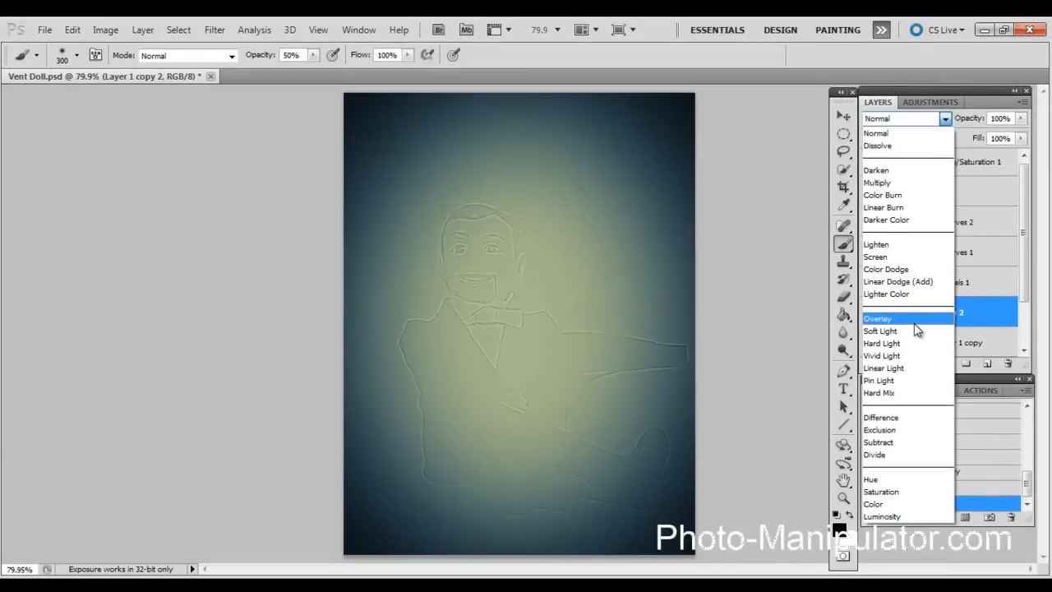
Blend the high-pass copy in Hard Light and lower its opacity to about 48%
{"action": "left_click", "coordinate": [878, 319]}
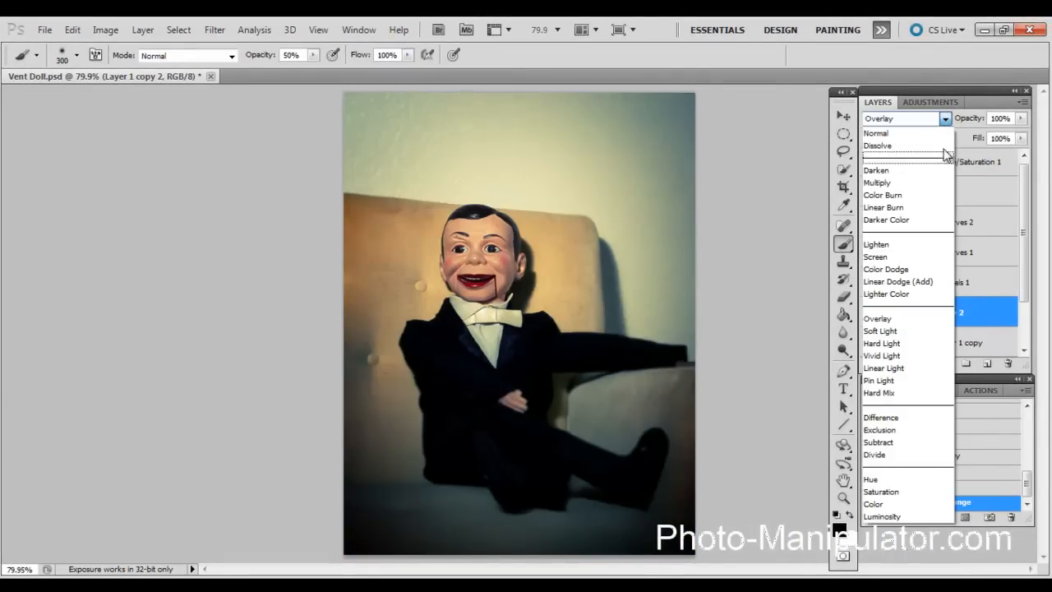
{"action": "left_click", "coordinate": [881, 343]}
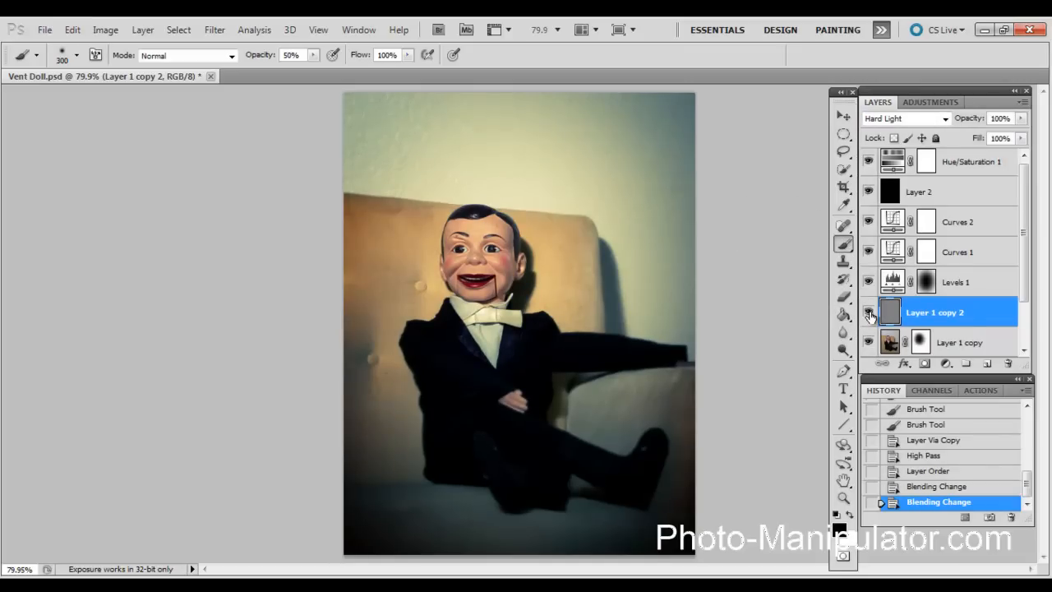
{"action": "left_click", "coordinate": [907, 118]}
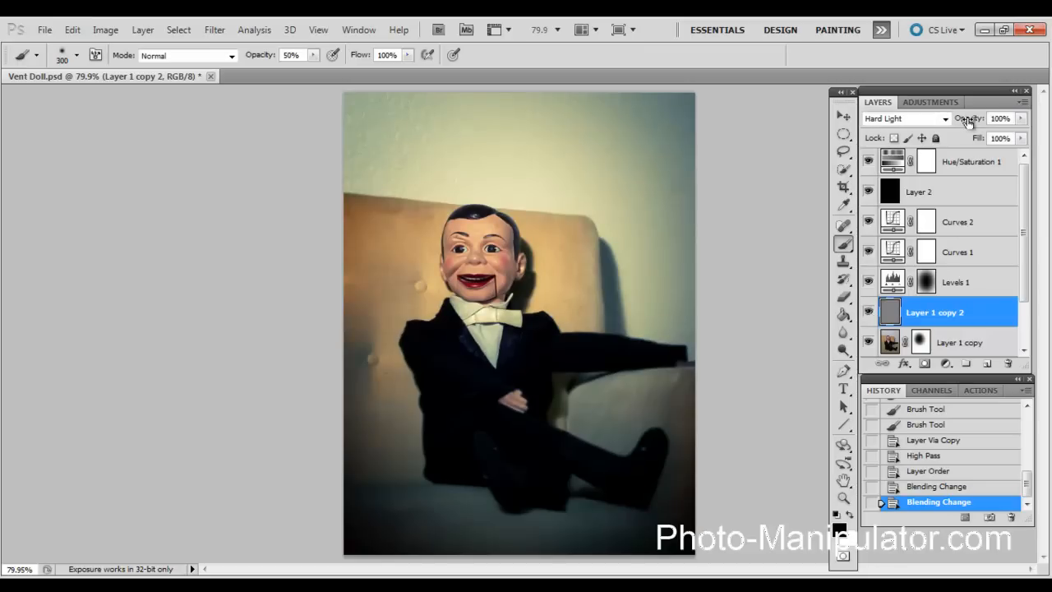
{"action": "left_click_drag", "start_coordinate": [999, 119], "coordinate": [989, 118]}
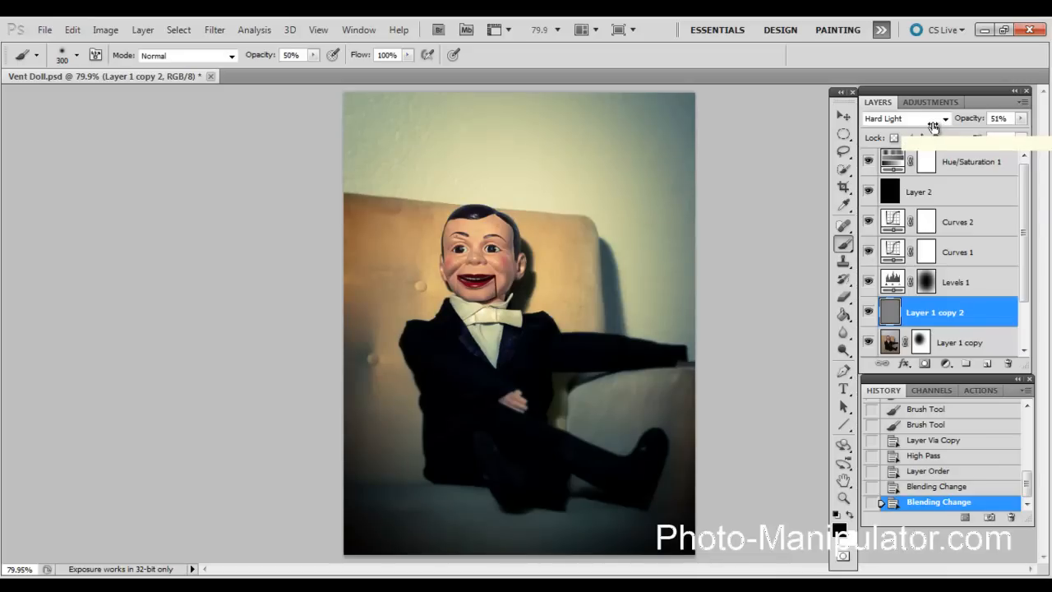
{"action": "left_click_drag", "start_coordinate": [999, 118], "coordinate": [996, 119]}
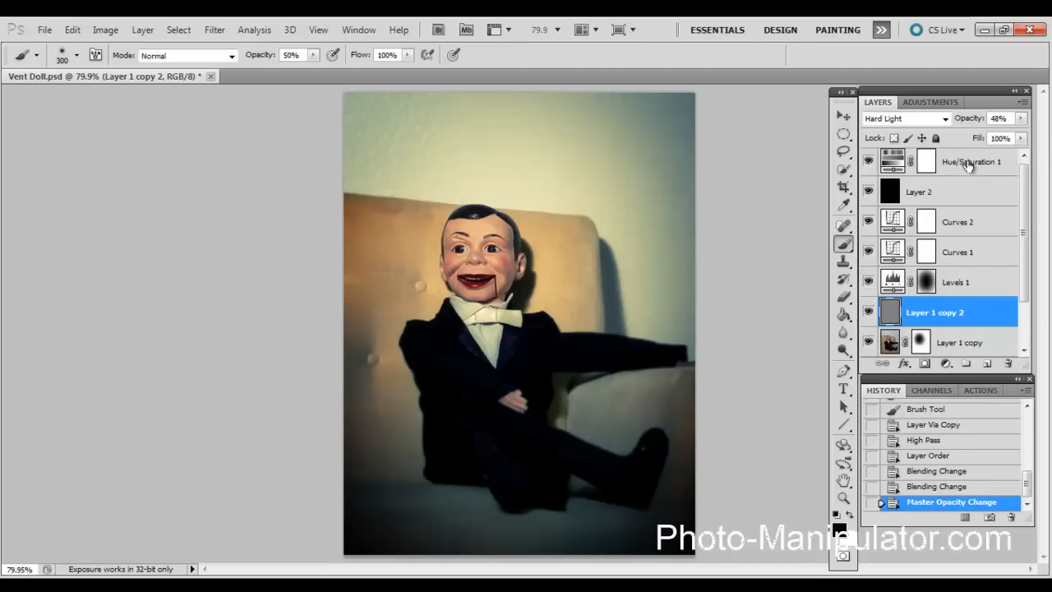
Create a new empty top layer and set the foreground colour to light grey (200, 200, 200)
{"action": "left_click", "coordinate": [969, 164]}
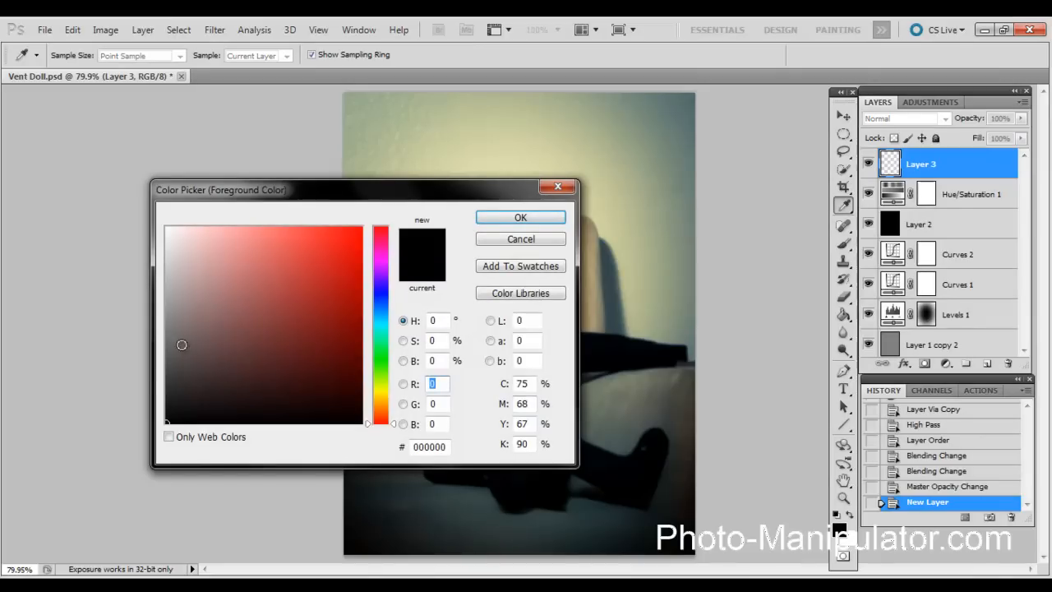
{"action": "left_click", "coordinate": [161, 275]}
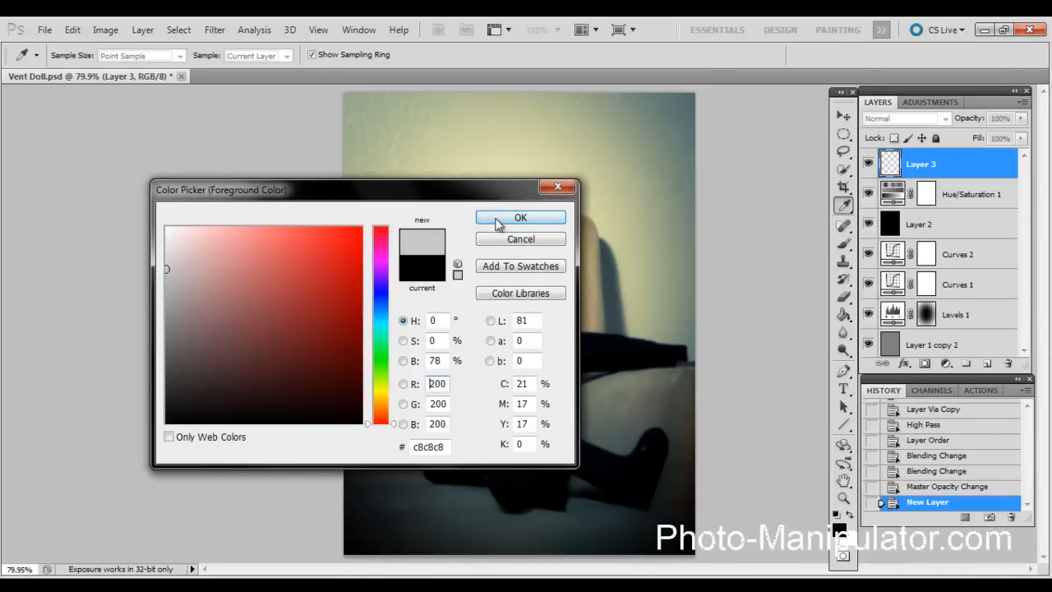
{"action": "left_click", "coordinate": [519, 217]}
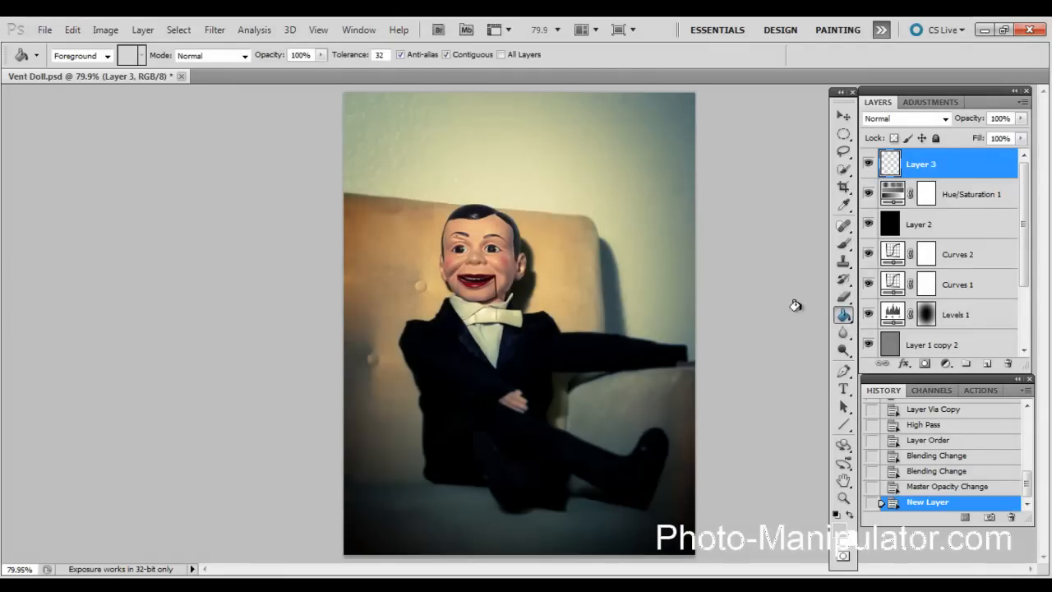
Fill Layer 3 with grey and add about 11.86% uniform monochromatic noise
{"action": "left_click", "coordinate": [518, 313]}
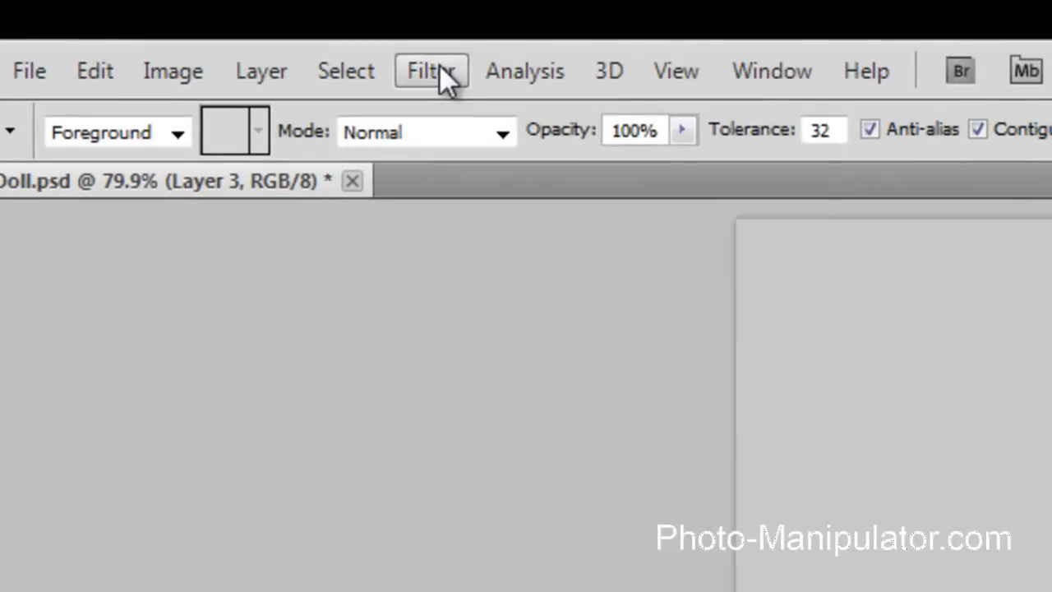
{"action": "left_click", "coordinate": [431, 71]}
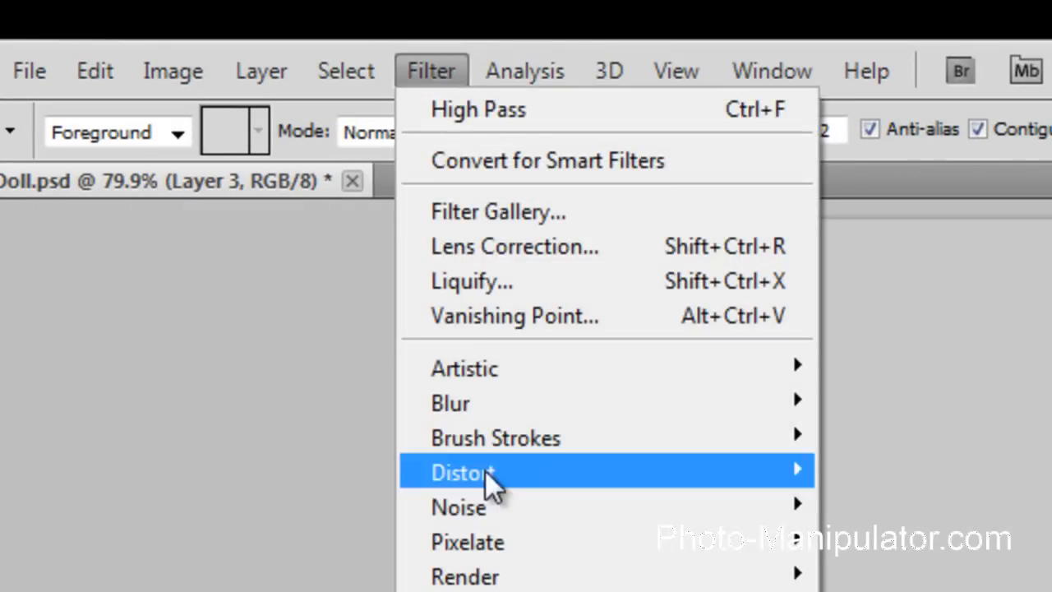
{"action": "mouse_move", "coordinate": [459, 507]}
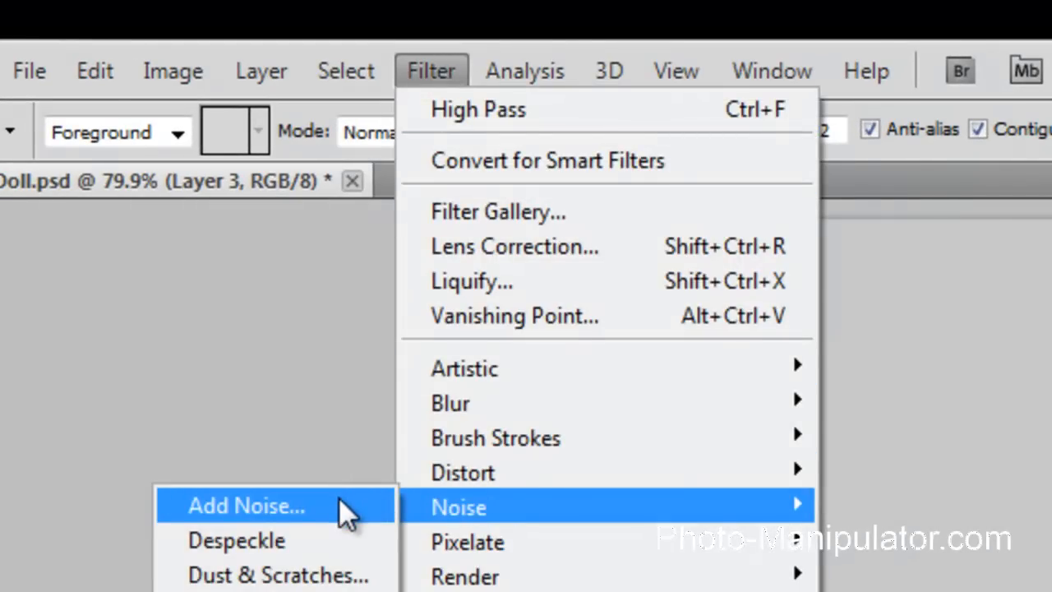
{"action": "left_click", "coordinate": [247, 506]}
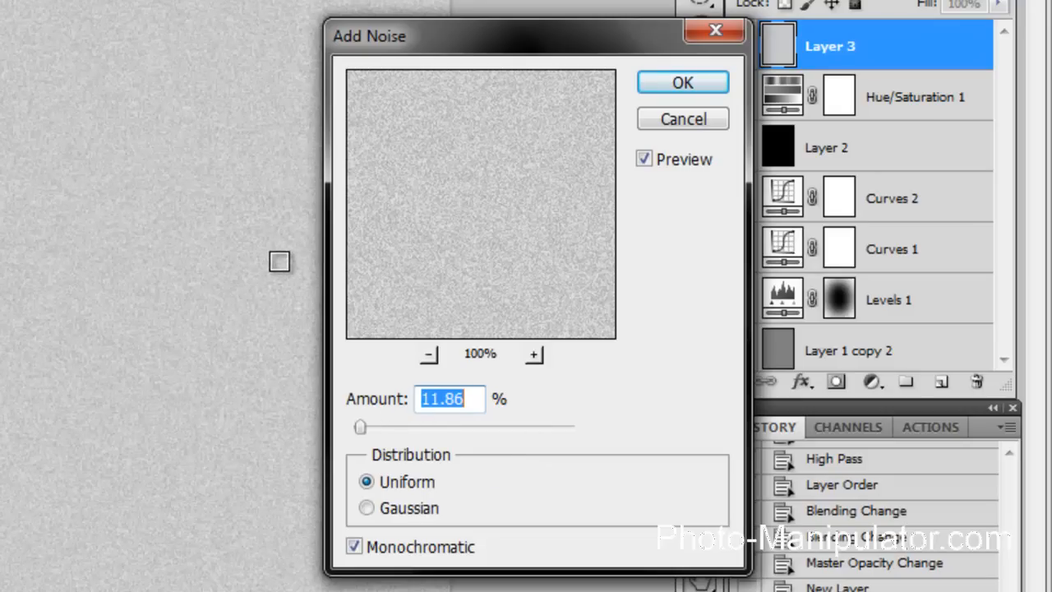
{"action": "left_click_drag", "start_coordinate": [358, 427], "coordinate": [351, 427]}
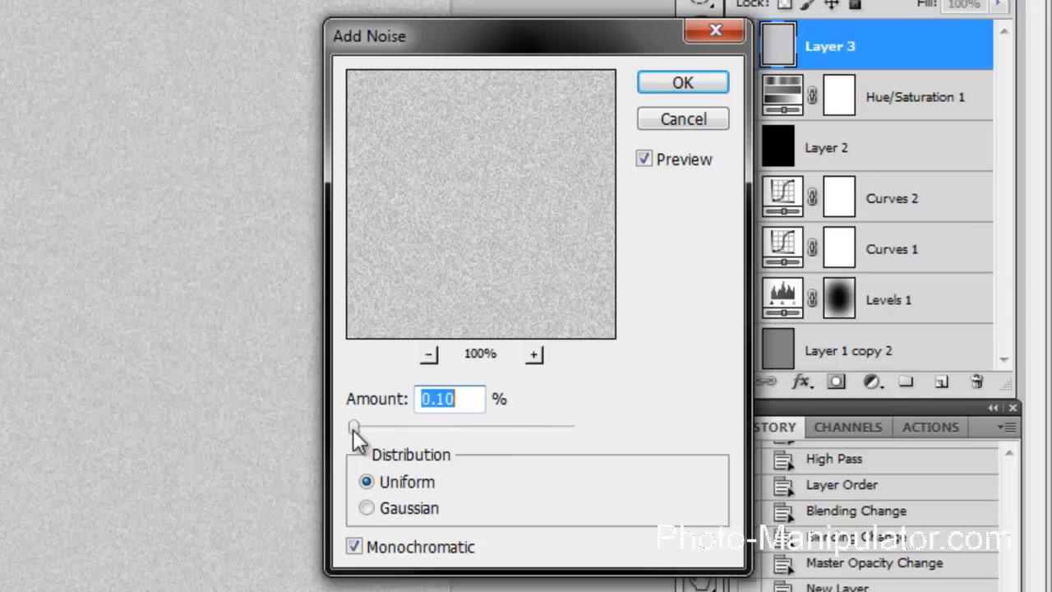
{"action": "left_click_drag", "start_coordinate": [351, 427], "coordinate": [360, 427]}
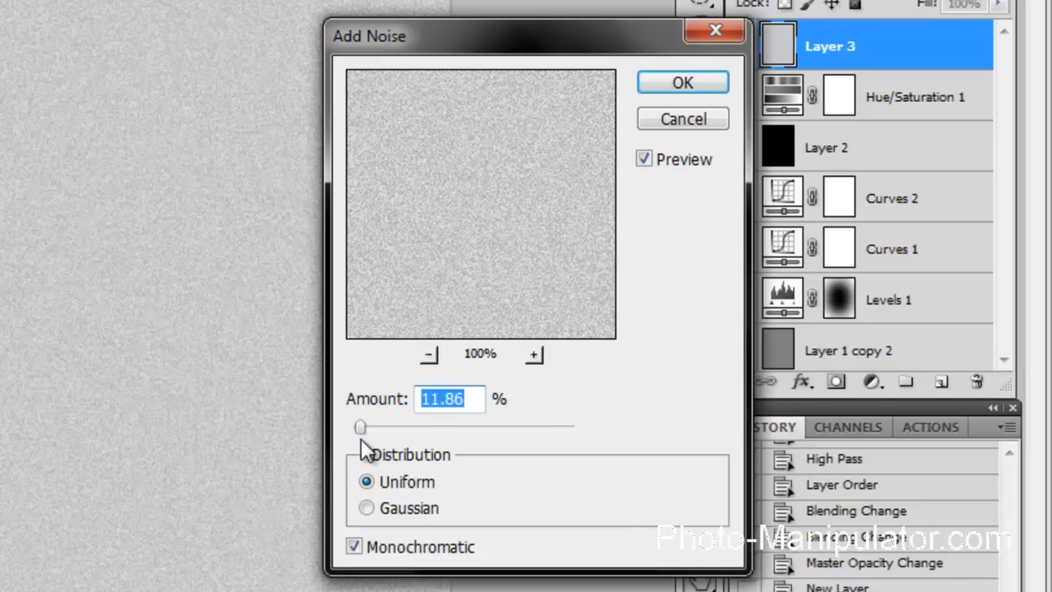
{"action": "left_click", "coordinate": [682, 82]}
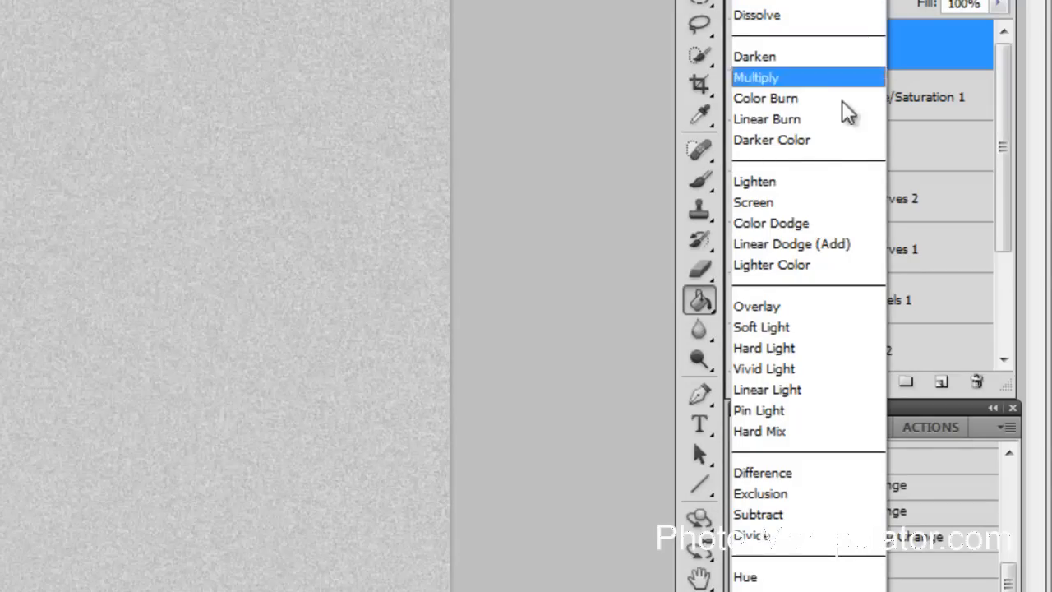
{"action": "mouse_move", "coordinate": [820, 308]}
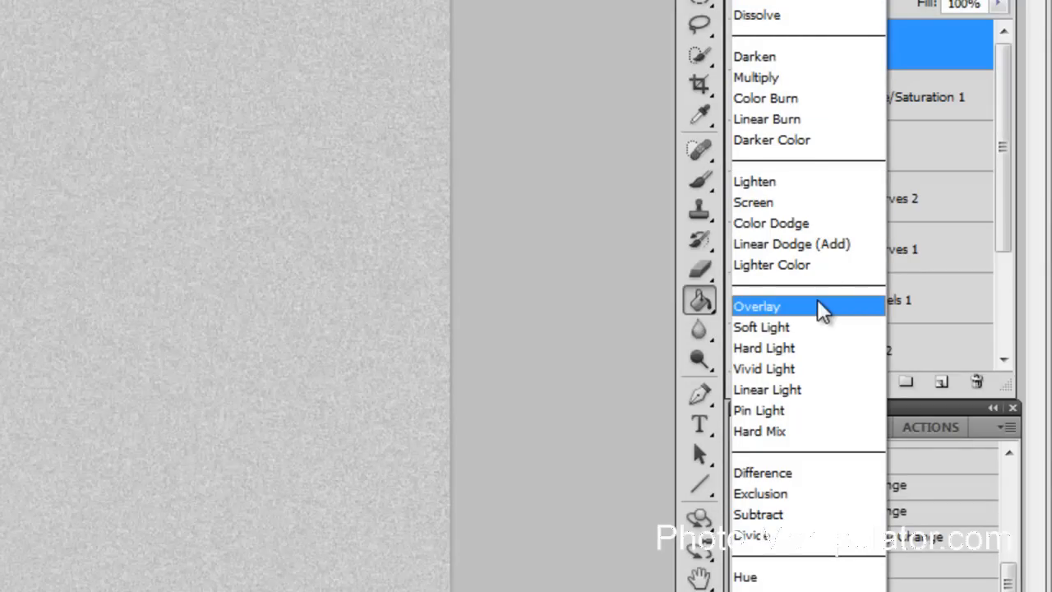
Blend the noise layer as Overlay at 43% opacity for film grain
{"action": "left_click", "coordinate": [756, 306]}
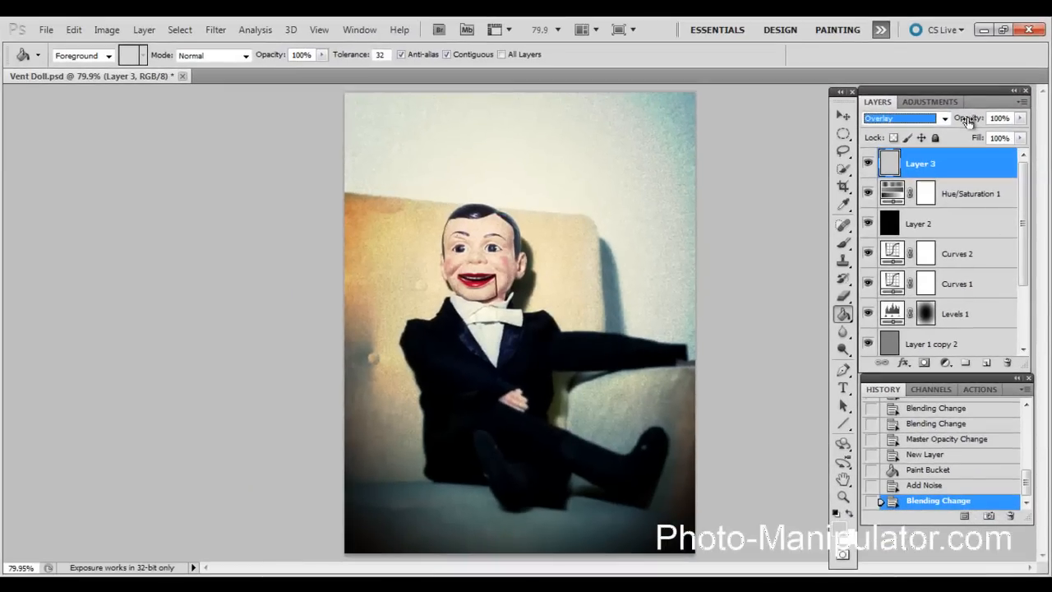
{"action": "left_click", "coordinate": [996, 118]}
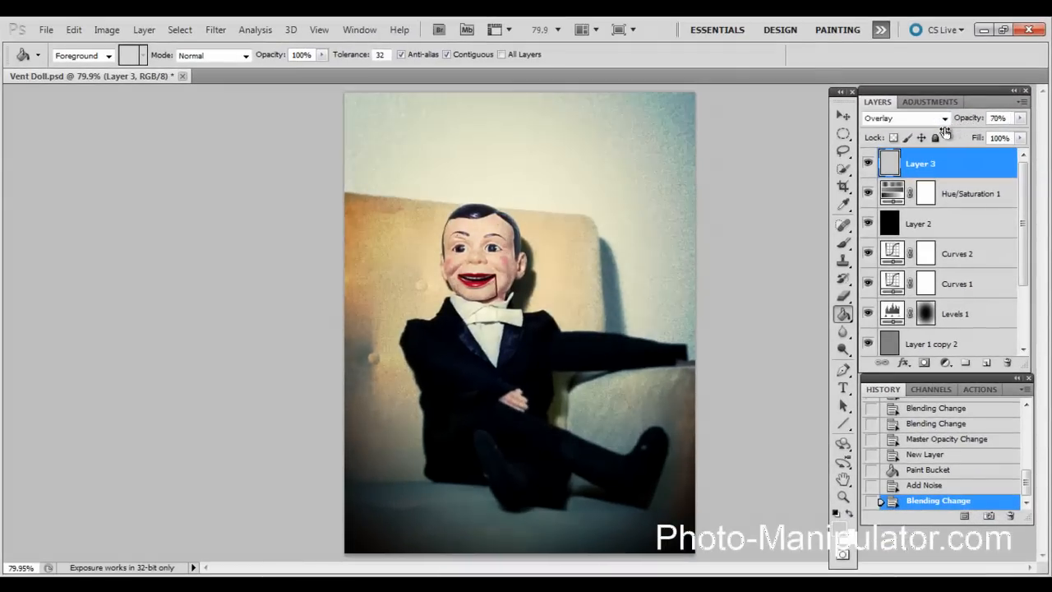
{"action": "left_click_drag", "start_coordinate": [986, 119], "coordinate": [970, 119]}
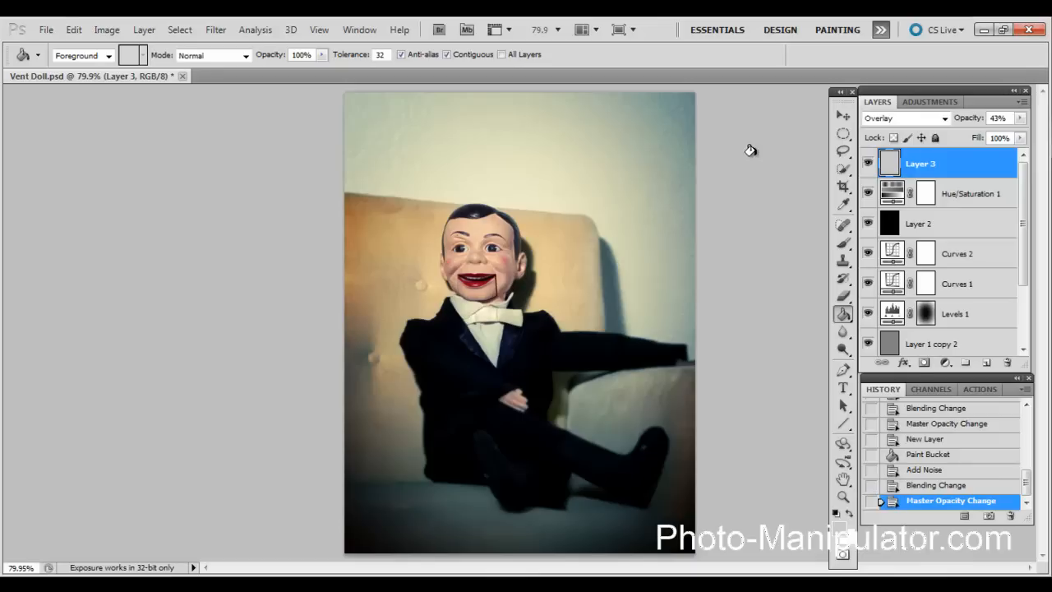
{"action": "mouse_move", "coordinate": [979, 262]}
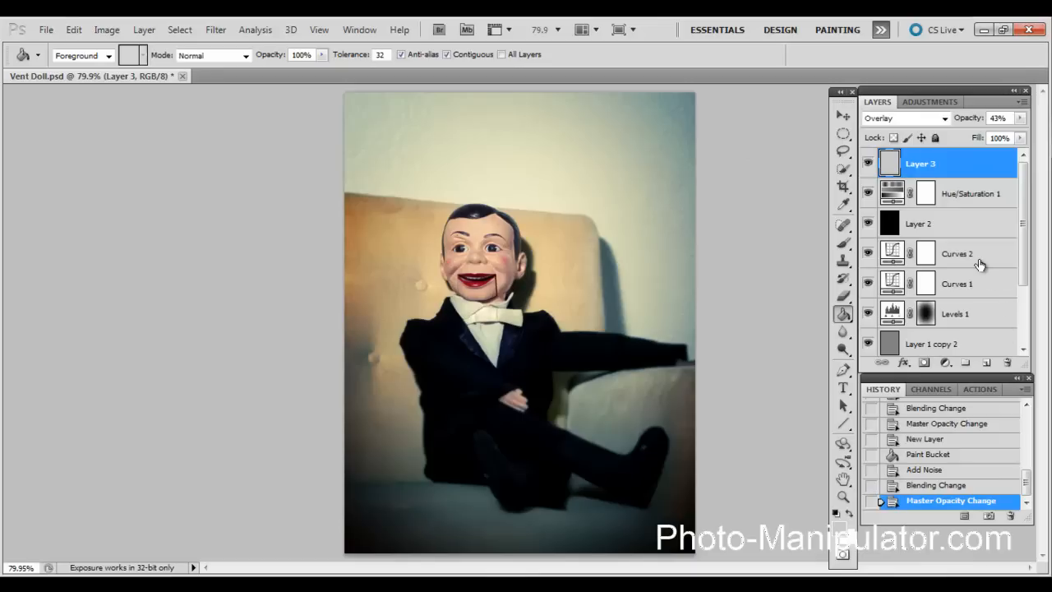
Raise the Green channel's upper curve point in Curves 2 to brighten green highlights
{"action": "left_click", "coordinate": [956, 254]}
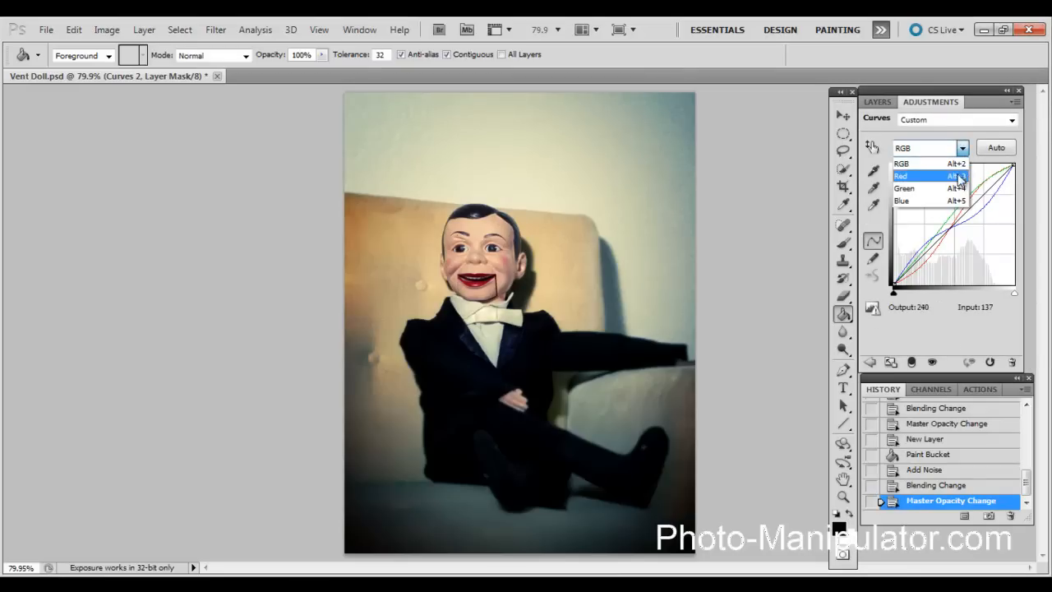
{"action": "left_click", "coordinate": [913, 187]}
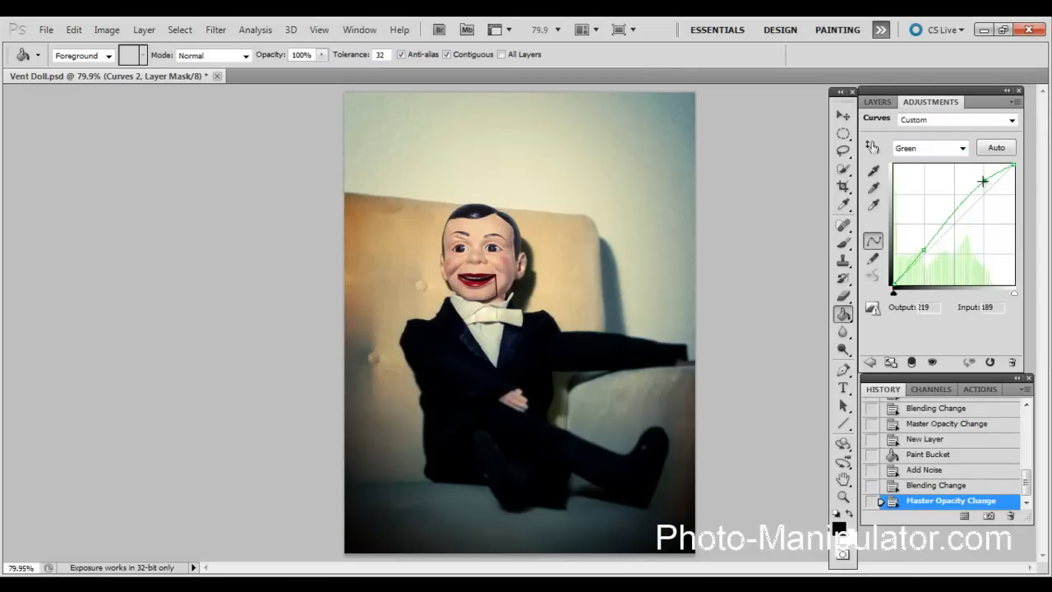
{"action": "left_click_drag", "start_coordinate": [983, 181], "coordinate": [985, 178]}
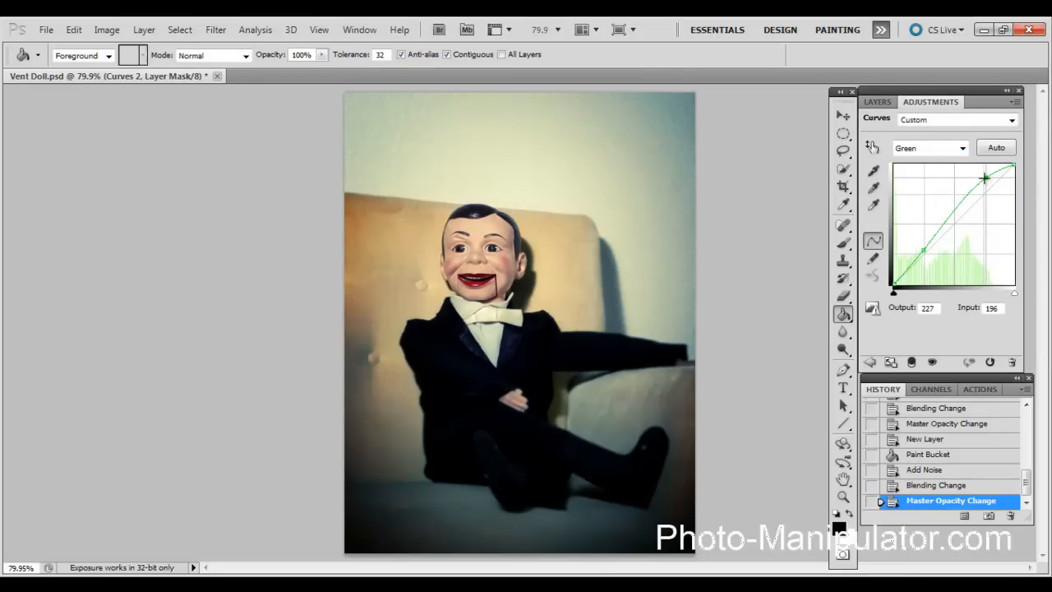
{"action": "left_click_drag", "start_coordinate": [982, 177], "coordinate": [983, 175]}
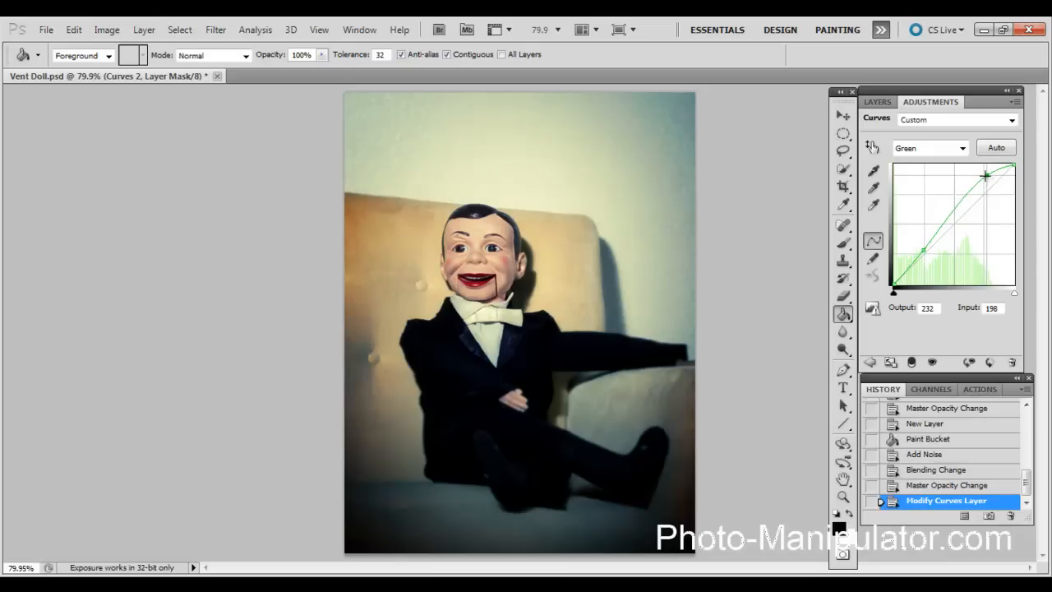
{"action": "left_click_drag", "start_coordinate": [986, 174], "coordinate": [983, 179]}
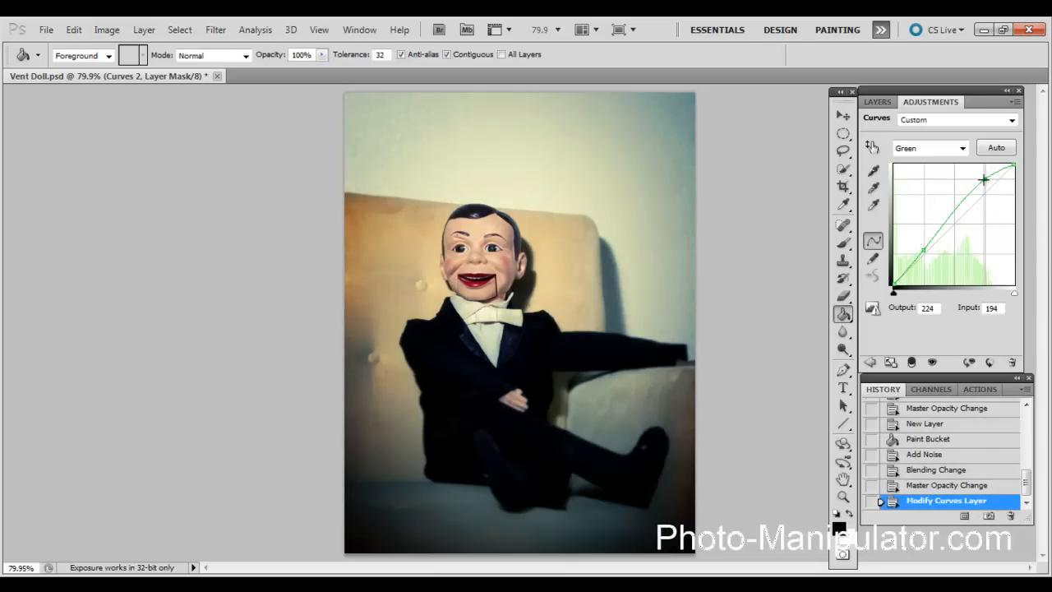
{"action": "left_click", "coordinate": [874, 102]}
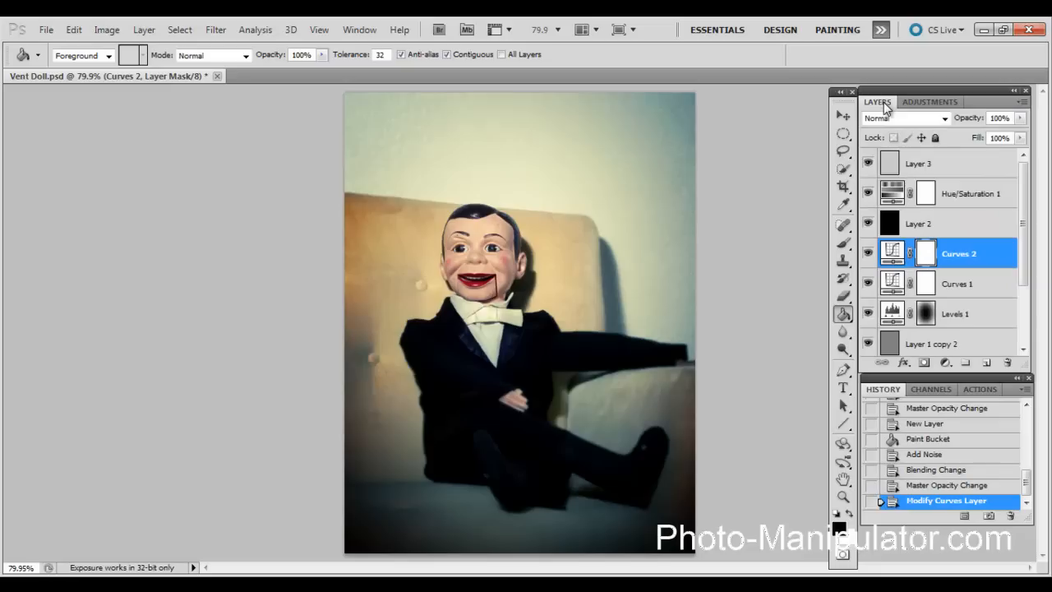
{"action": "mouse_move", "coordinate": [776, 269]}
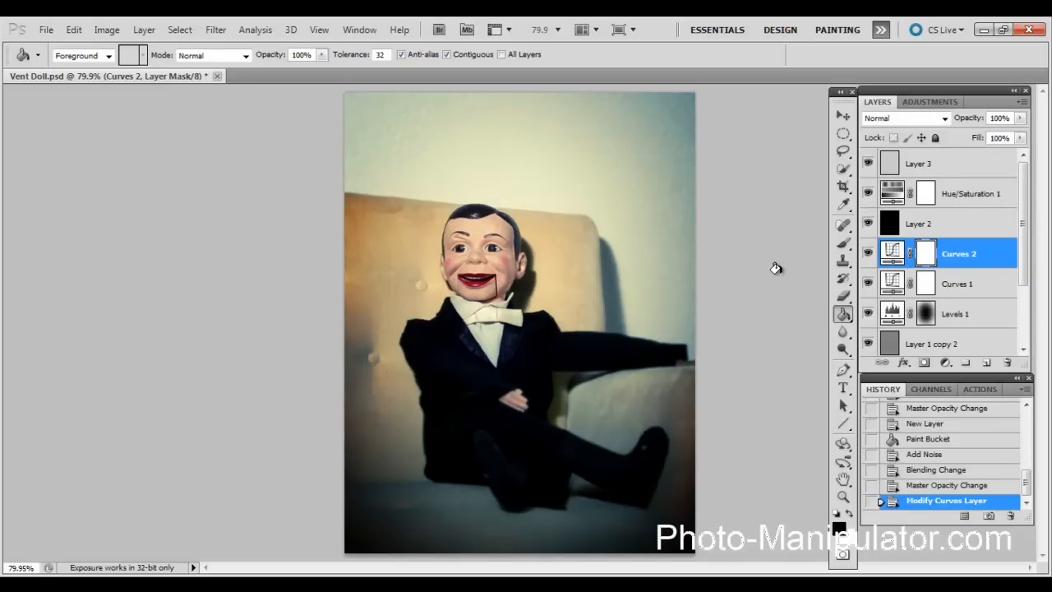
Hide every layer above Background to view only the original doll photo
{"action": "scroll", "scroll_direction": "down", "scroll_amount": 3}
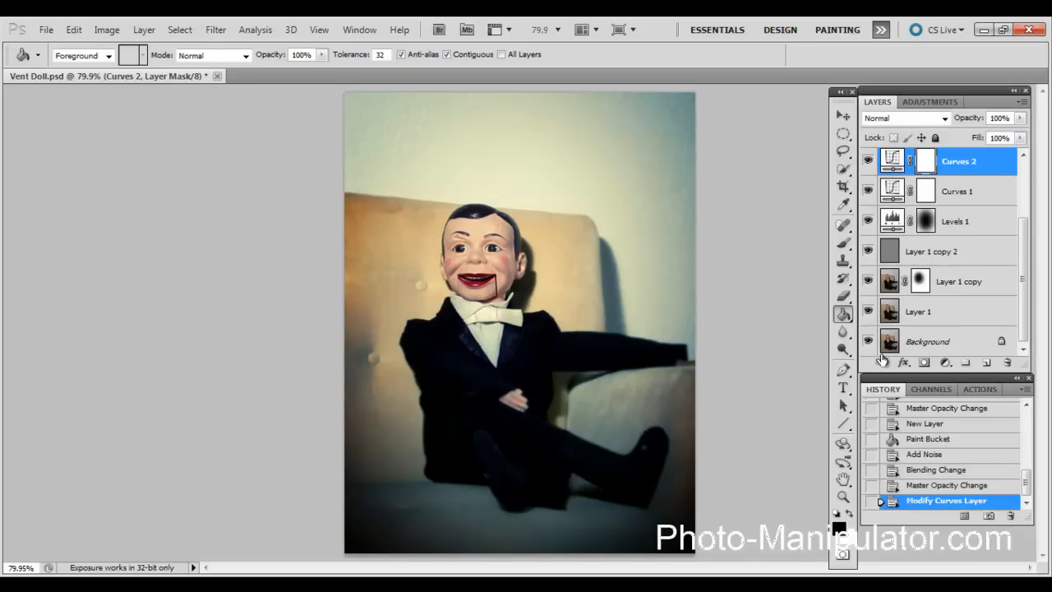
{"action": "mouse_move", "coordinate": [867, 340]}
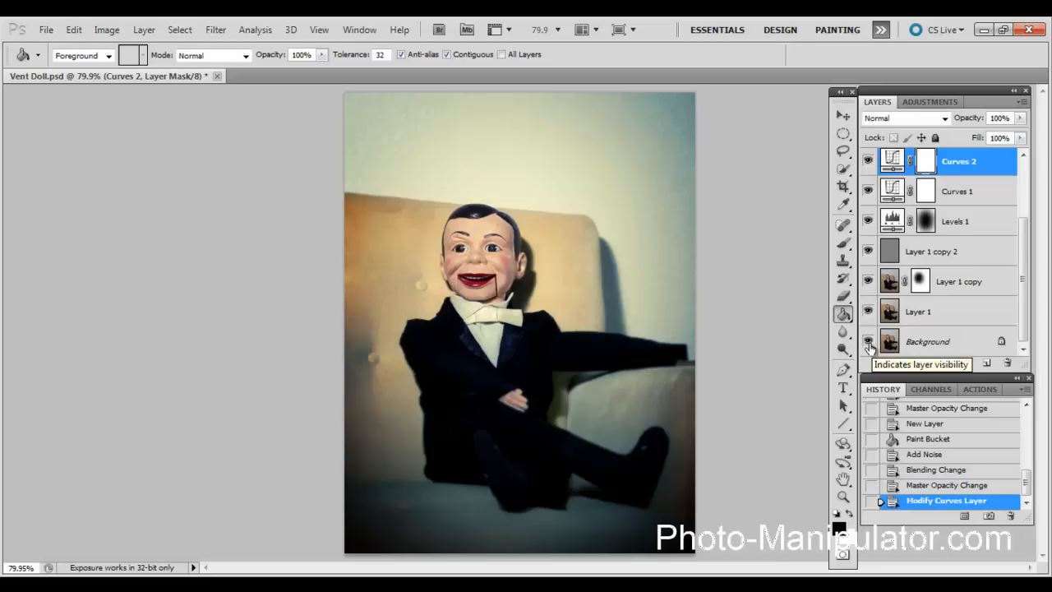
{"action": "left_click", "coordinate": [868, 344]}
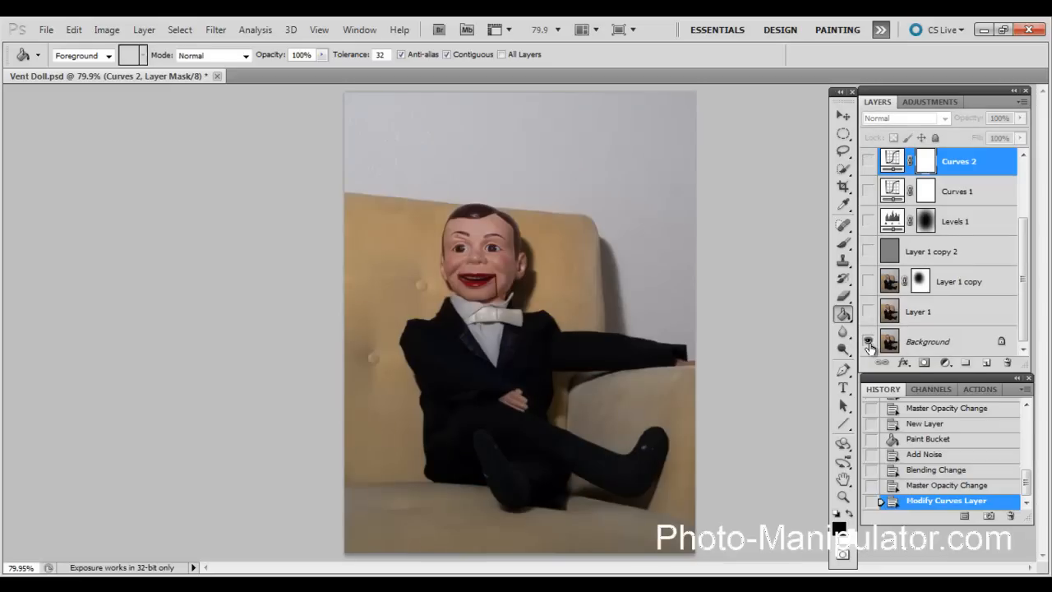